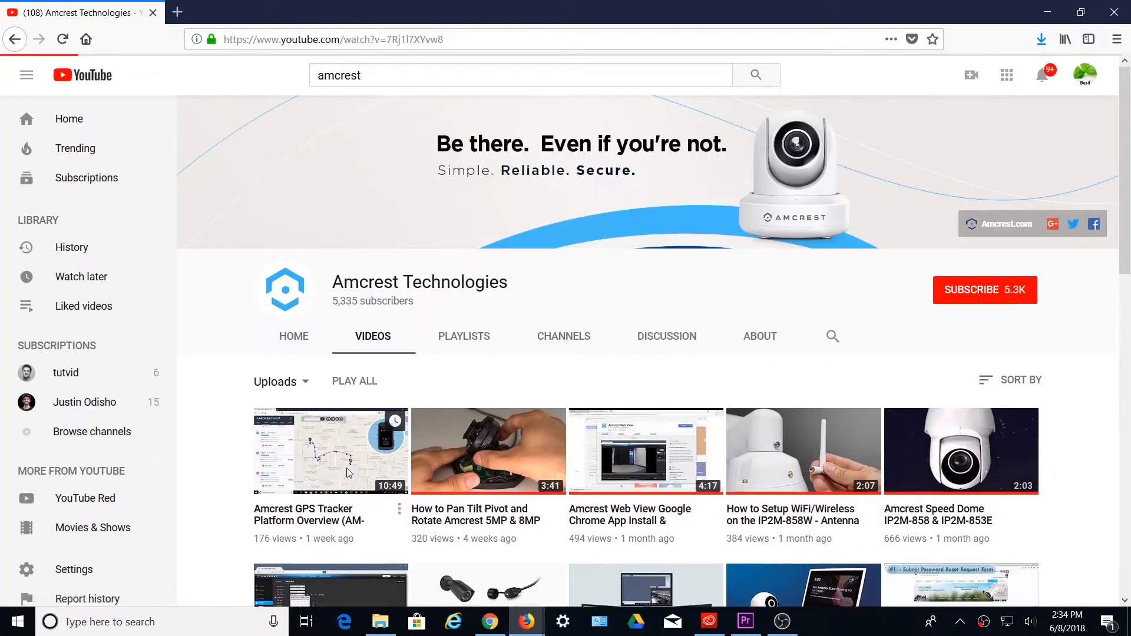
Play the Amcrest GPS Tracker Platform Overview video and skip to near its end
left_click(330, 450)
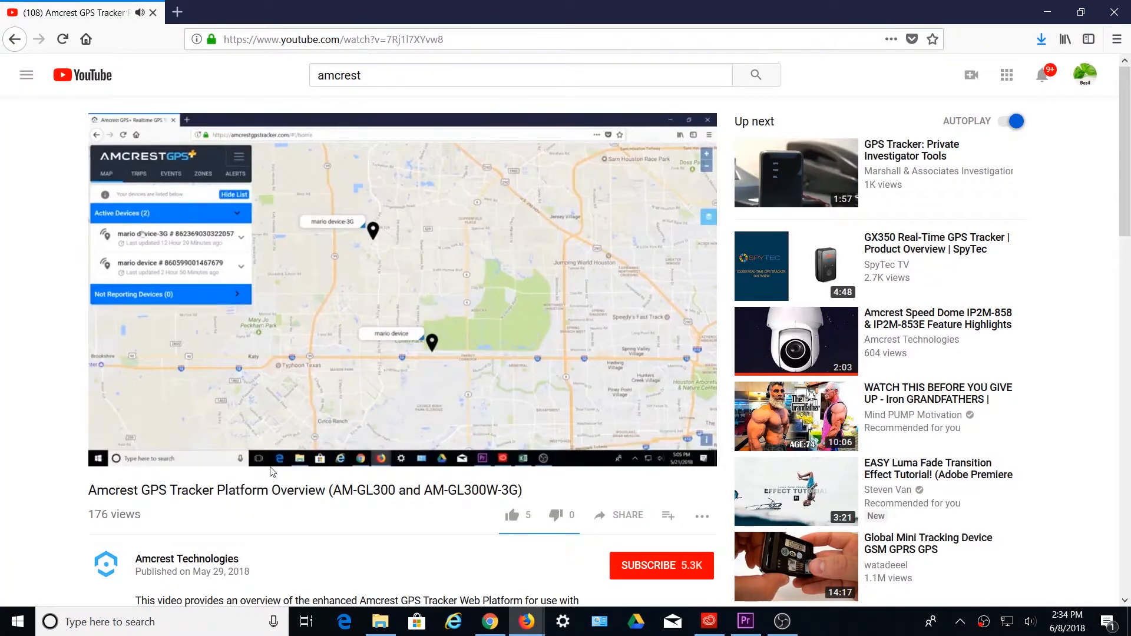
left_click(402, 289)
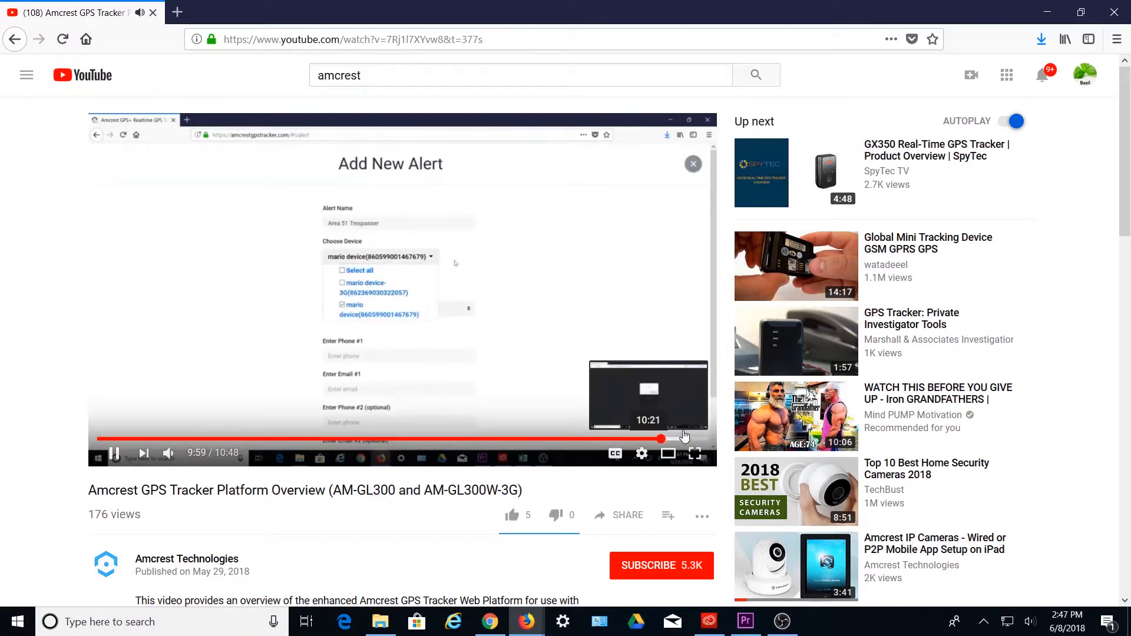
left_click(656, 437)
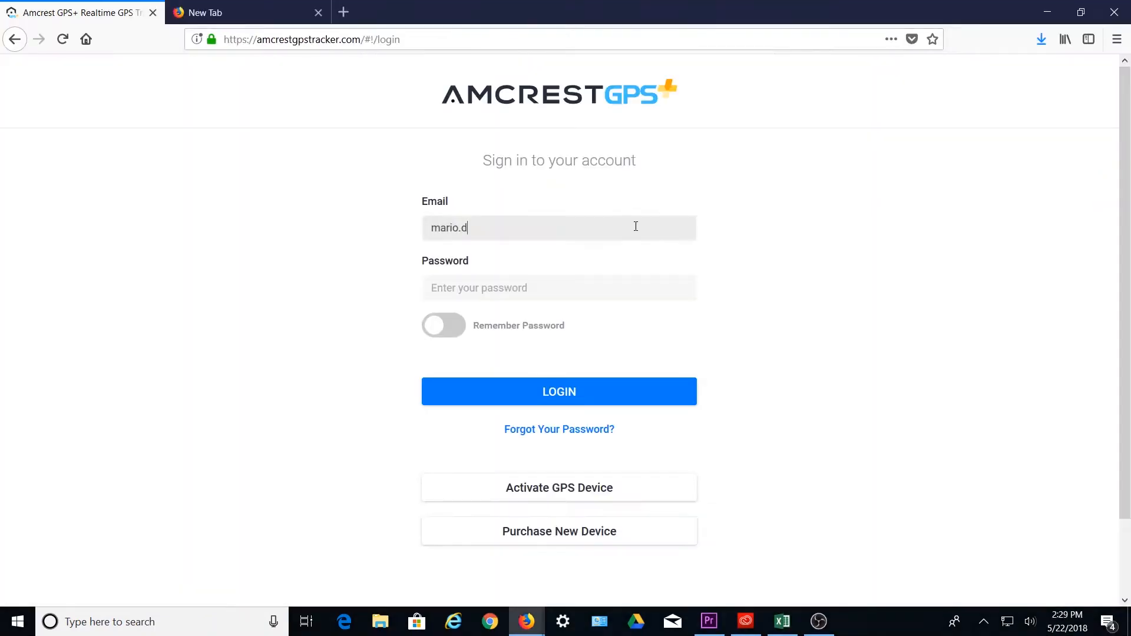
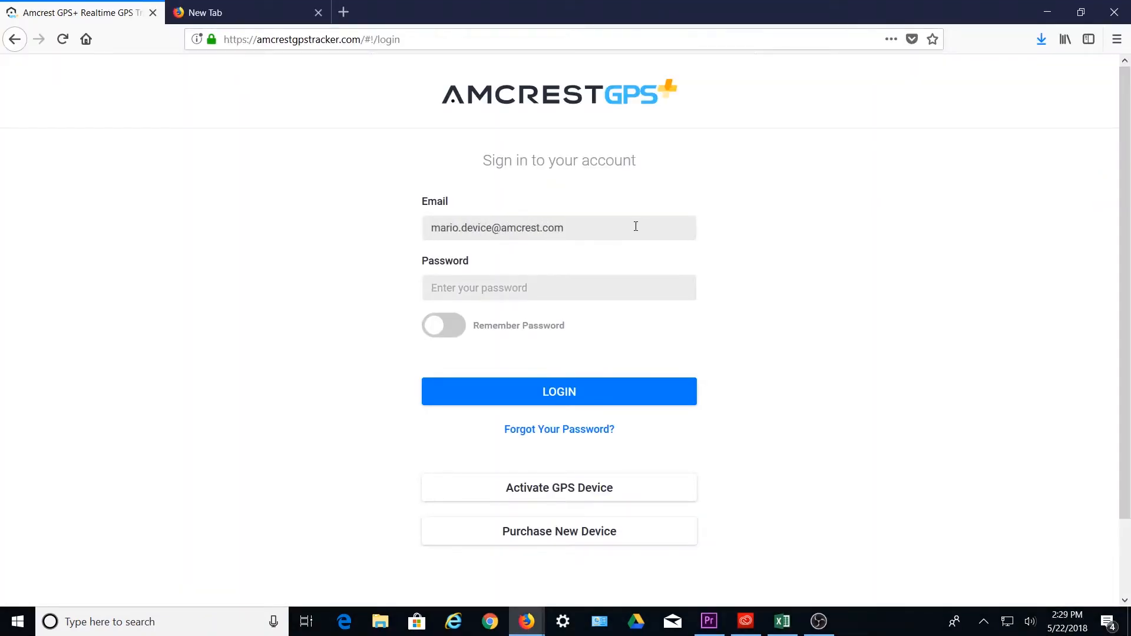
left_click(558, 391)
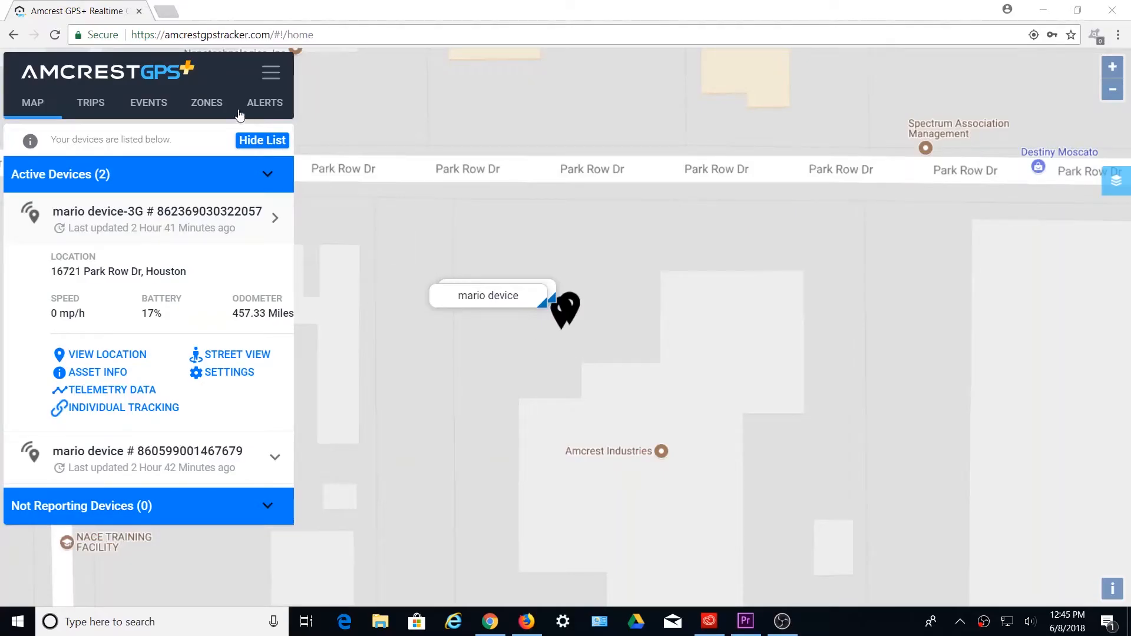
mouse_move(207, 102)
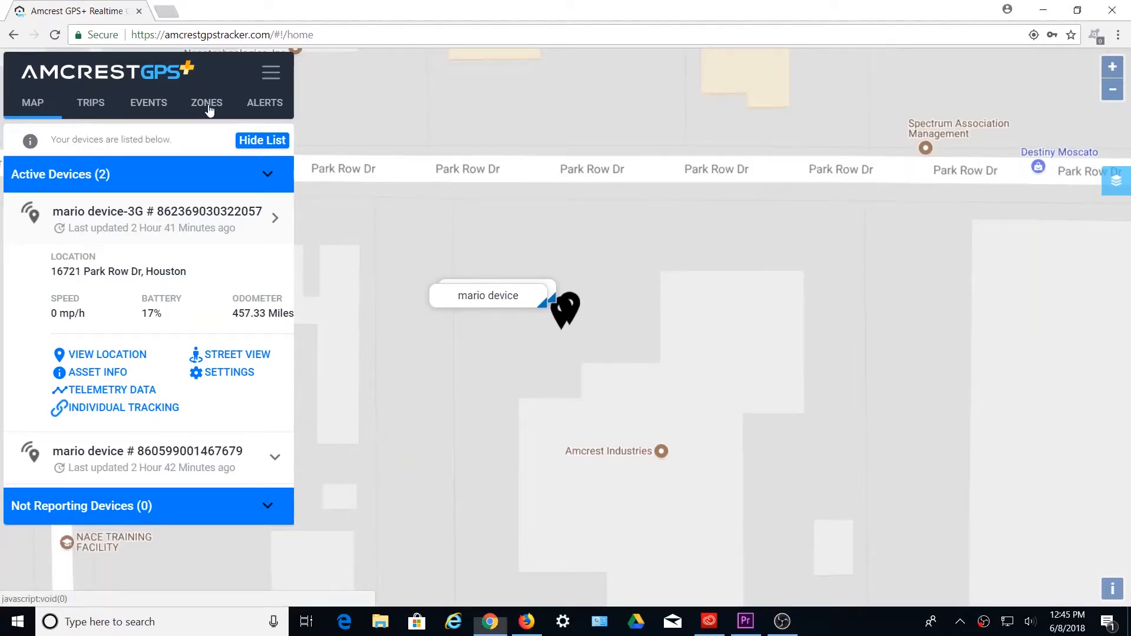
Go to Zones and dismiss the 'Create a custom zone' introduction with Got It!
left_click(206, 102)
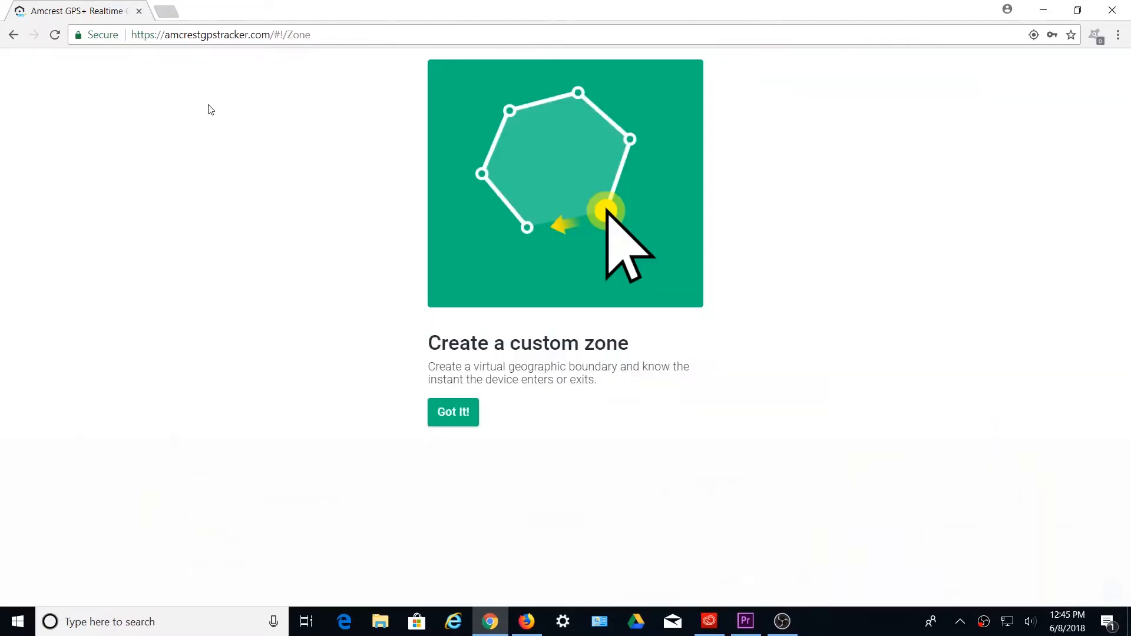
mouse_move(559, 361)
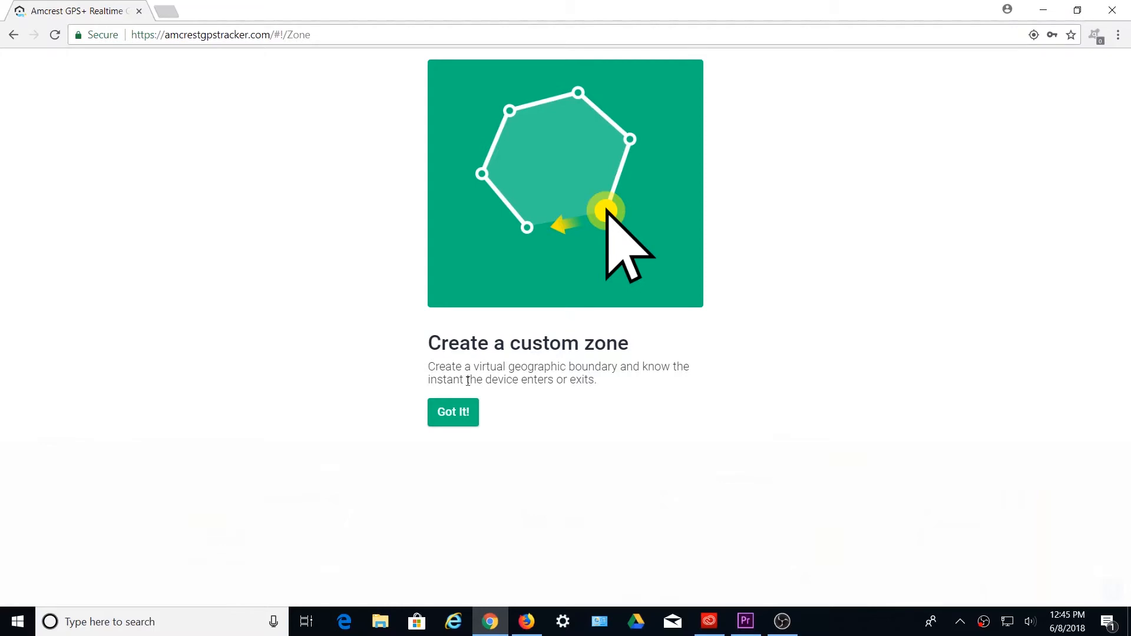
mouse_move(608, 383)
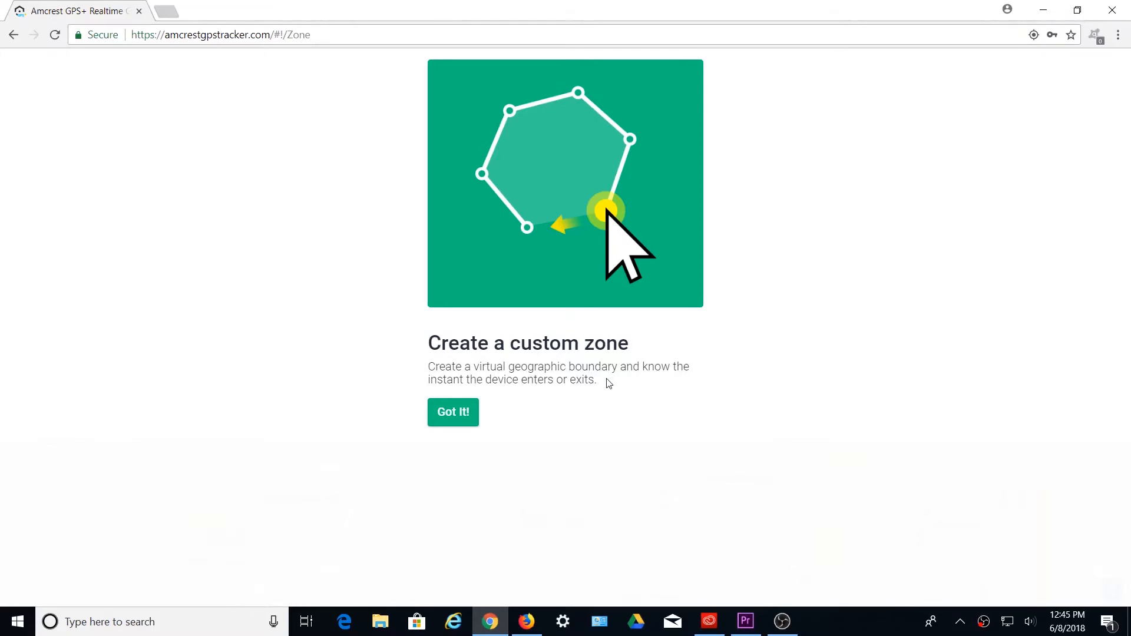
mouse_move(581, 400)
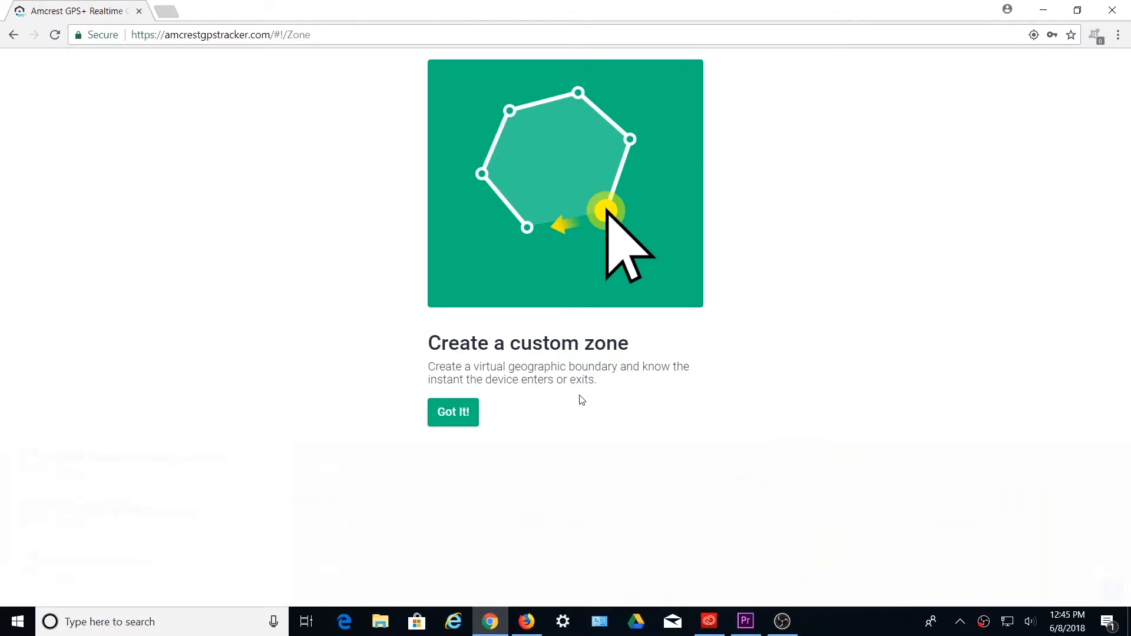
left_click(452, 411)
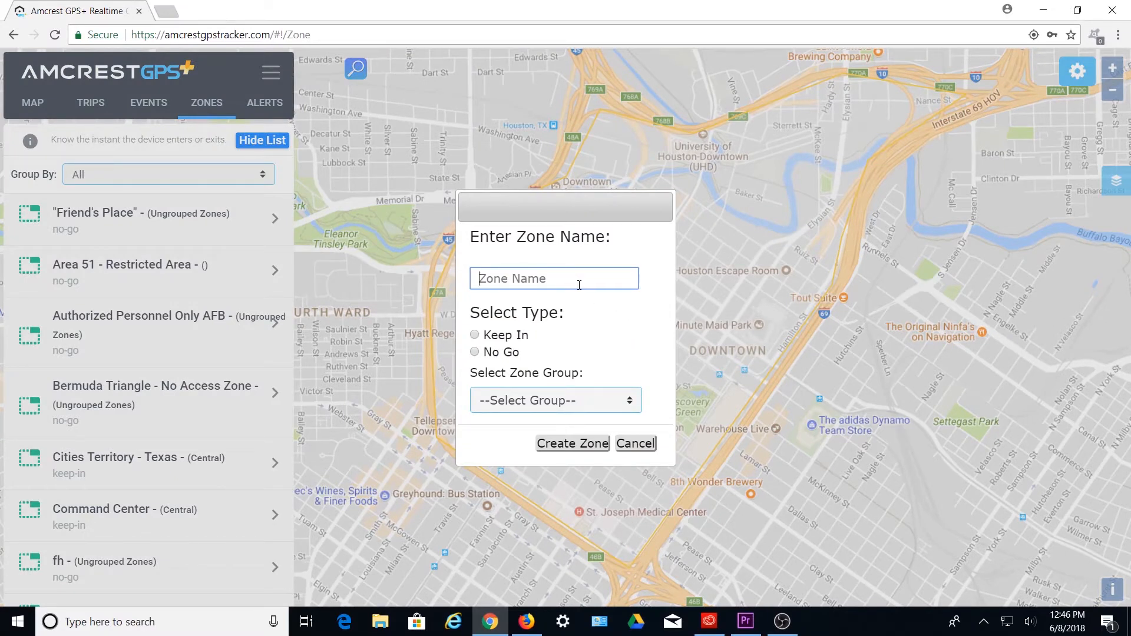
Create a keep-in zone named 'Downtown Houston' in the Central group
type("Downtown Houston")
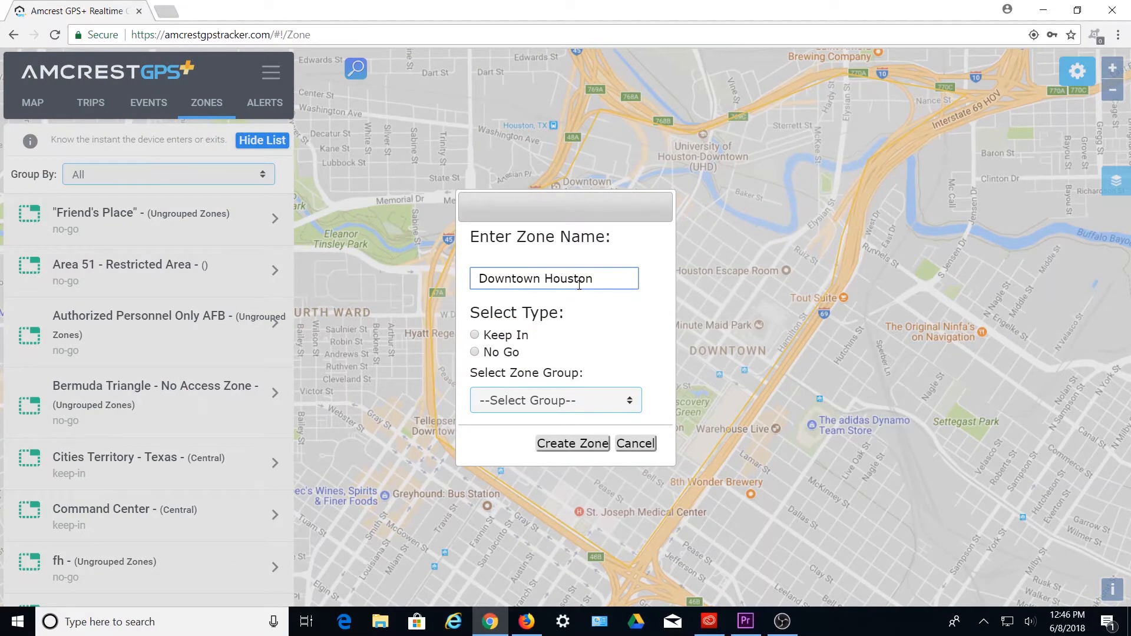
left_click(554, 401)
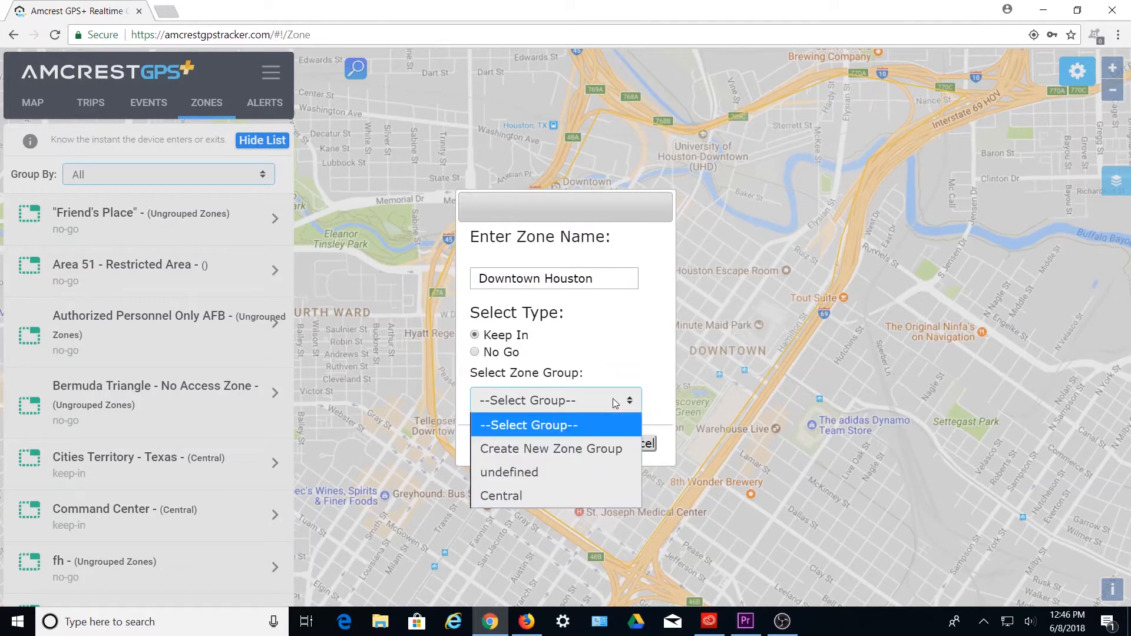
left_click(501, 495)
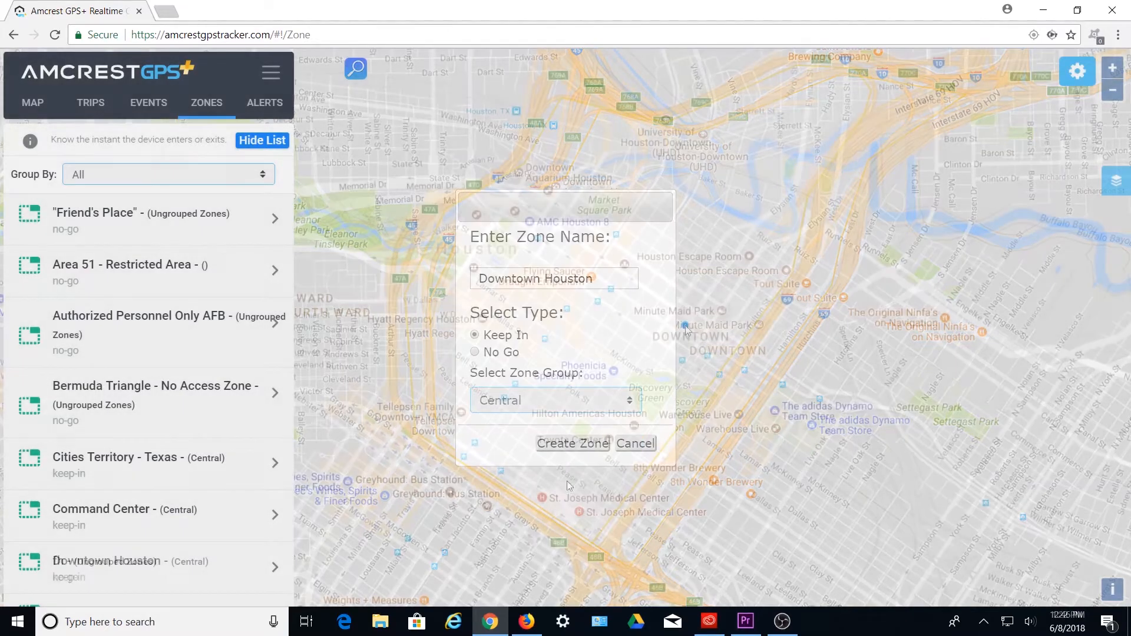
left_click(572, 443)
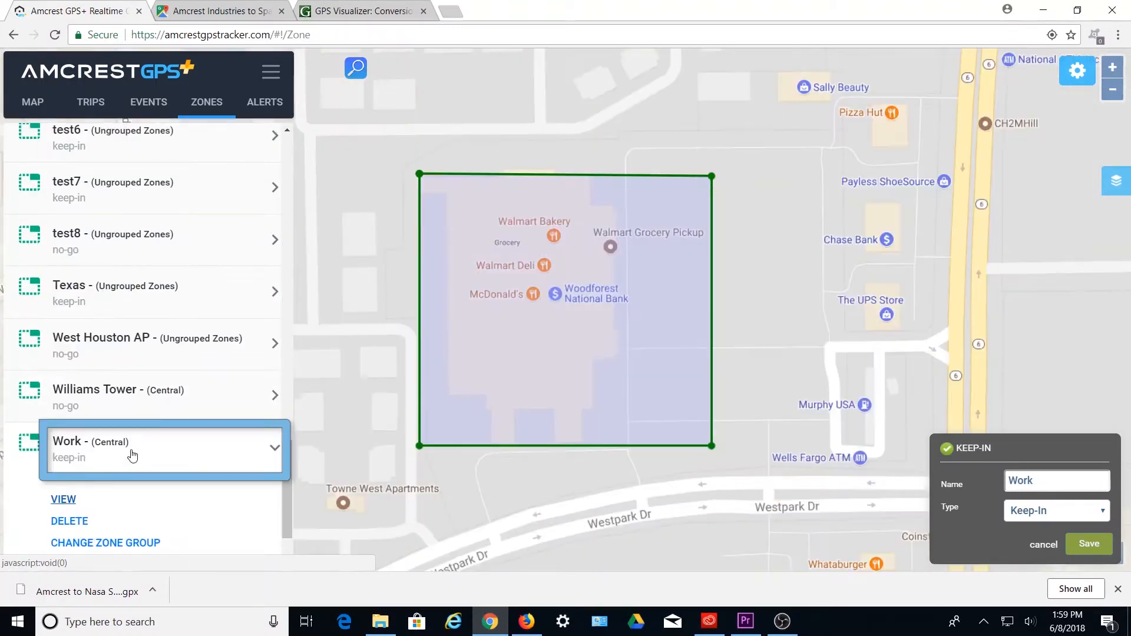
View the Headquarters, Command Center, Area 51, Authorized Personnel Only AFB and Trump Tower zones
left_click(63, 516)
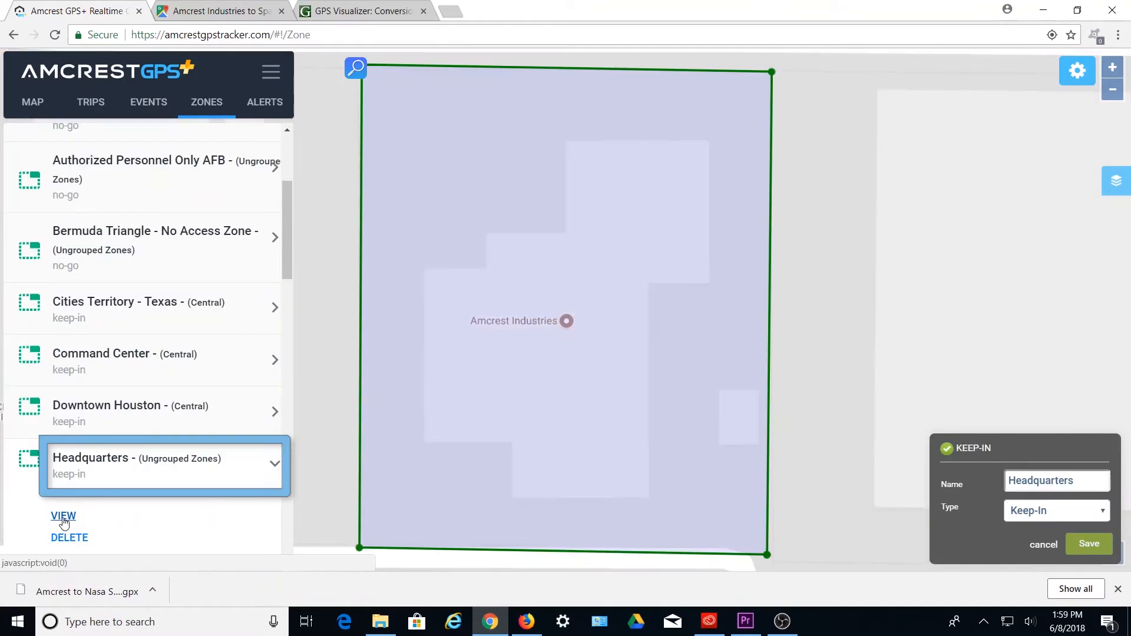
left_click(145, 361)
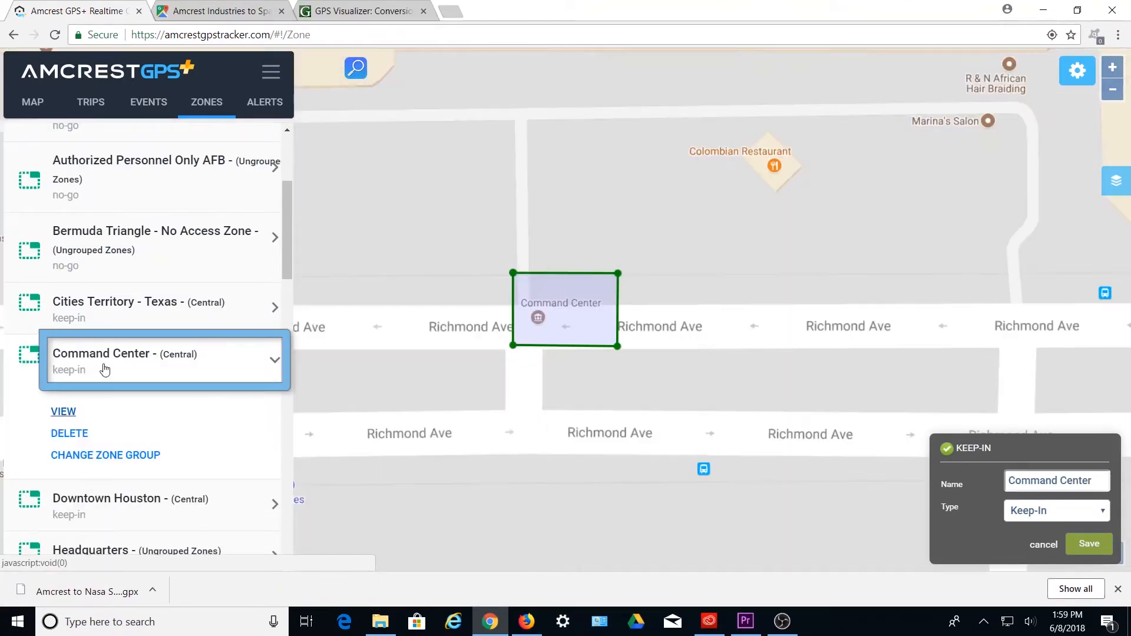
left_click(64, 515)
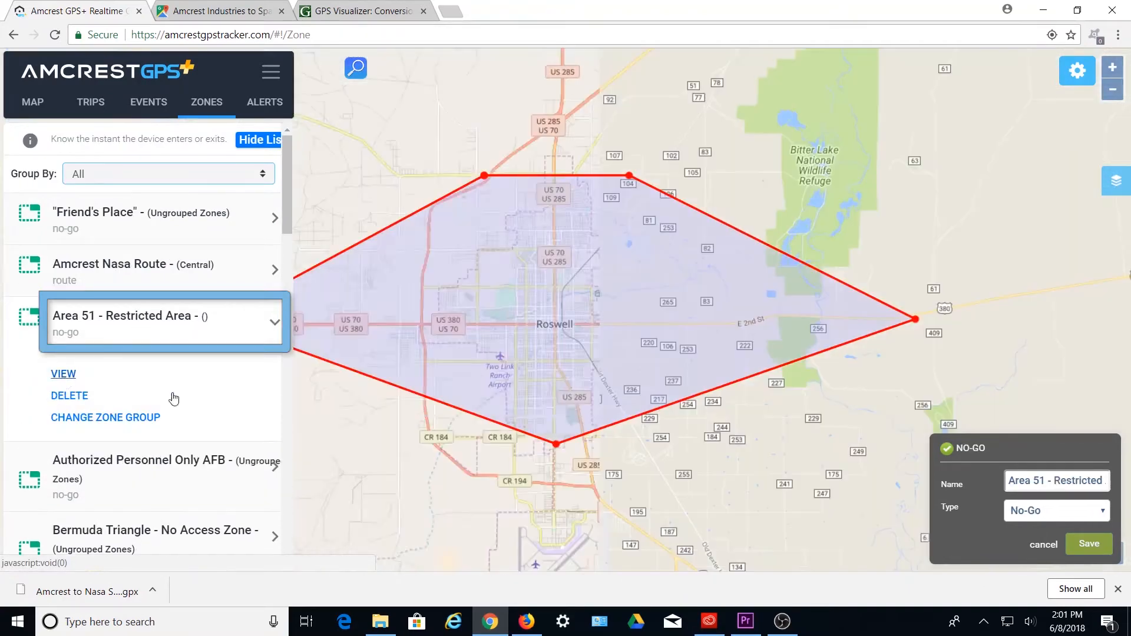
left_click(164, 375)
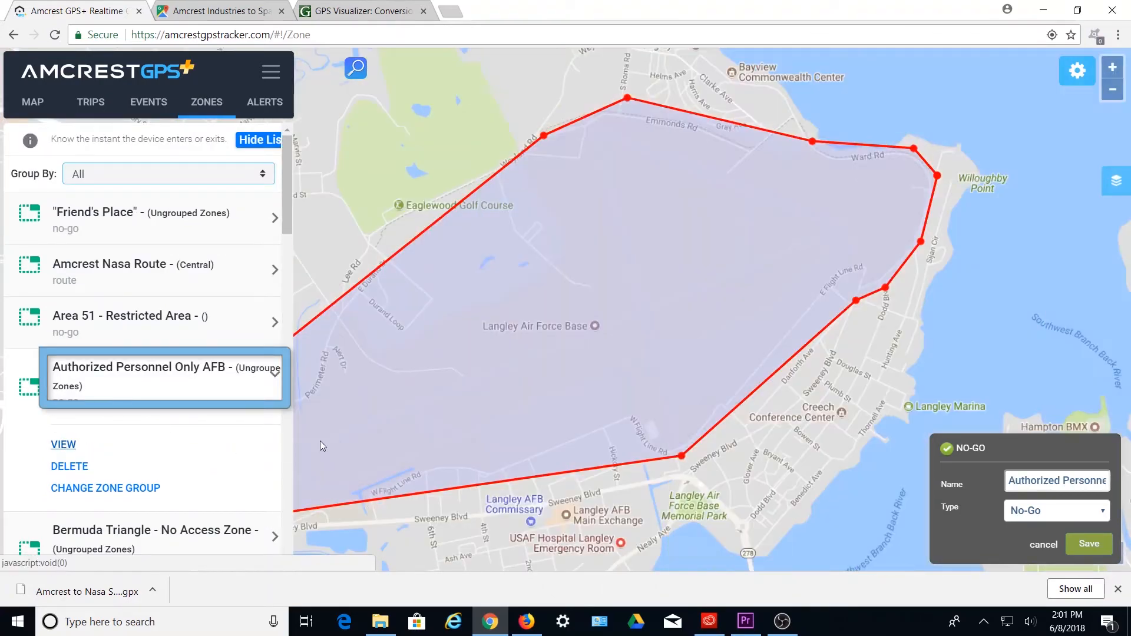
left_click(155, 537)
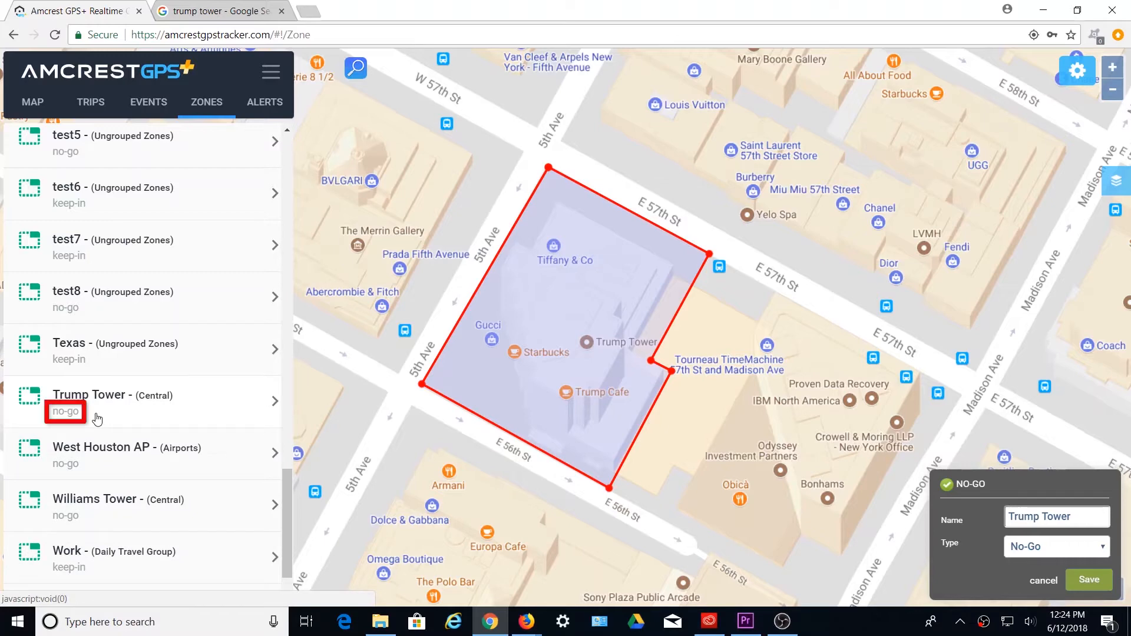
mouse_move(109, 367)
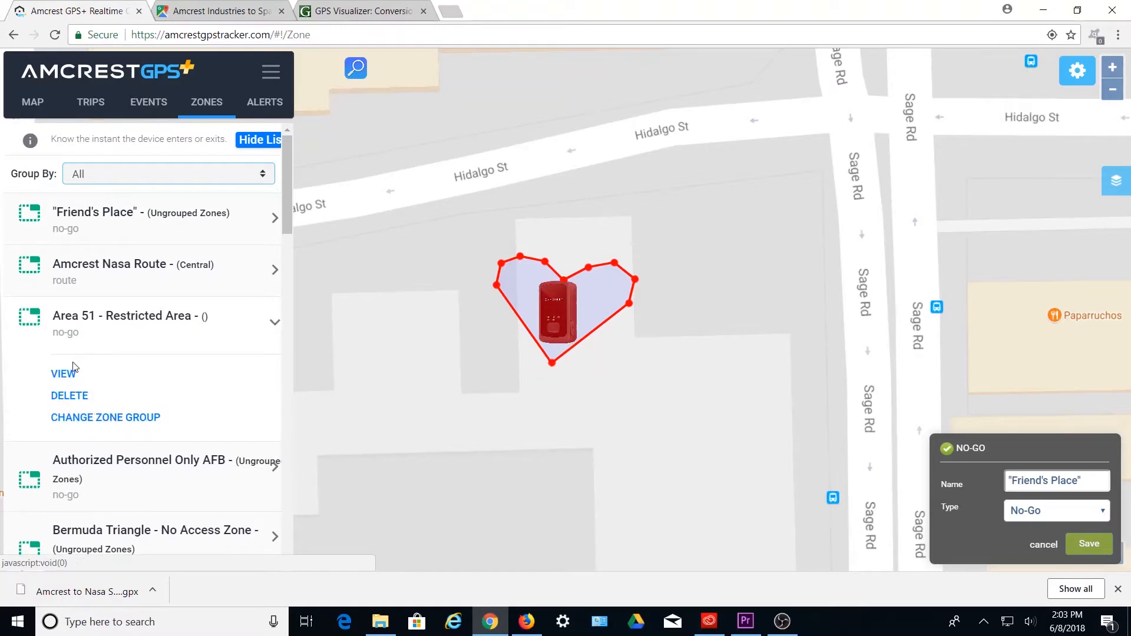
left_click(63, 373)
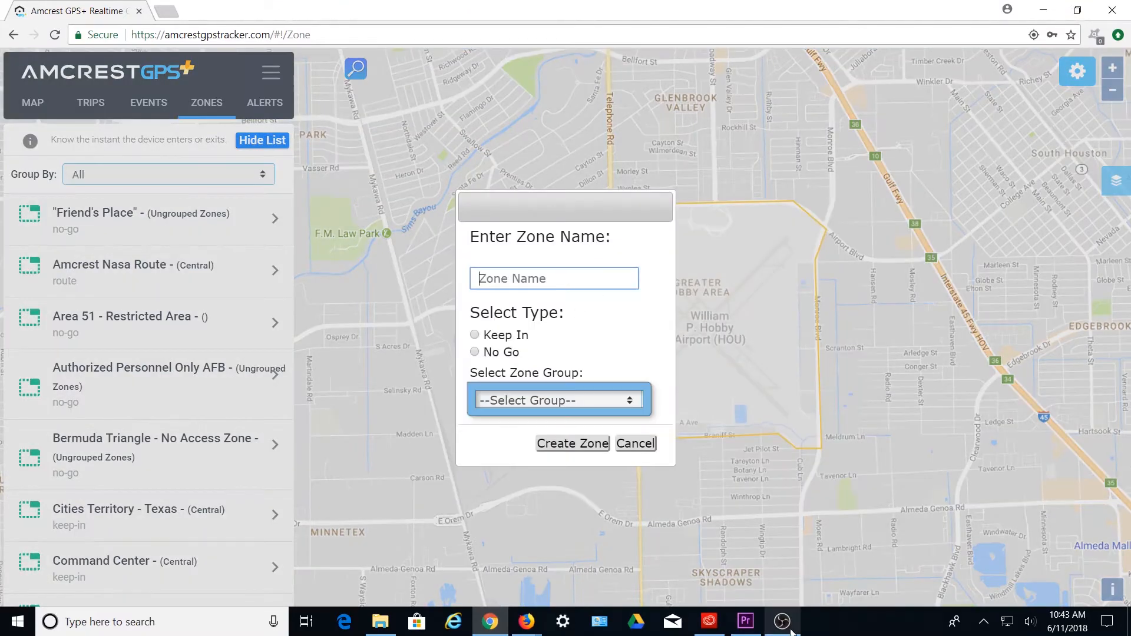
Name the new zone 'Hobby Airport' and make it a keep-in zone
left_click(553, 278)
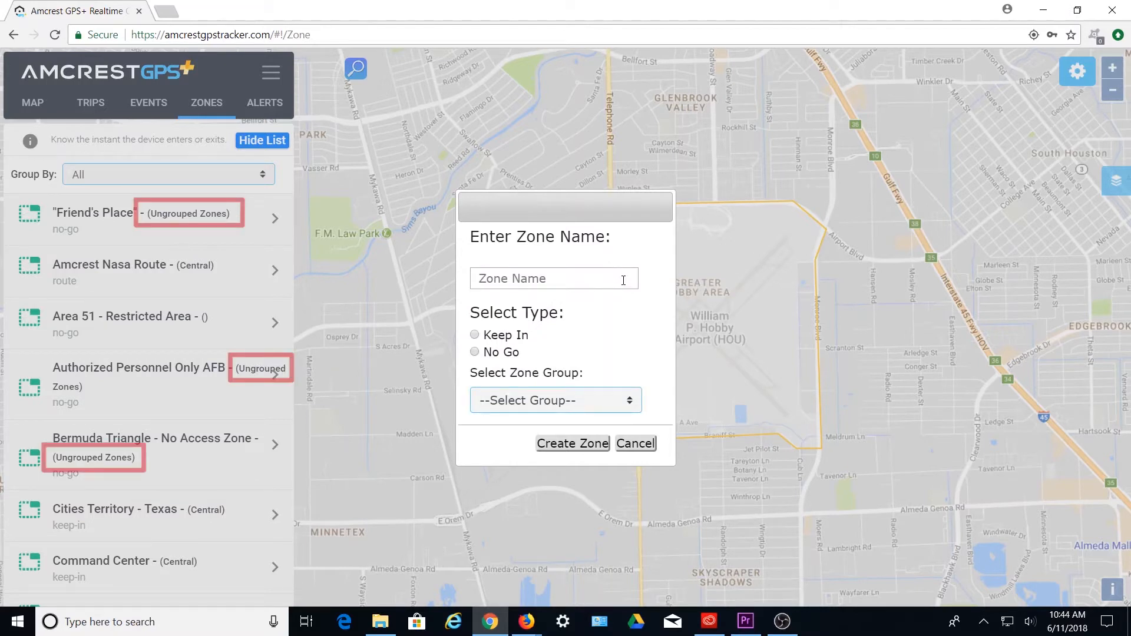
type("Hobby Airport")
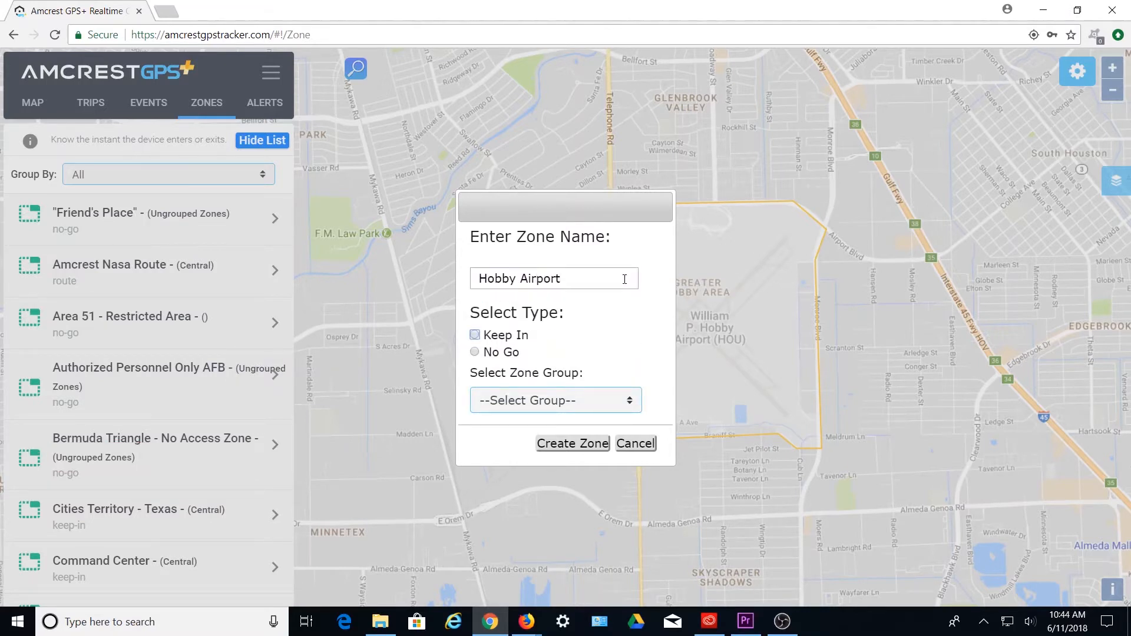
left_click(474, 334)
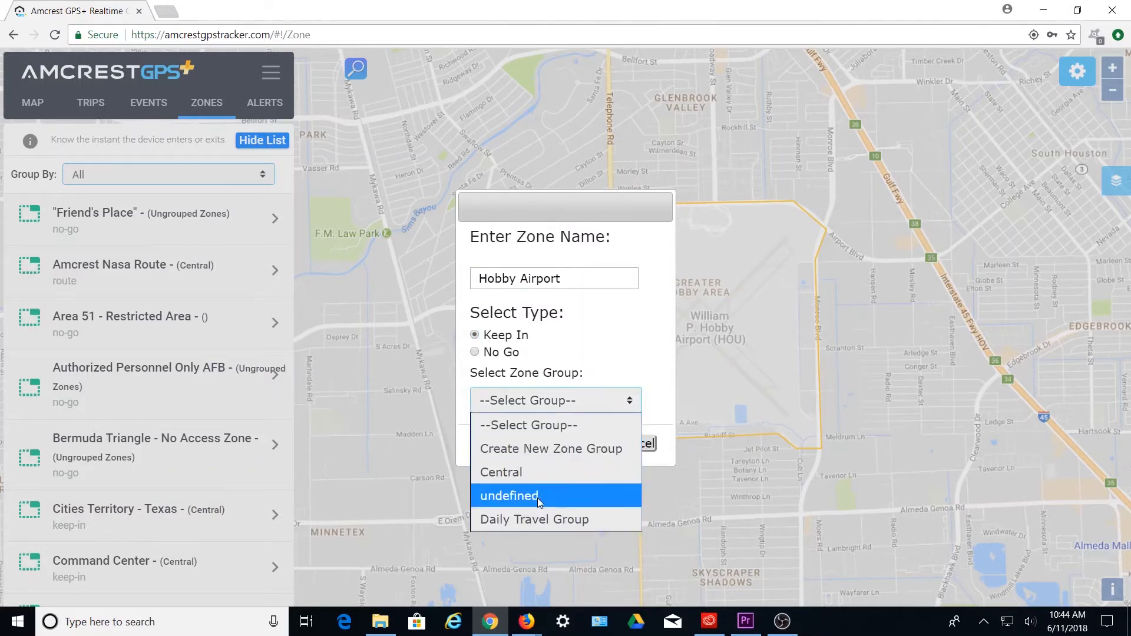
mouse_move(552, 449)
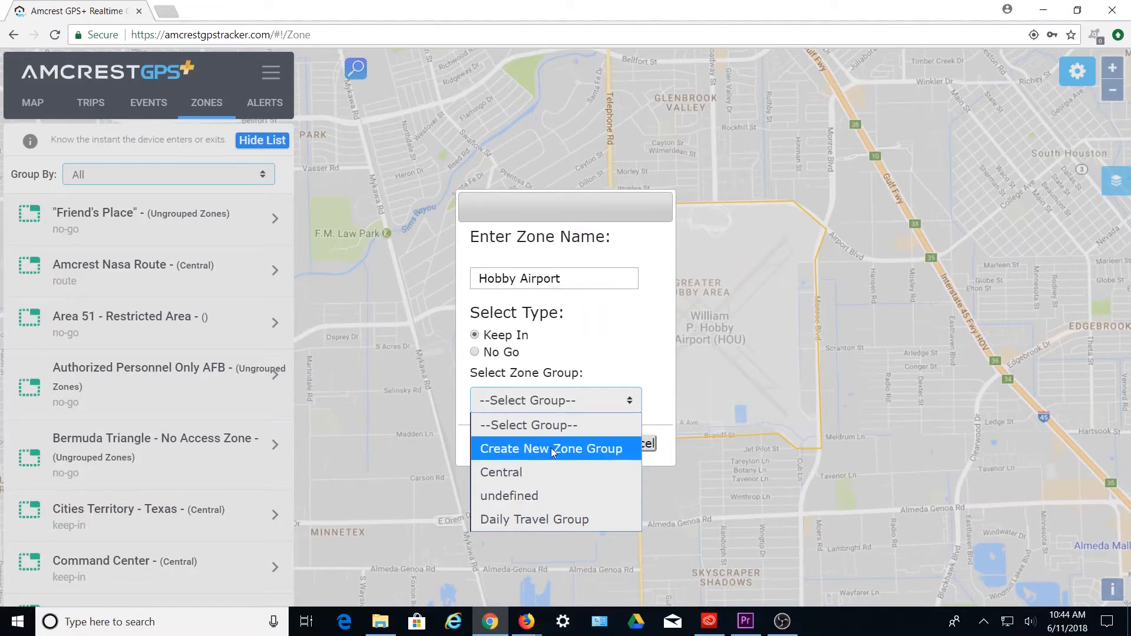
Add a new 'Airports' zone group and create the zone within it
left_click(552, 447)
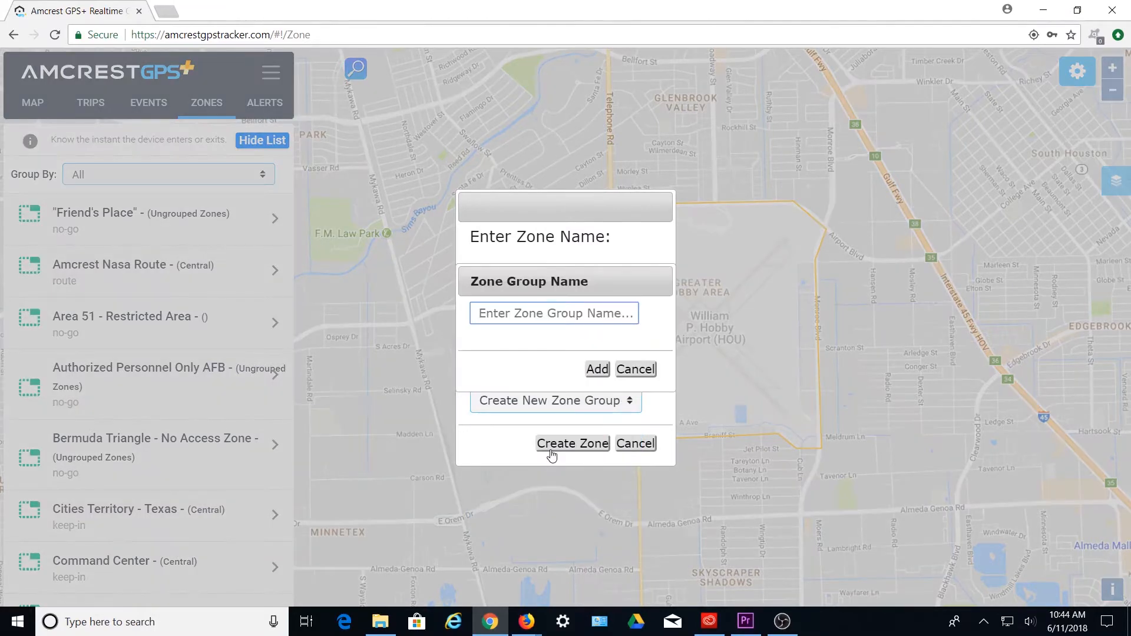
left_click(553, 313)
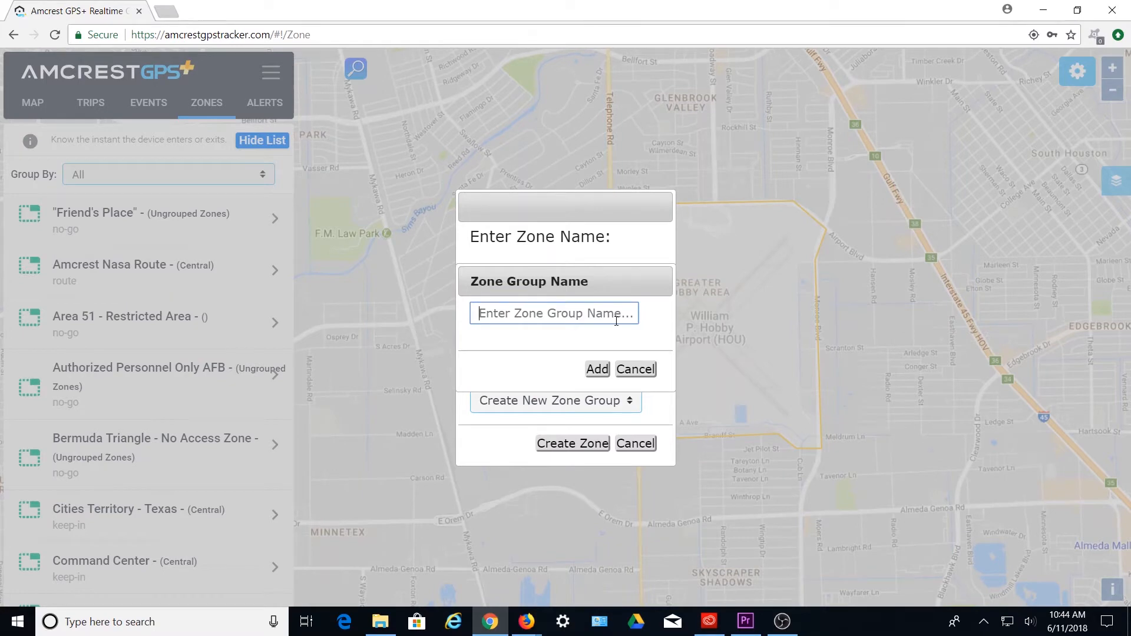
type("Airp")
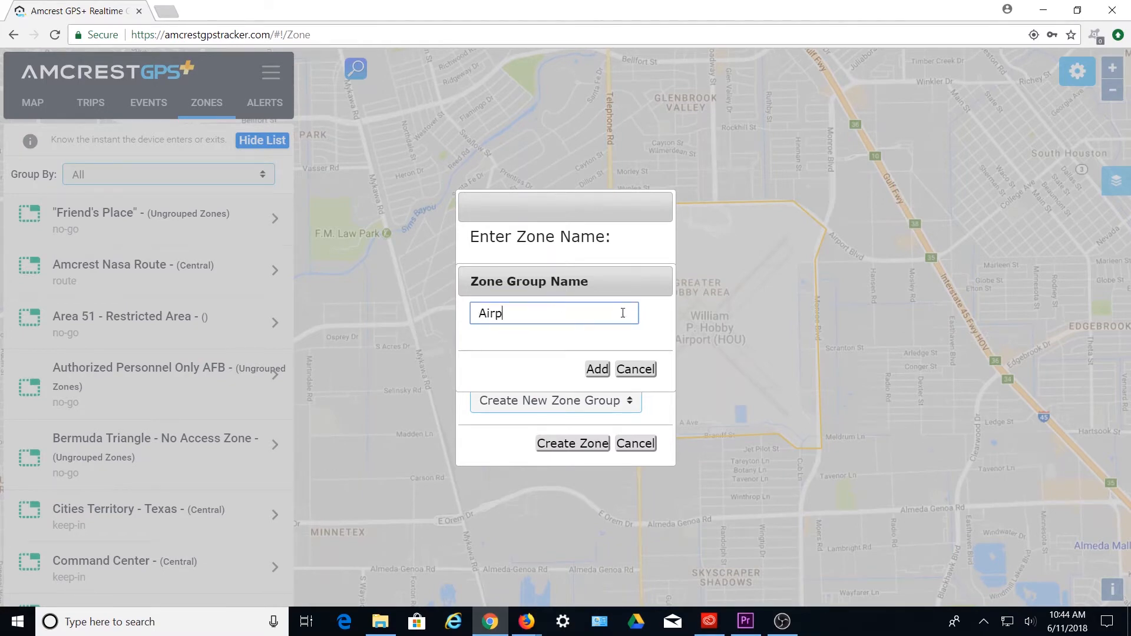
type("orts")
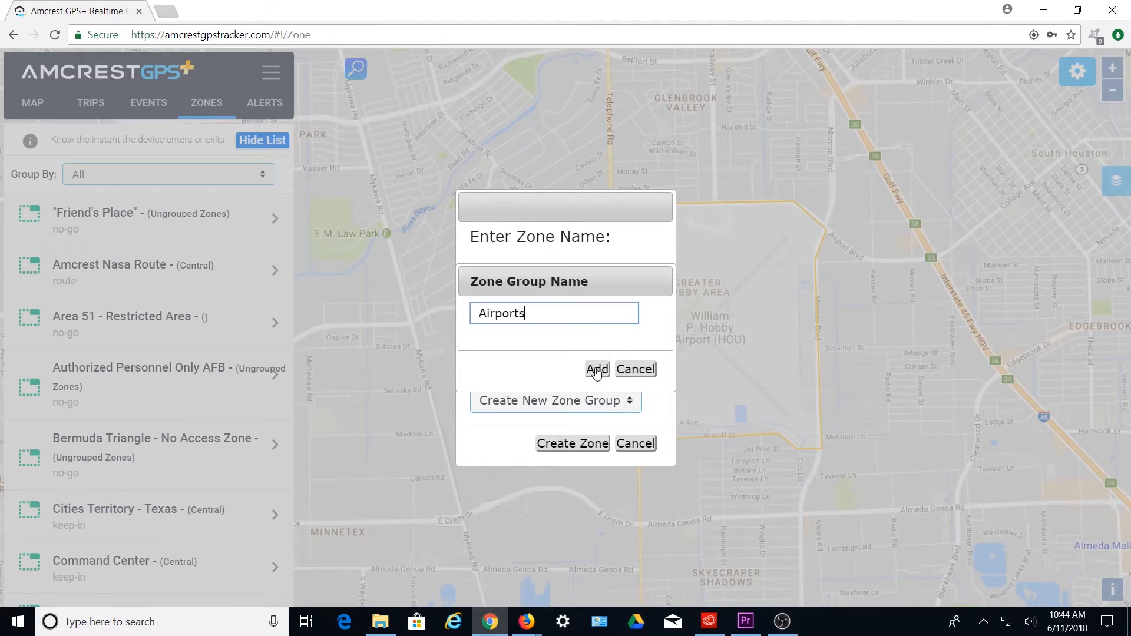
left_click(596, 368)
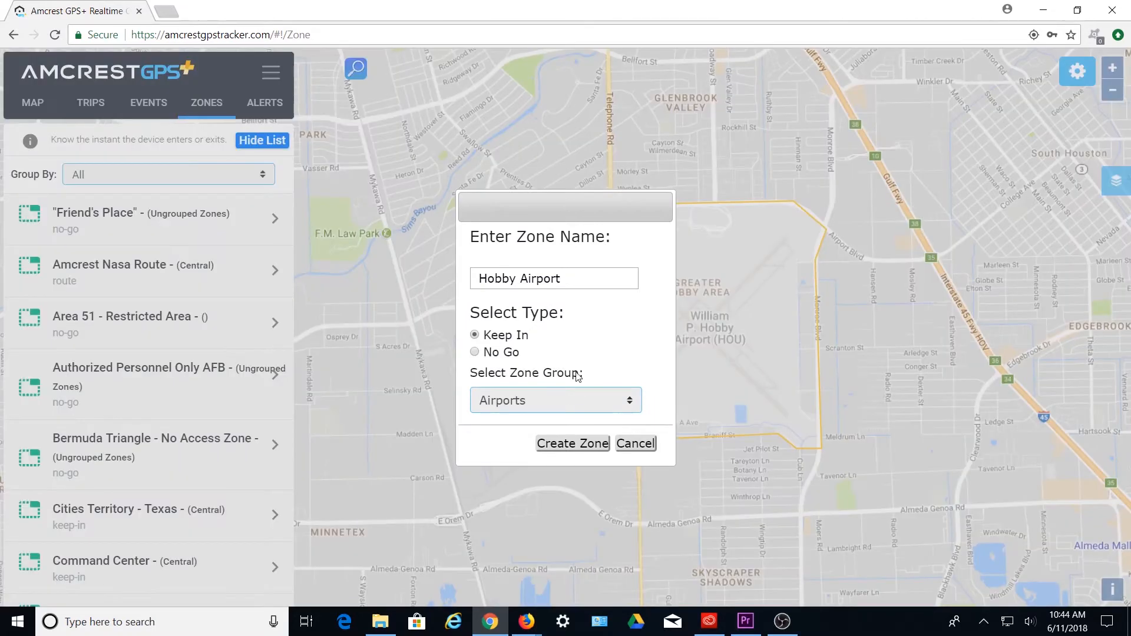
mouse_move(520, 410)
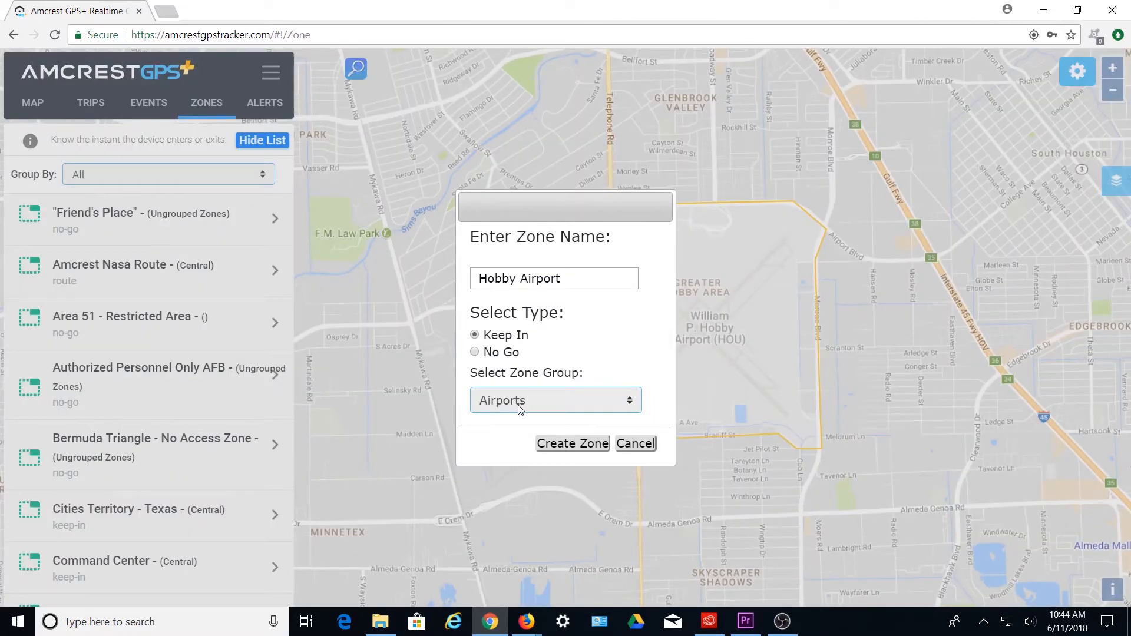
mouse_move(558, 433)
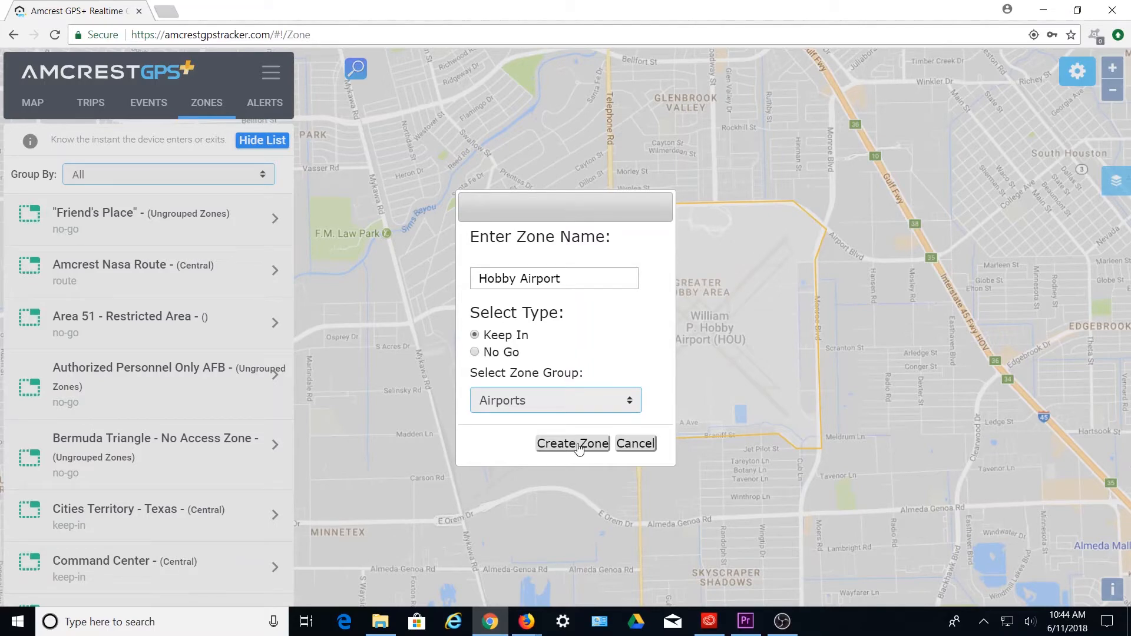
left_click(572, 443)
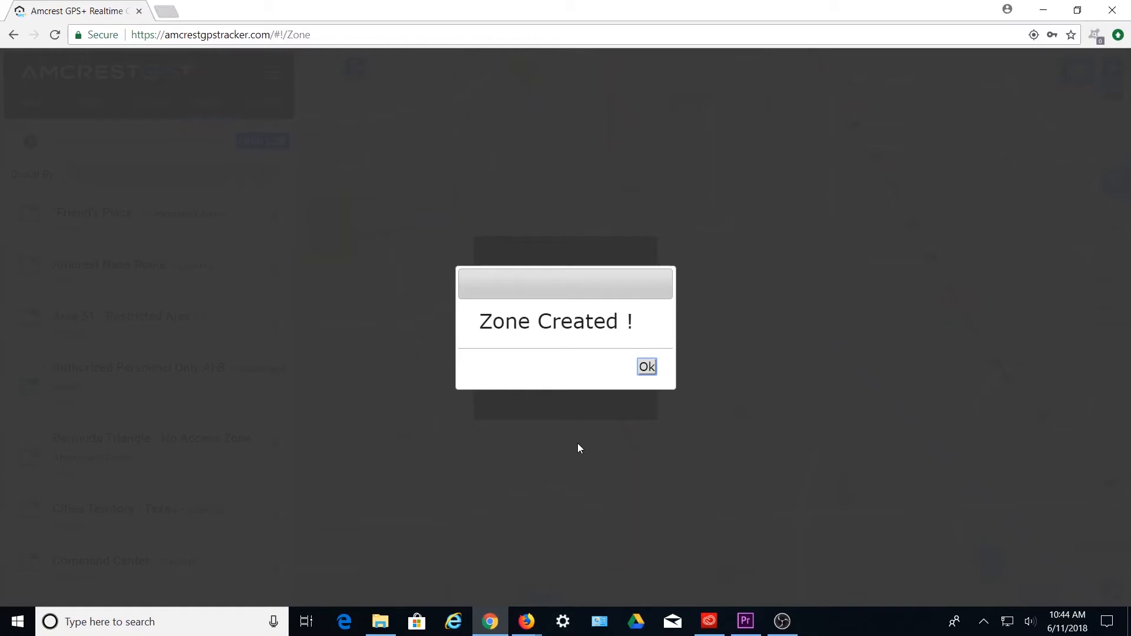
Acknowledge the zone creation, decline an alert, and scroll the list to Hobby Airport
left_click(645, 367)
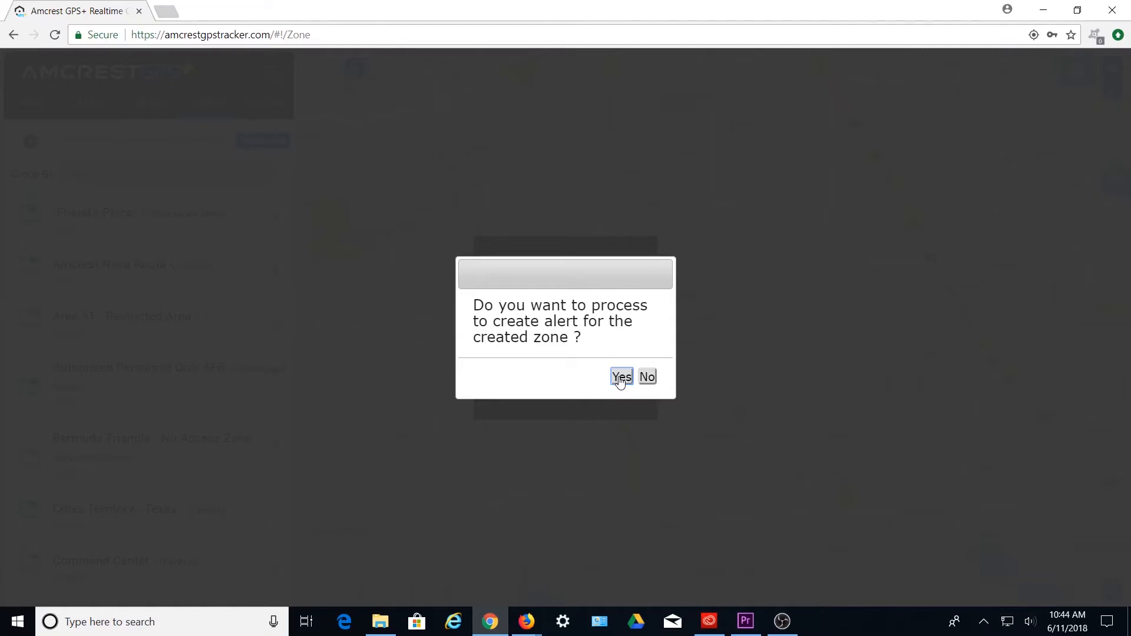
left_click(620, 376)
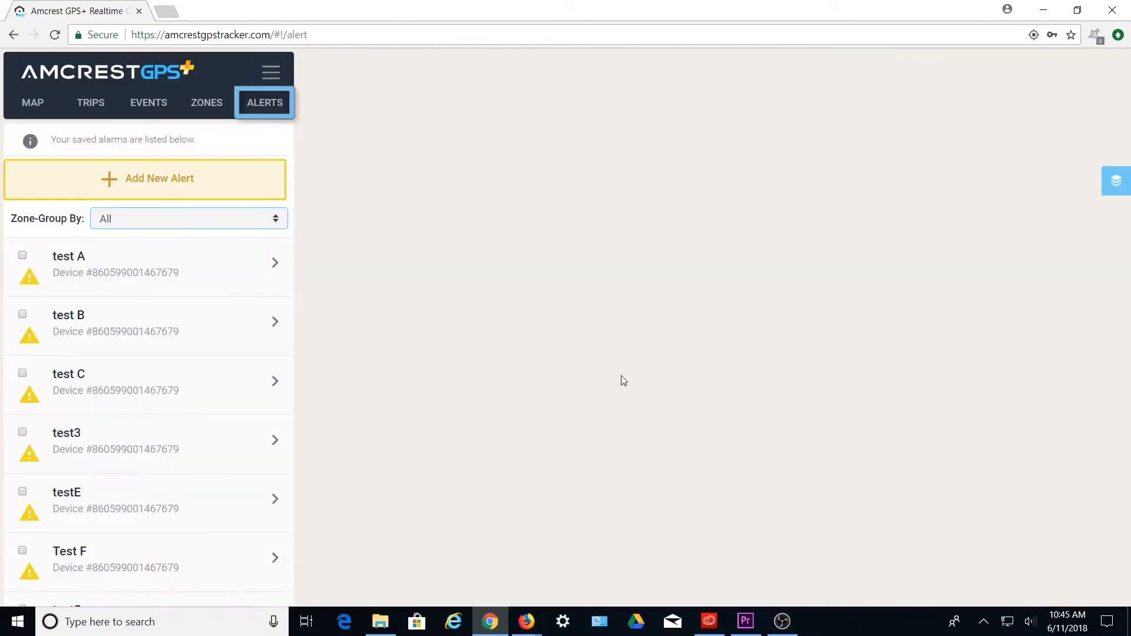
mouse_move(157, 183)
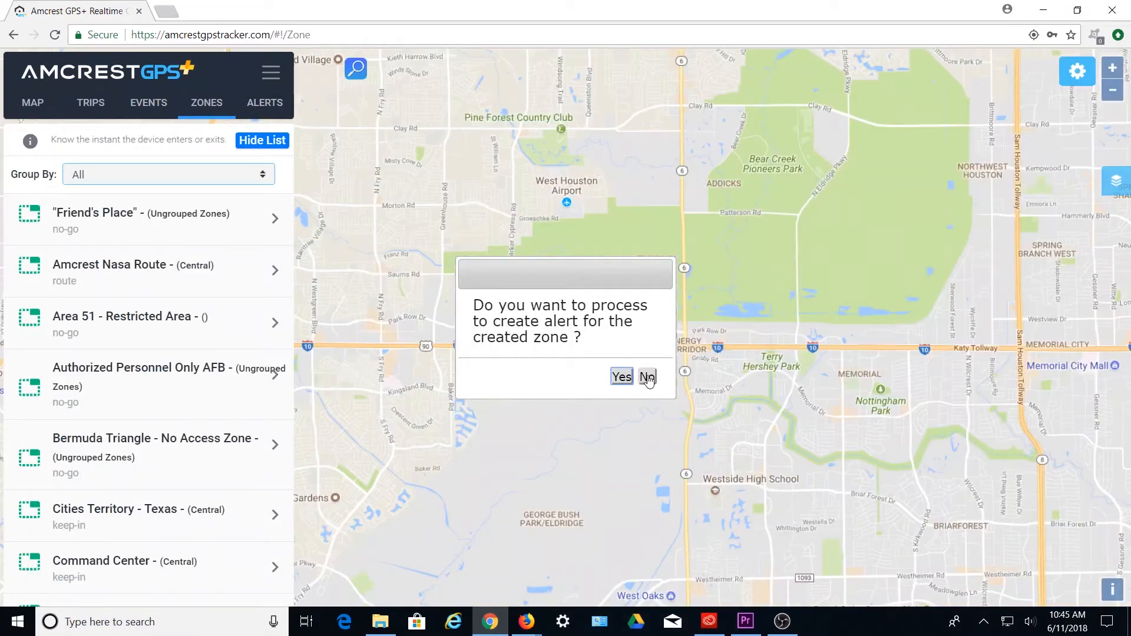
left_click(646, 377)
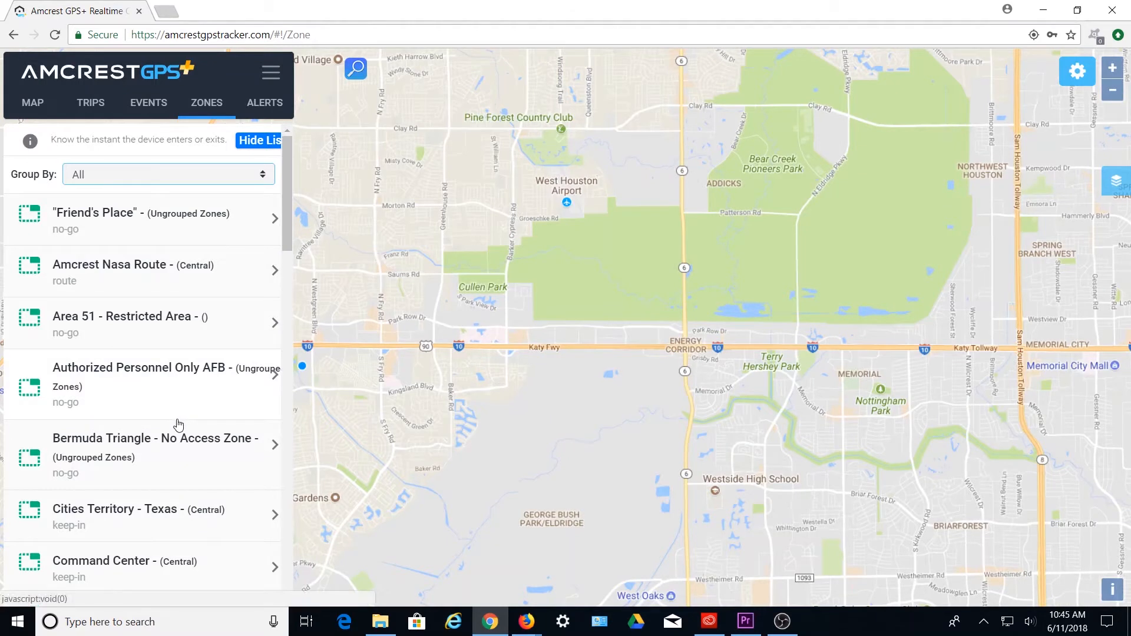
scroll("down", 3)
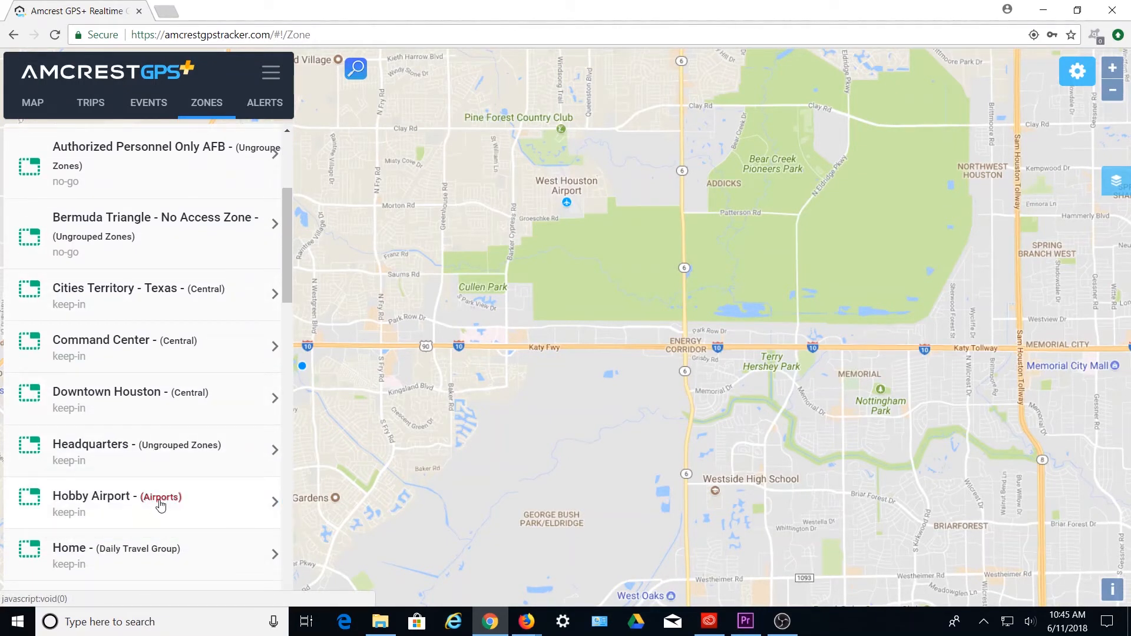
mouse_move(101, 501)
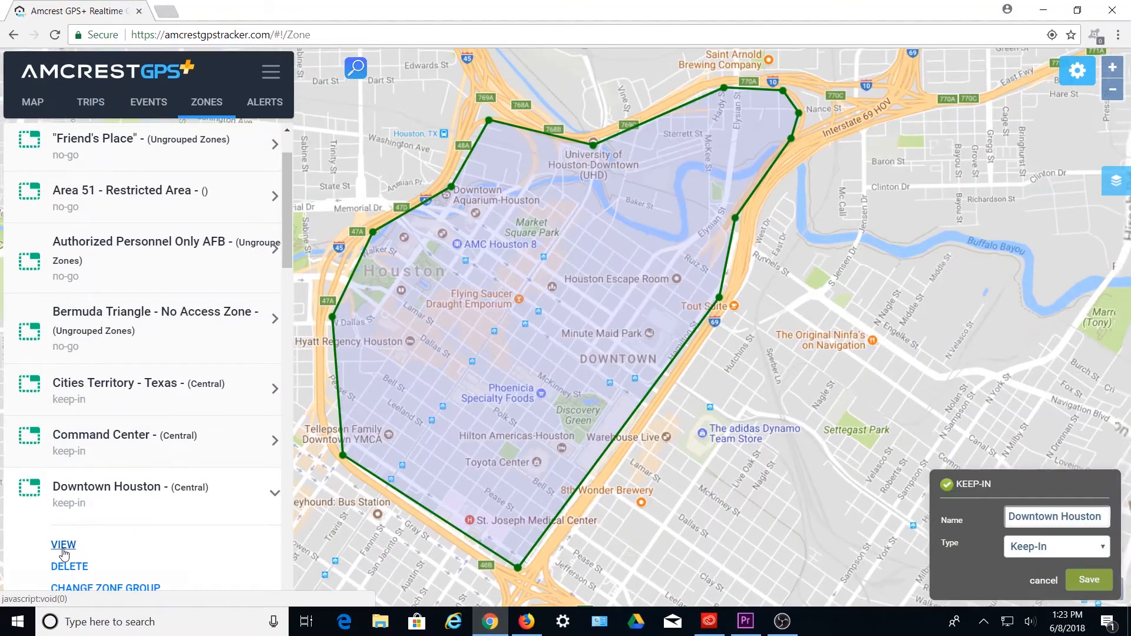
Save the Downtown Houston keep-in zone and acknowledge the update
scroll("down", 3)
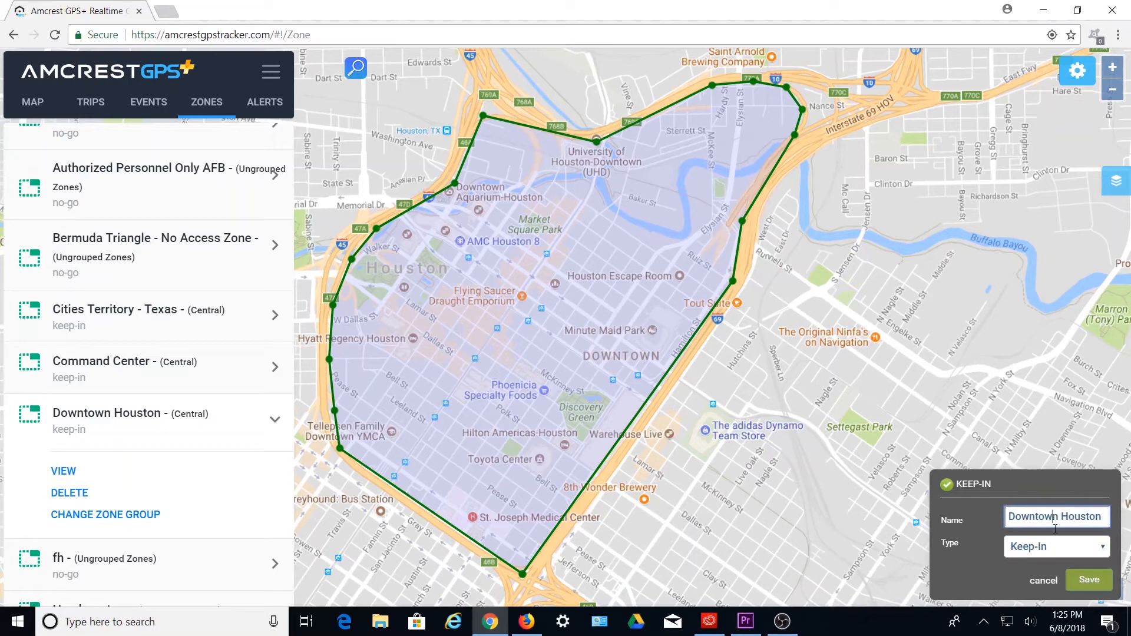
mouse_move(1054, 553)
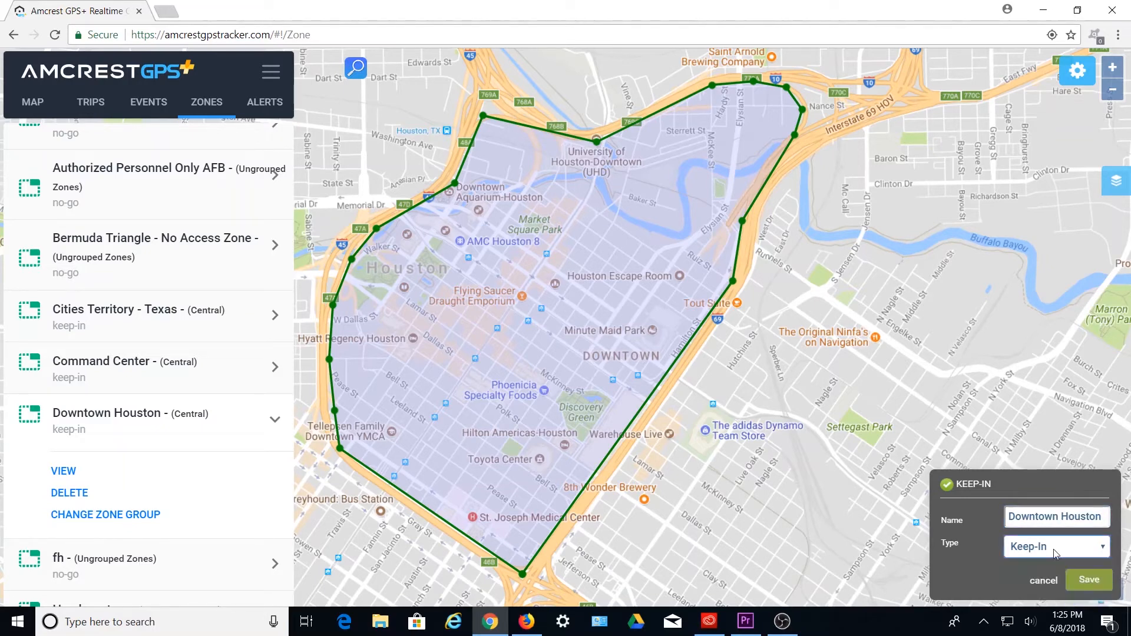
left_click(1088, 579)
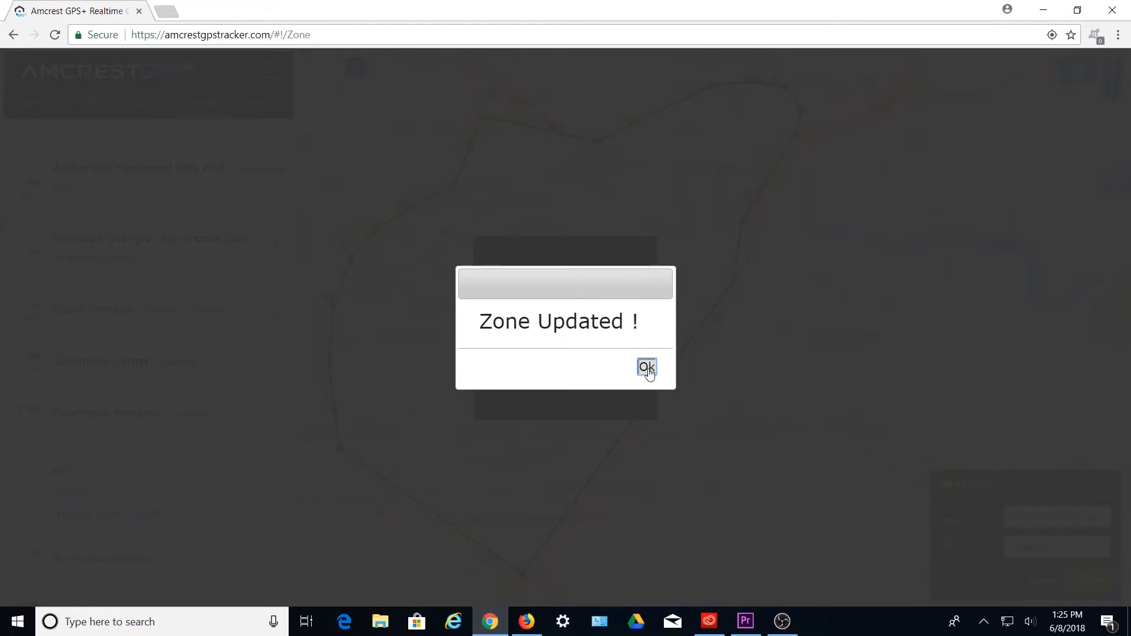
left_click(645, 368)
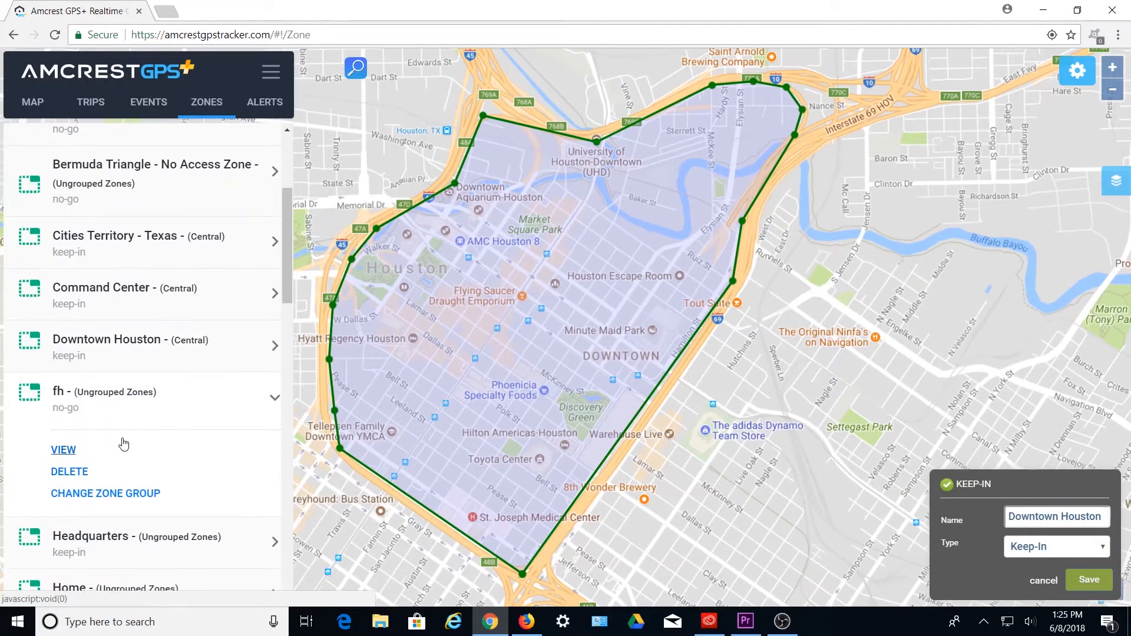
Delete the fh zone, acknowledge success, then view Hobby Airport on the map
left_click(69, 471)
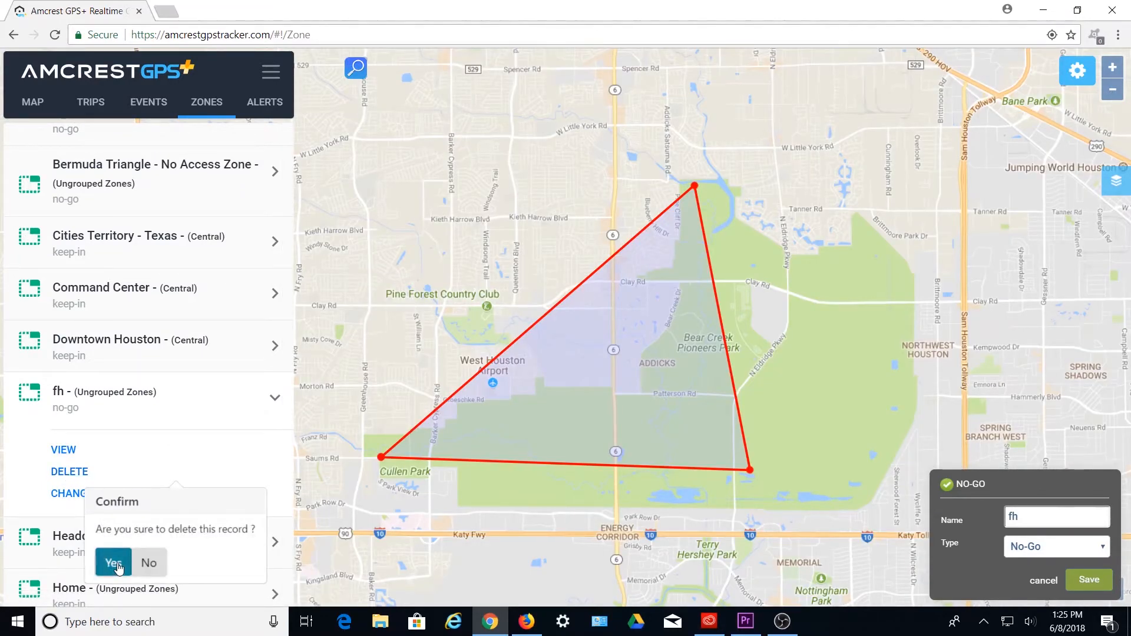
left_click(113, 562)
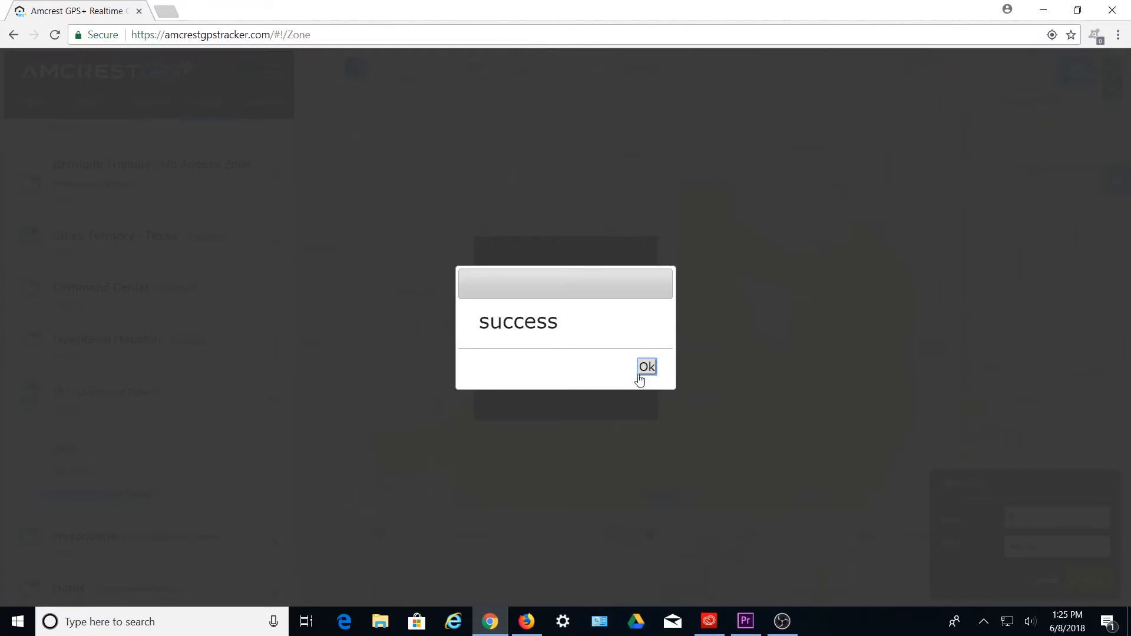
left_click(646, 367)
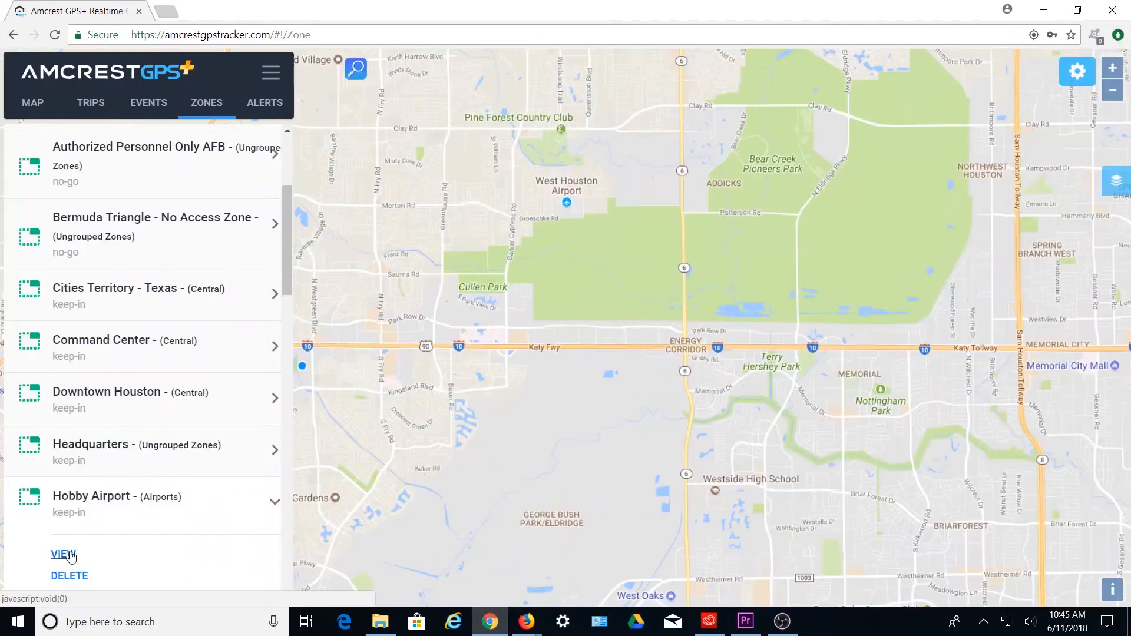
left_click(64, 554)
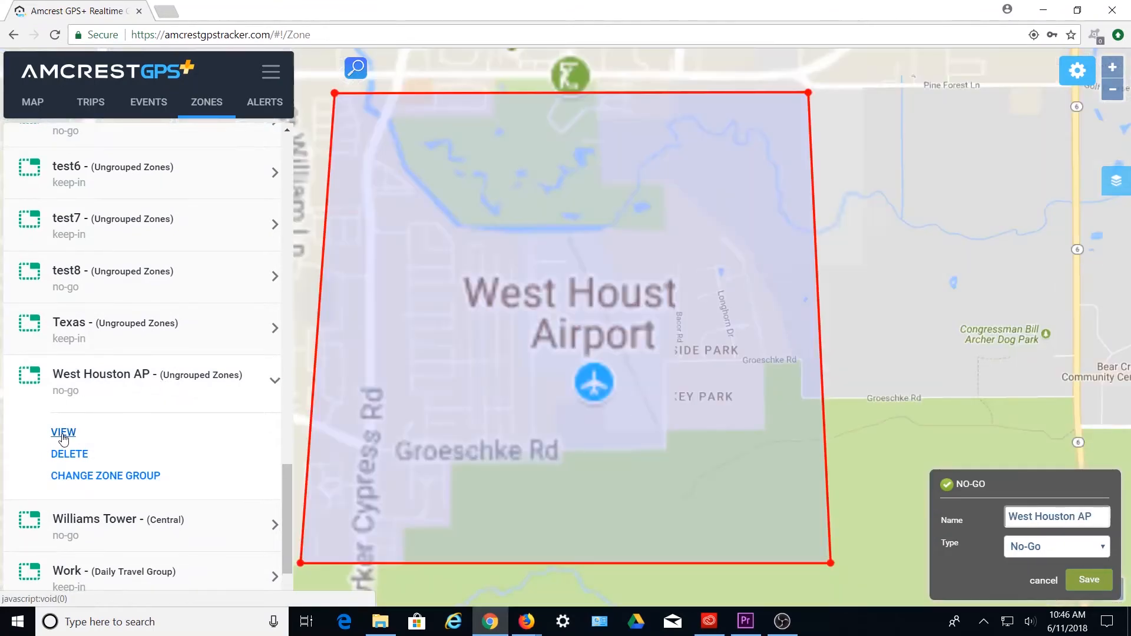
Reassign West Houston AP to the Airports group and acknowledge the change
left_click(104, 475)
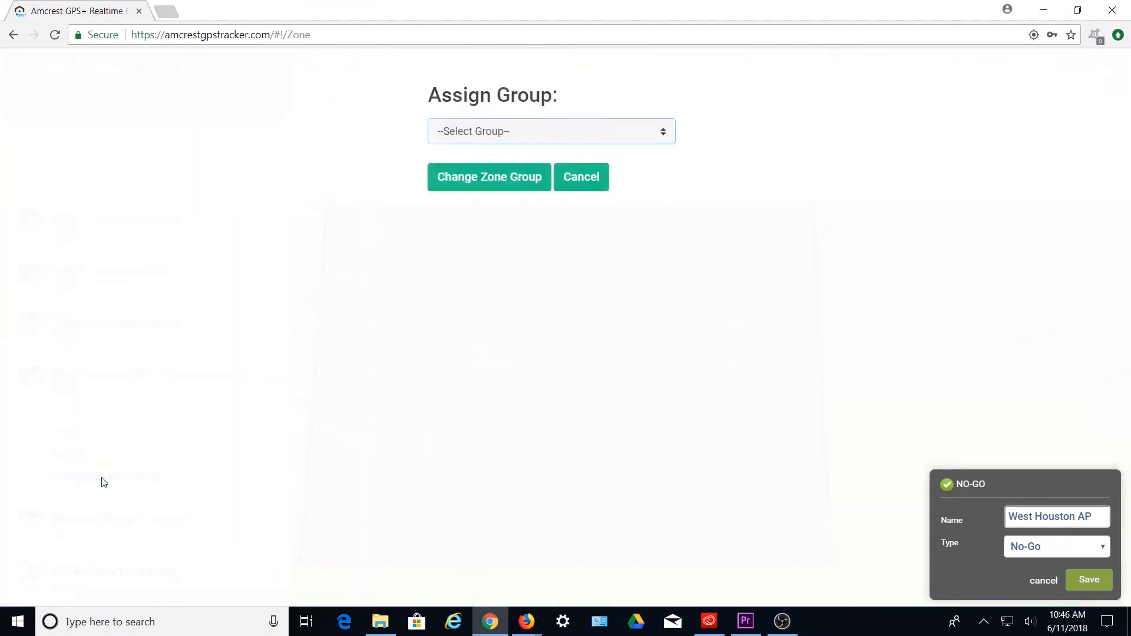
left_click(550, 132)
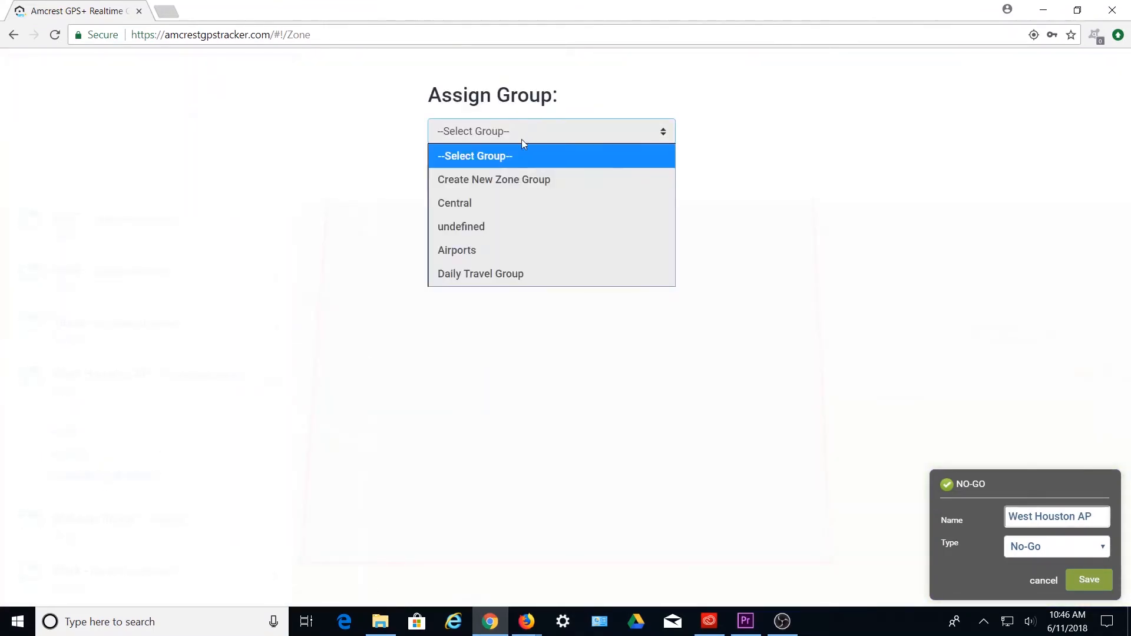
mouse_move(456, 250)
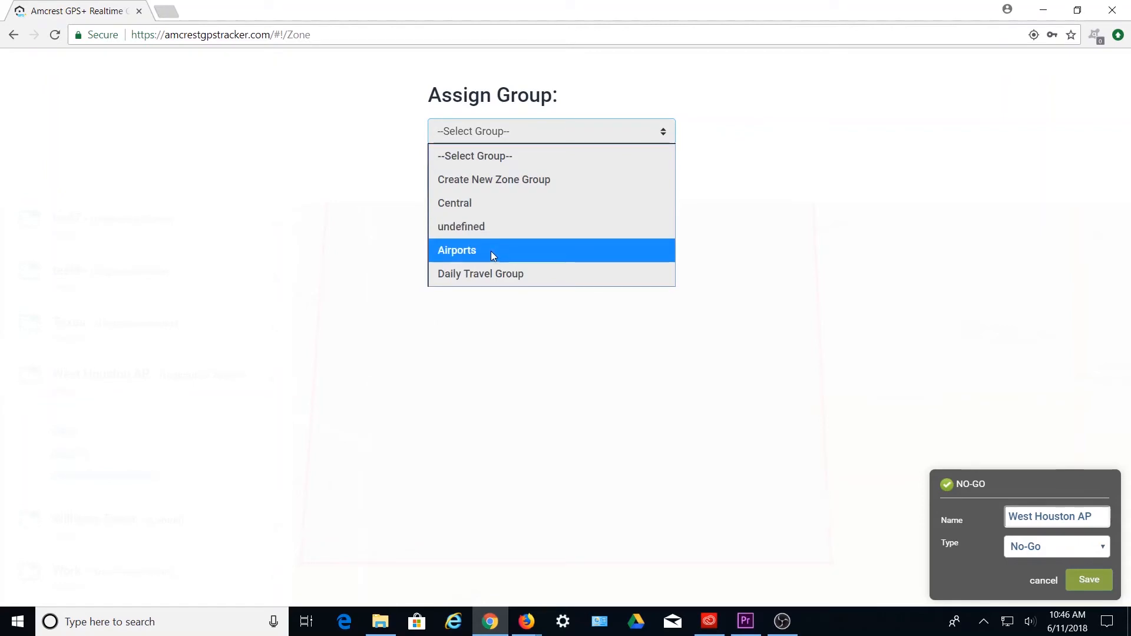
mouse_move(514, 180)
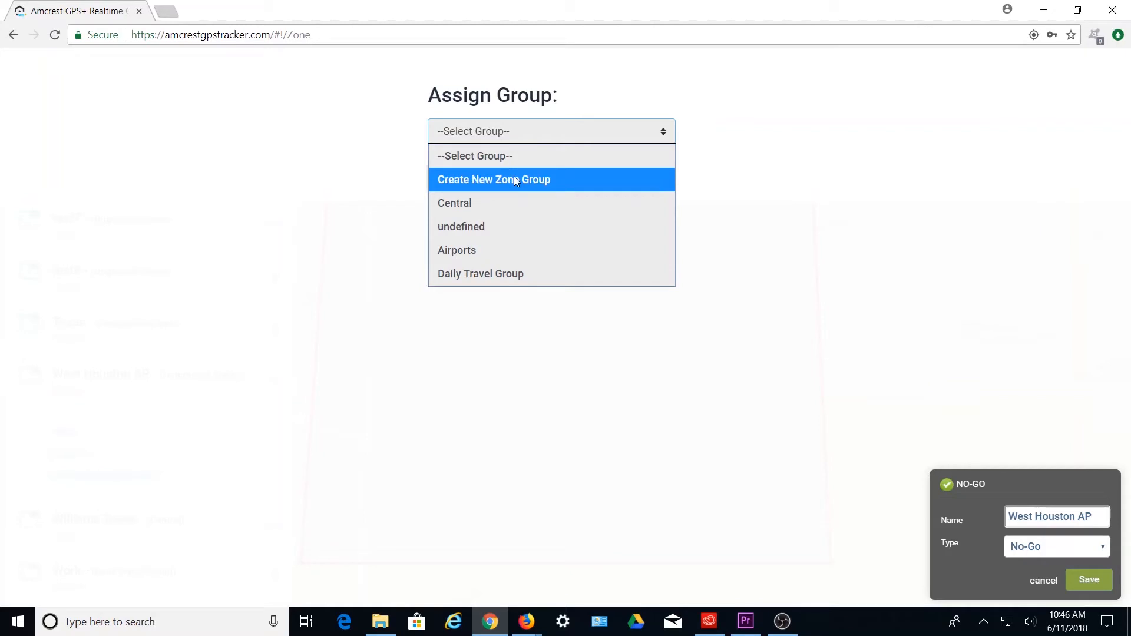
left_click(494, 179)
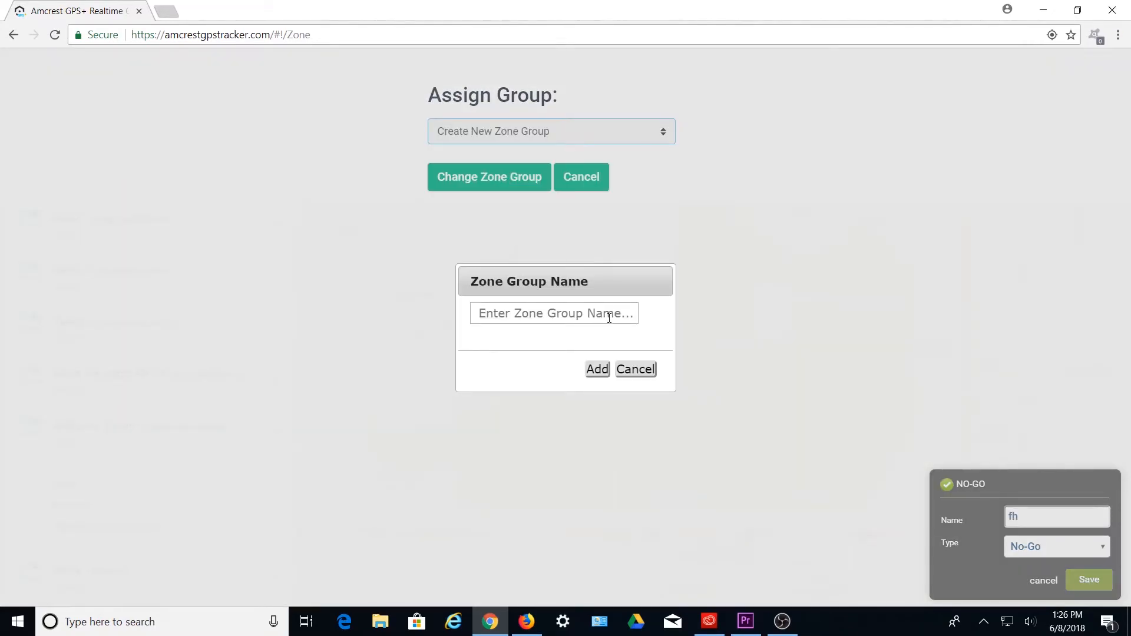
left_click(634, 369)
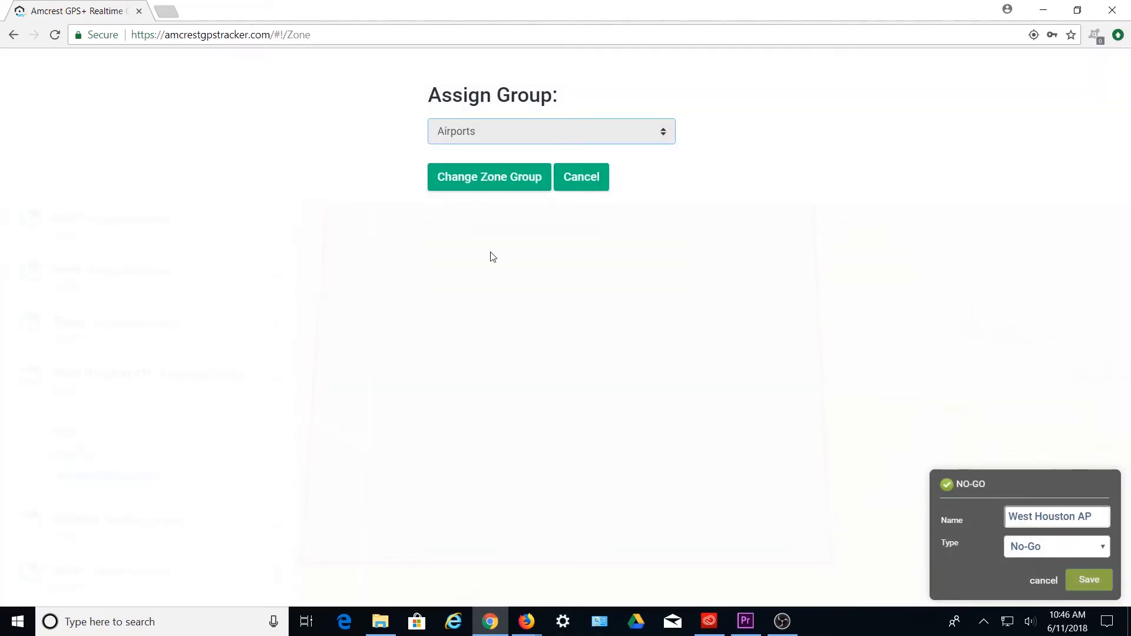
left_click(581, 176)
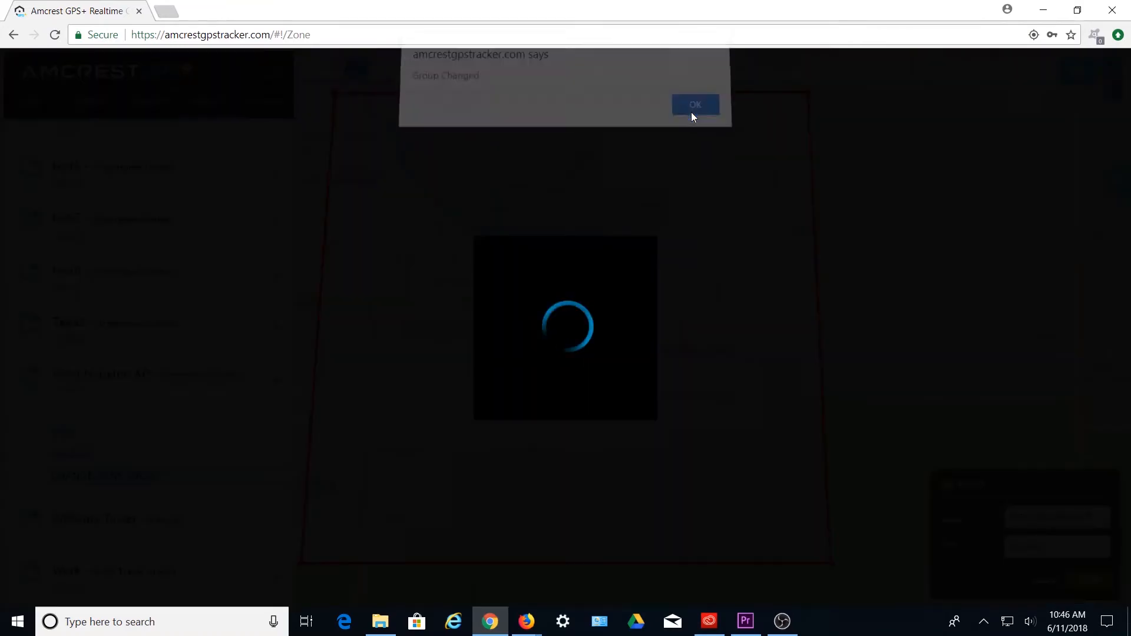
left_click(694, 105)
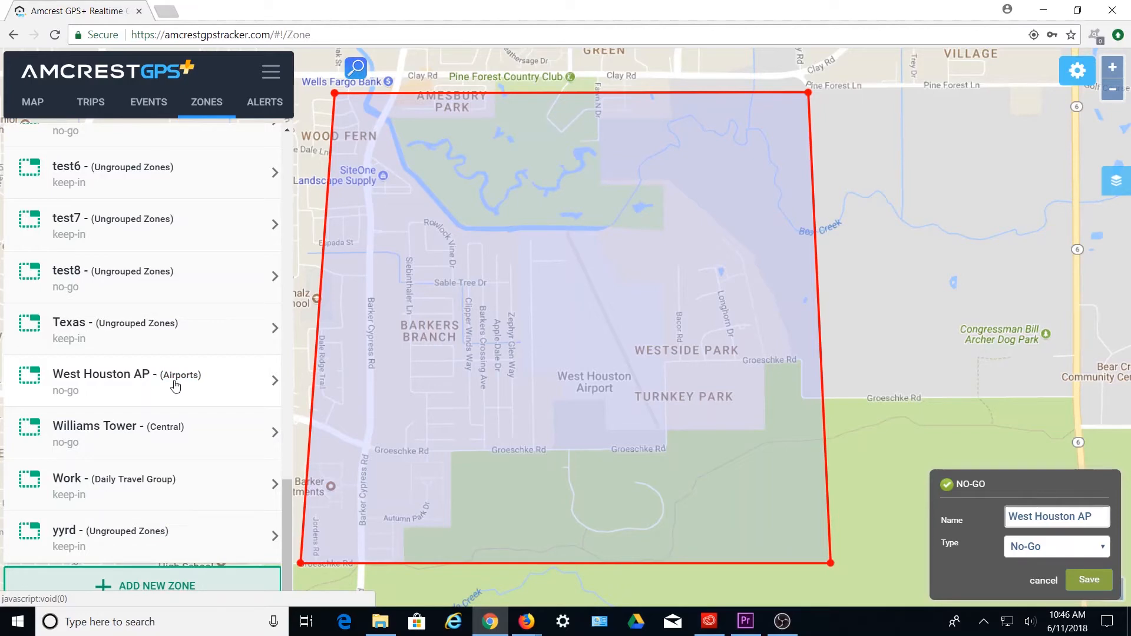
mouse_move(144, 585)
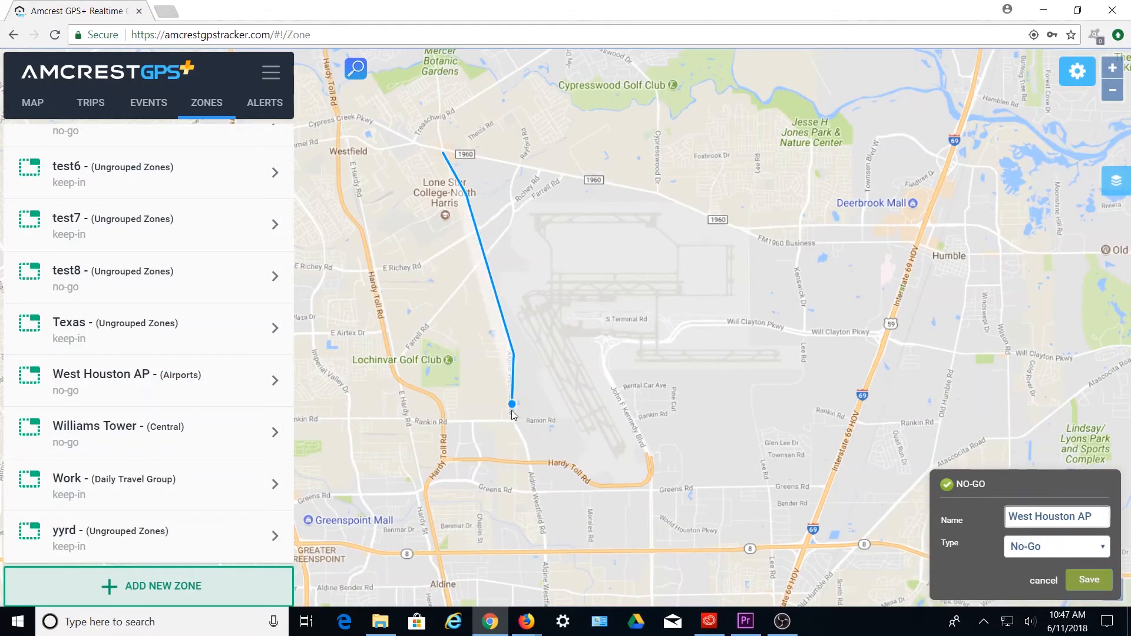
Finish the outline and create the George Bush Intercontinental AP zone in the Airports group
left_click(453, 151)
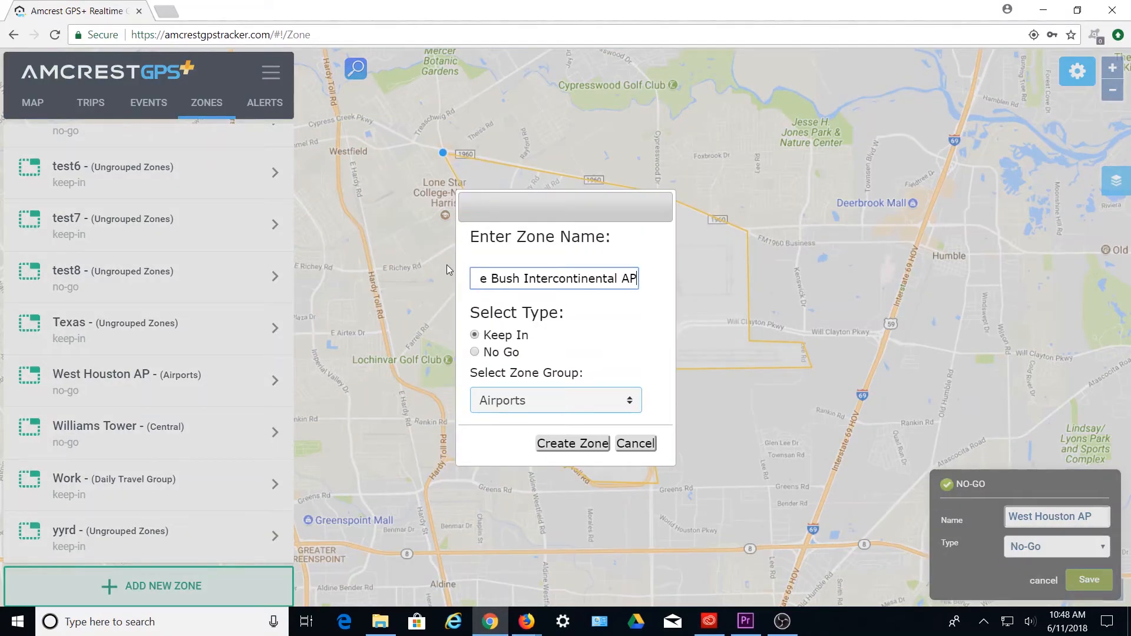
left_click(555, 400)
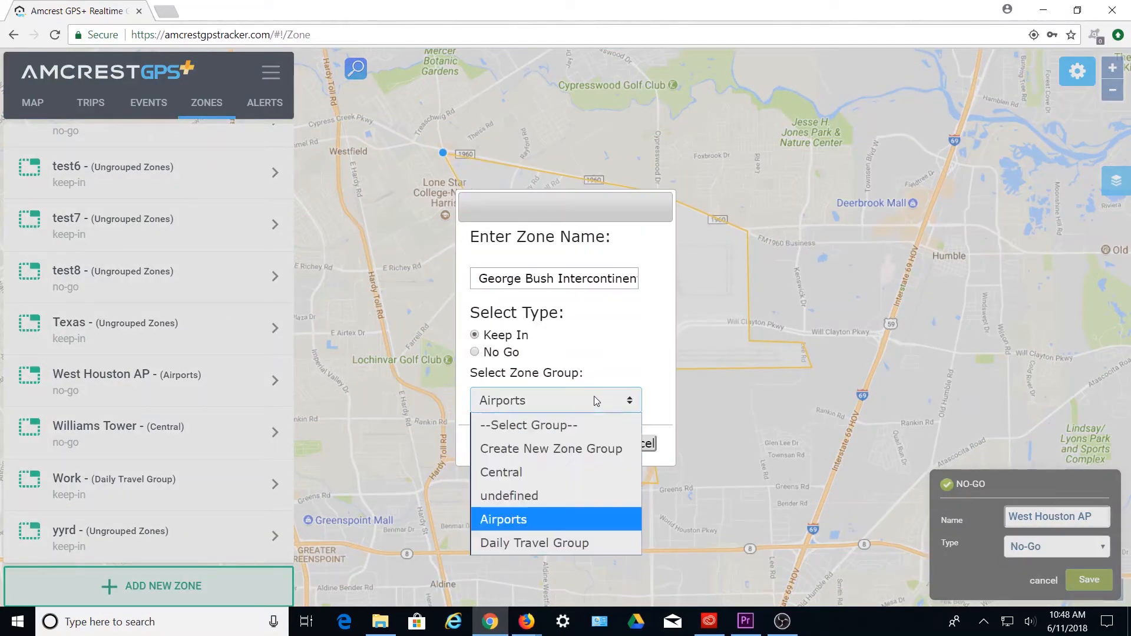
left_click(502, 519)
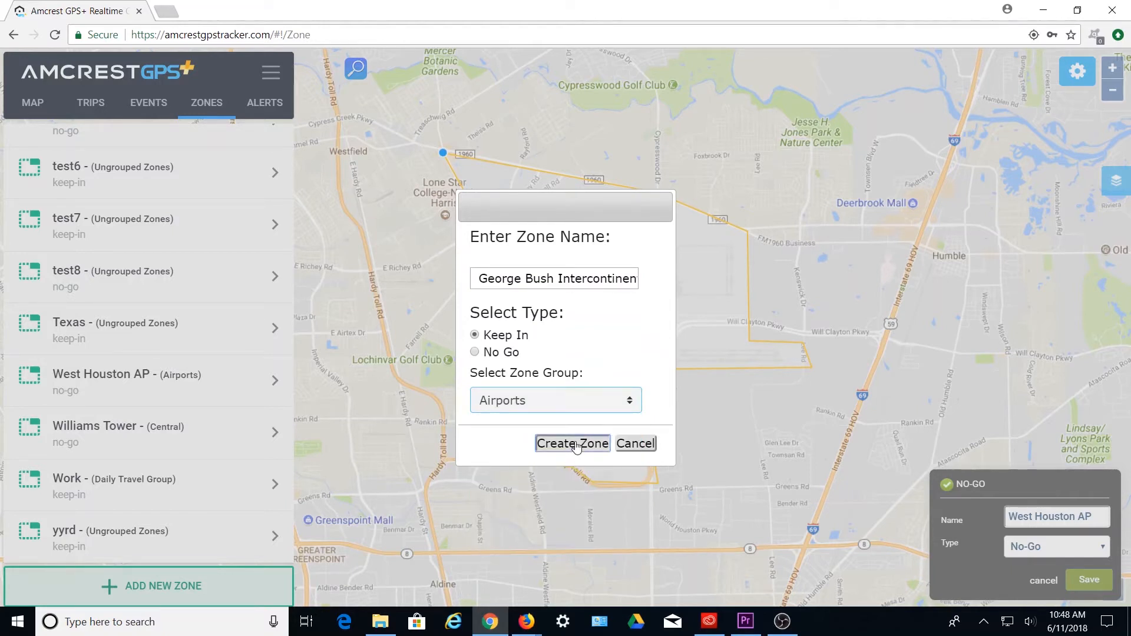
left_click(572, 444)
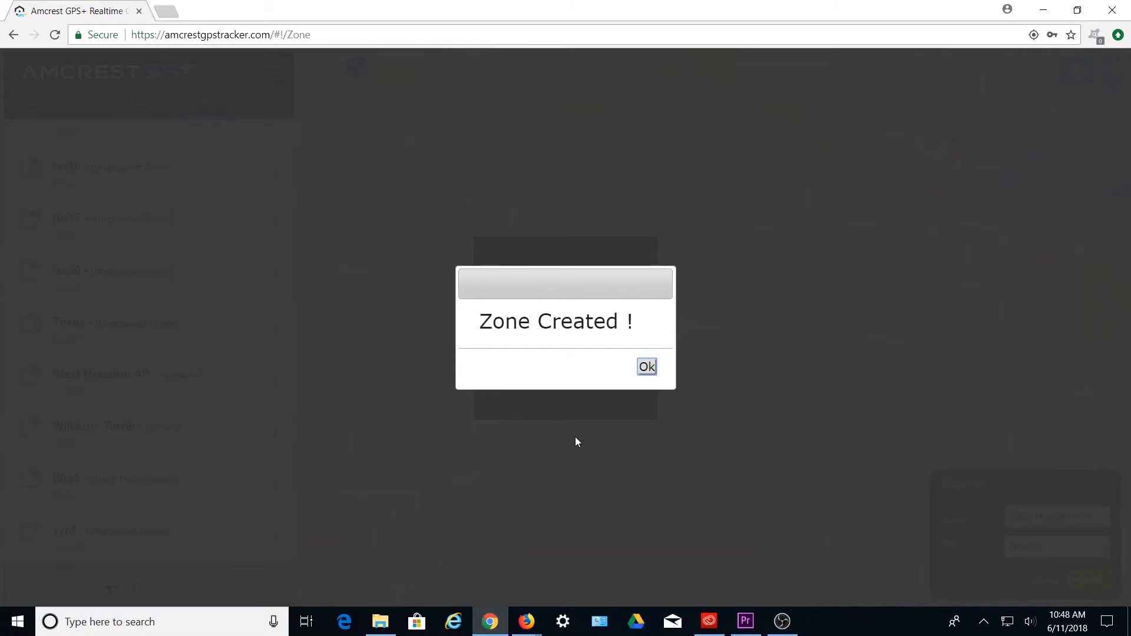
left_click(645, 366)
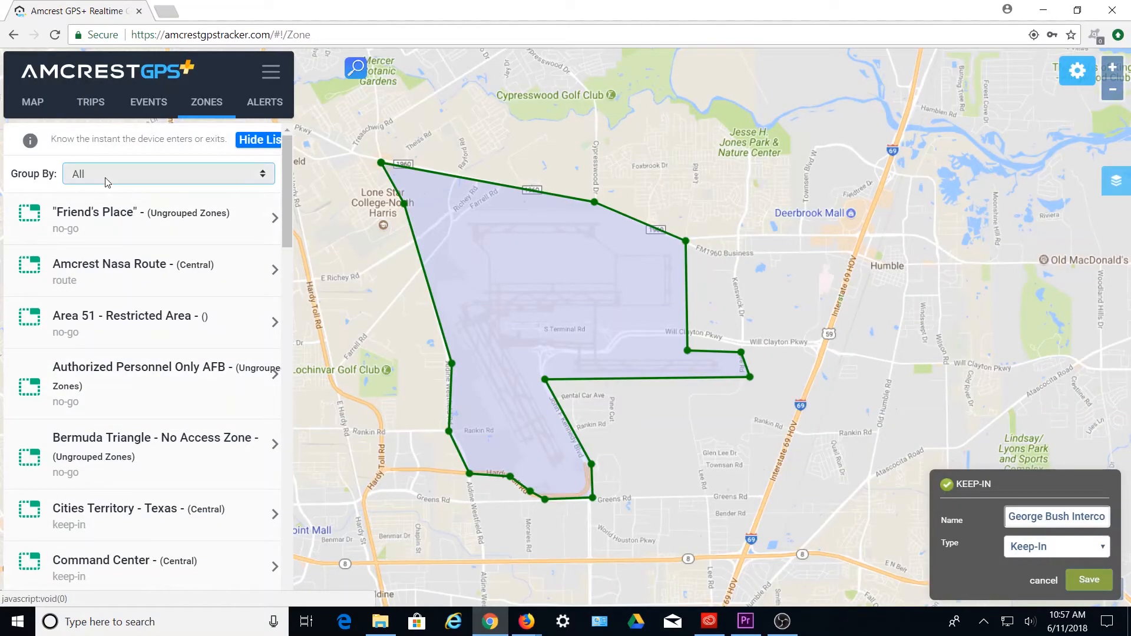
Filter the zone list with Group By to show only Daily Travel Group zones
left_click(168, 173)
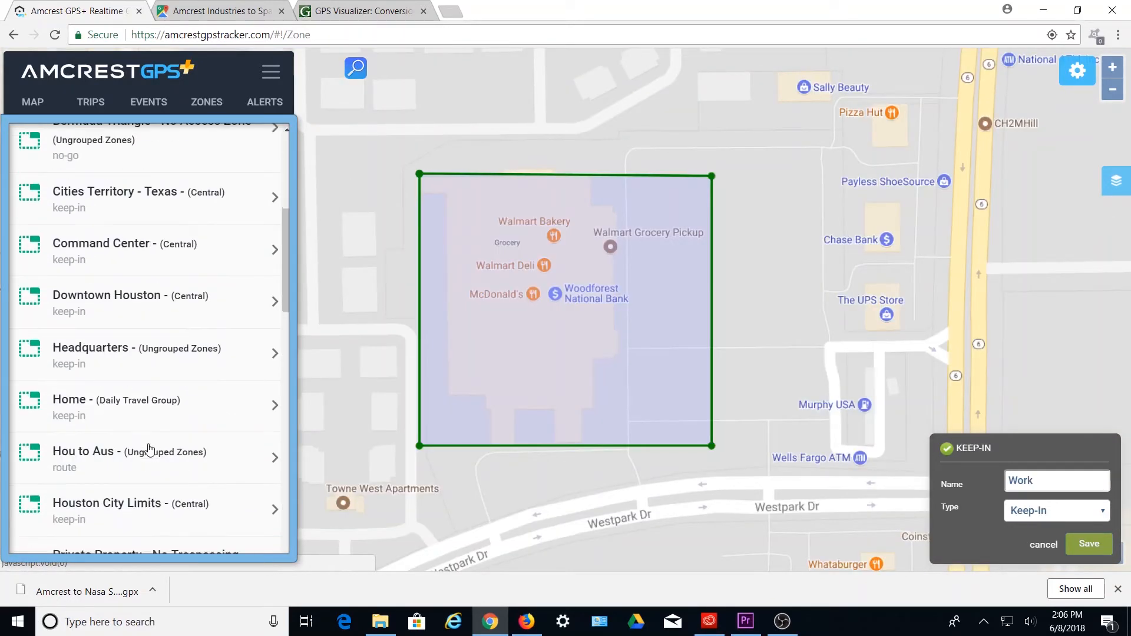
scroll("up", 3)
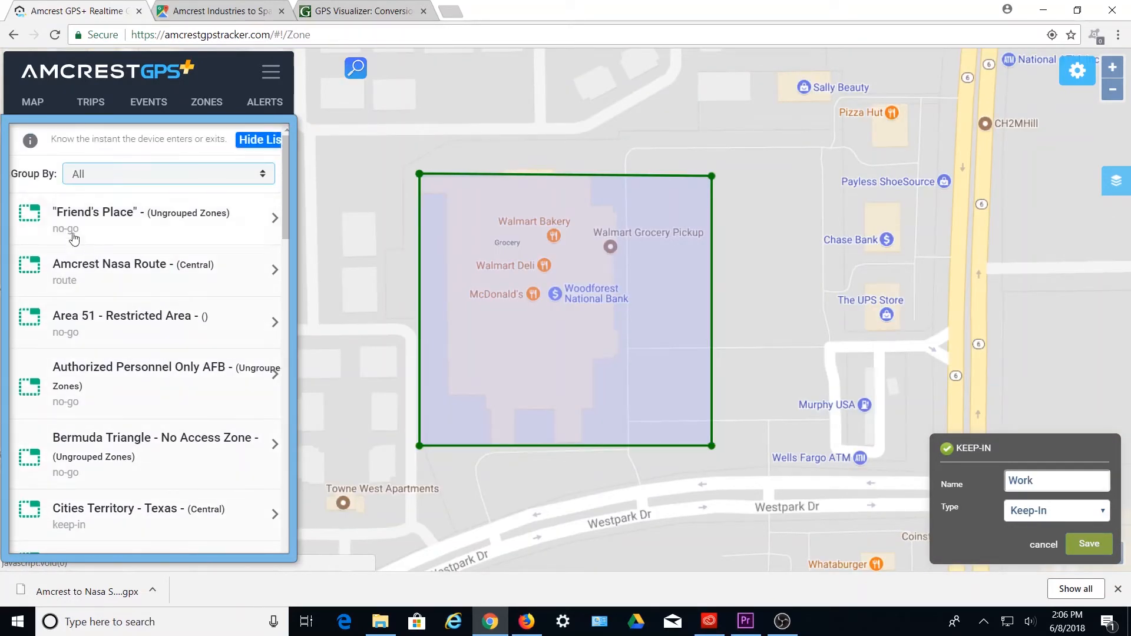
left_click(169, 173)
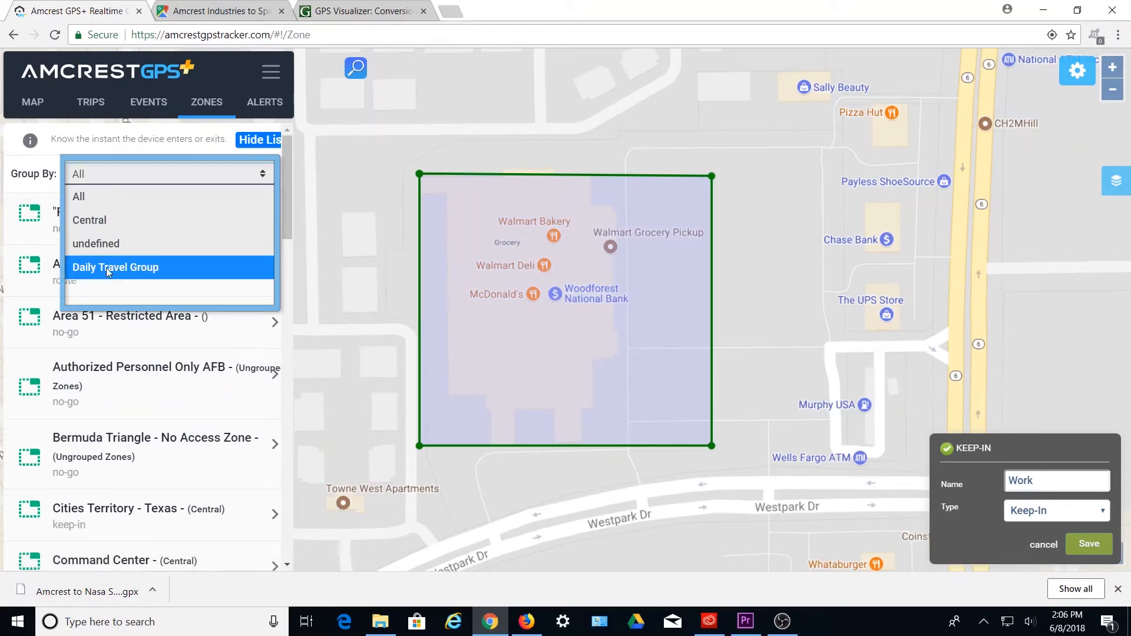
left_click(116, 268)
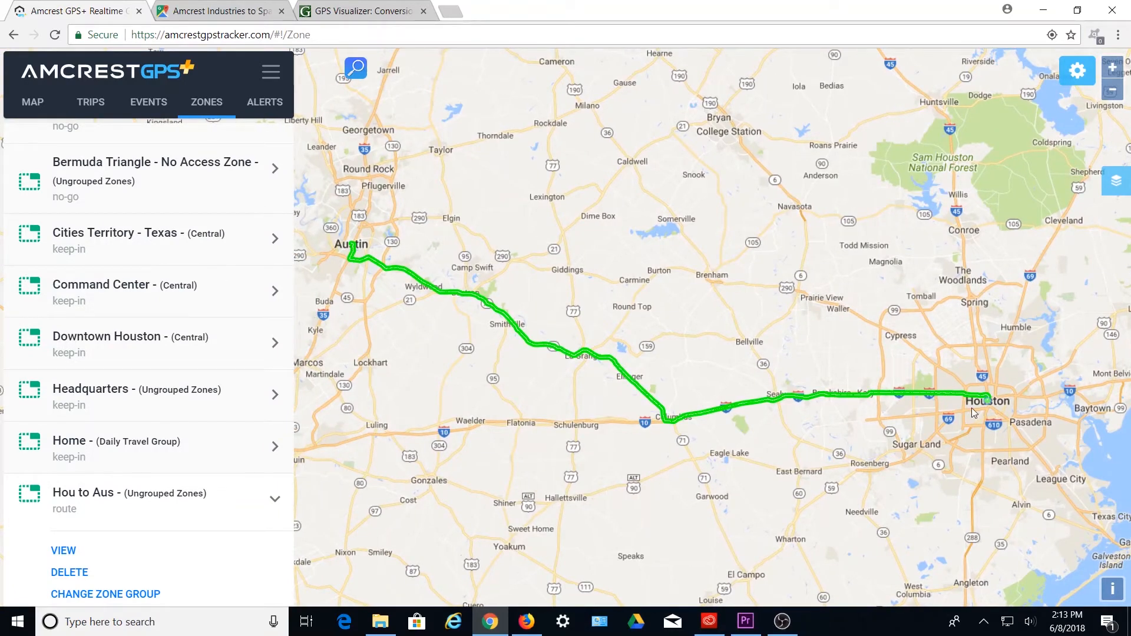
mouse_move(954, 105)
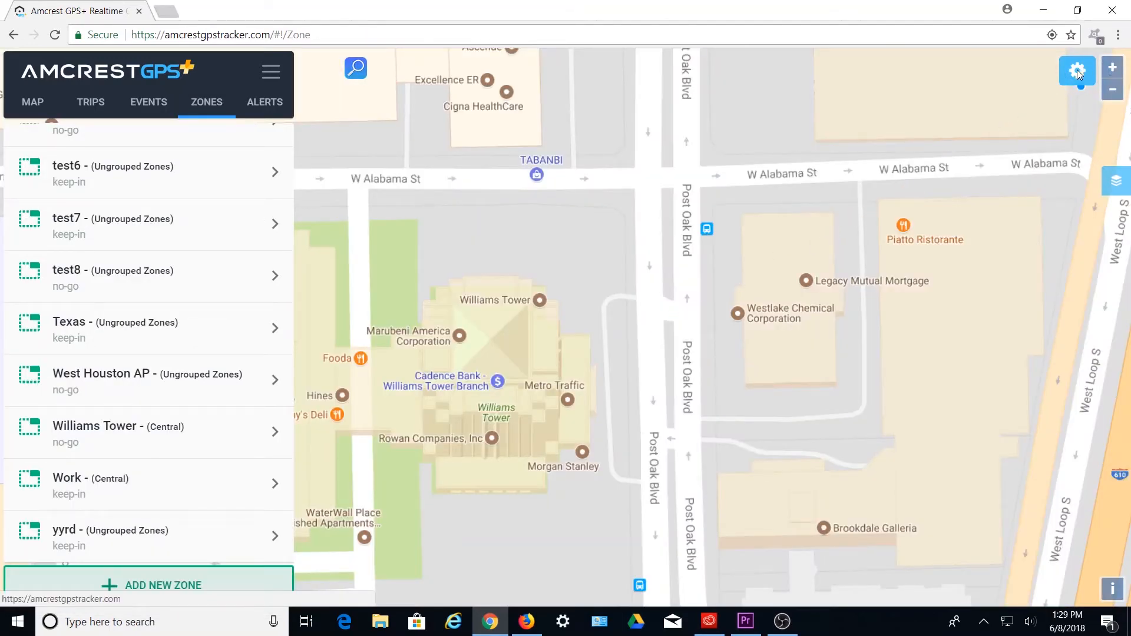
Turn on Show Assets in map settings and cancel the .GPX file upload
left_click(1076, 68)
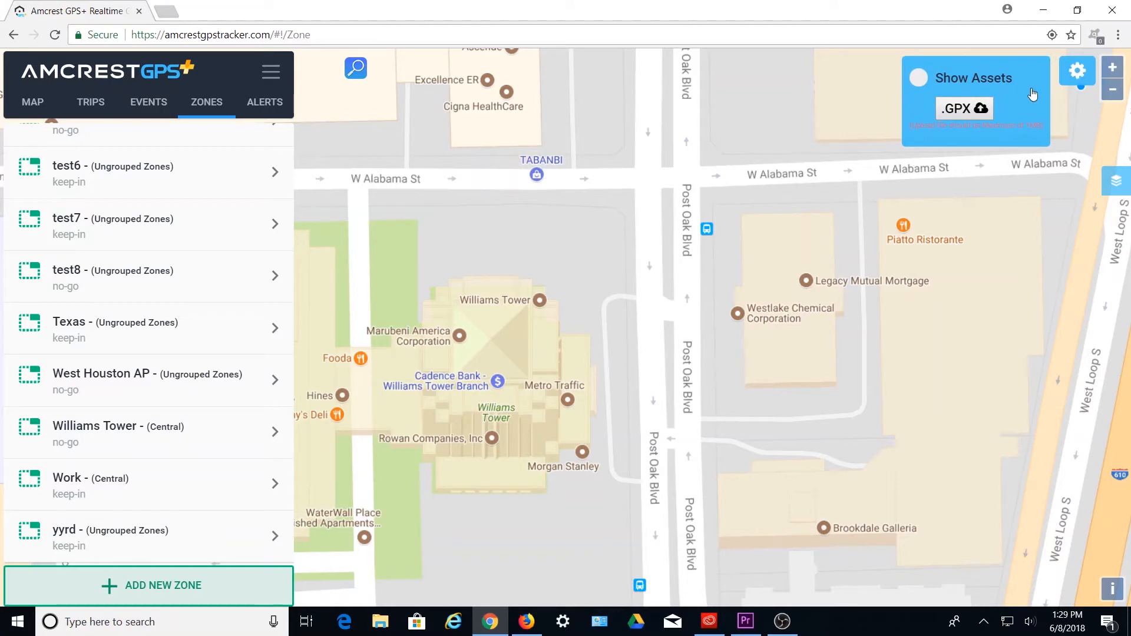
left_click(919, 78)
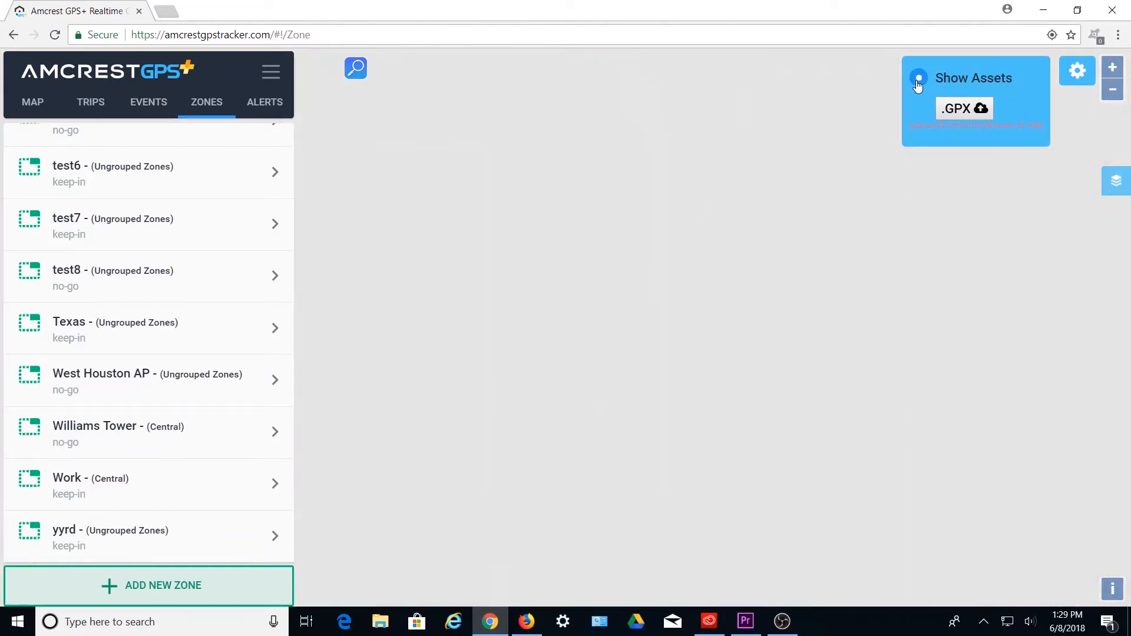
left_click(918, 77)
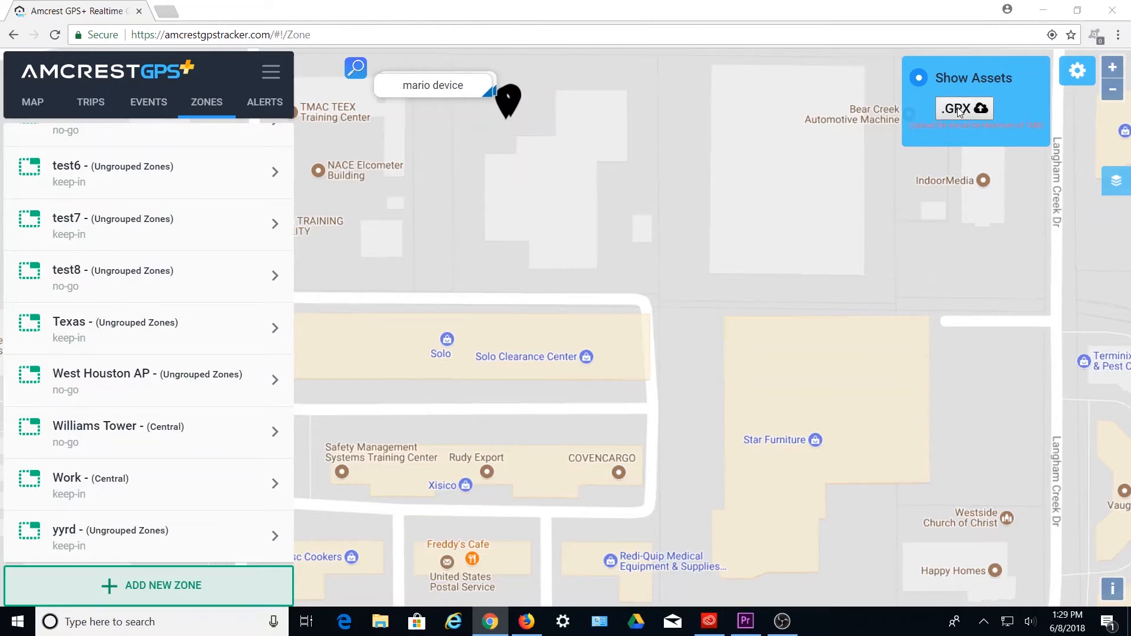
left_click(965, 109)
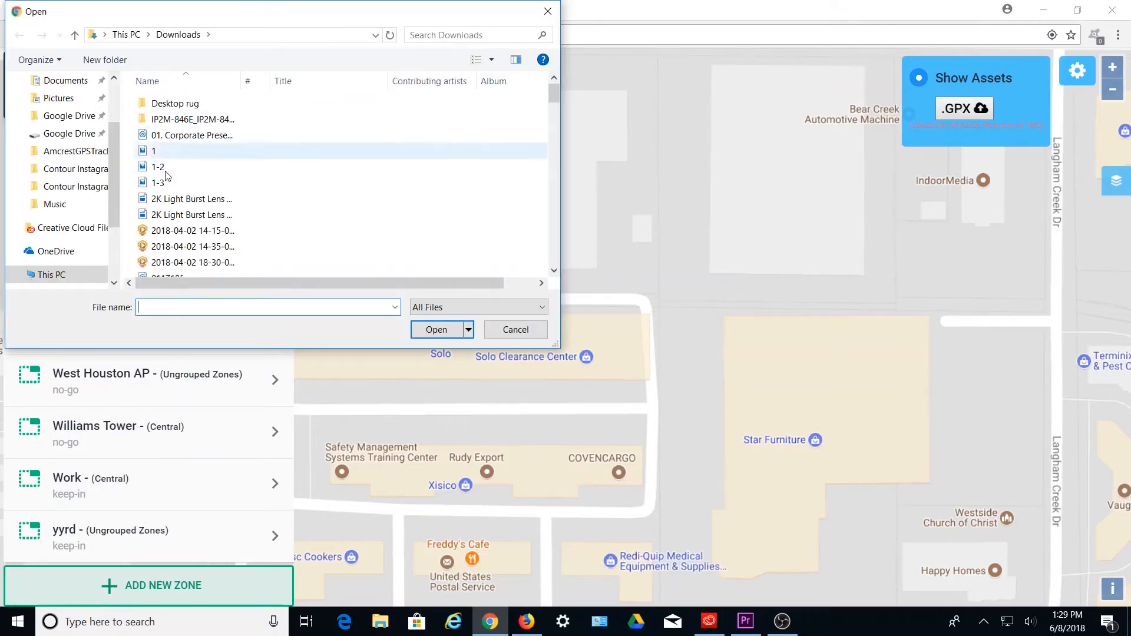
left_click(515, 329)
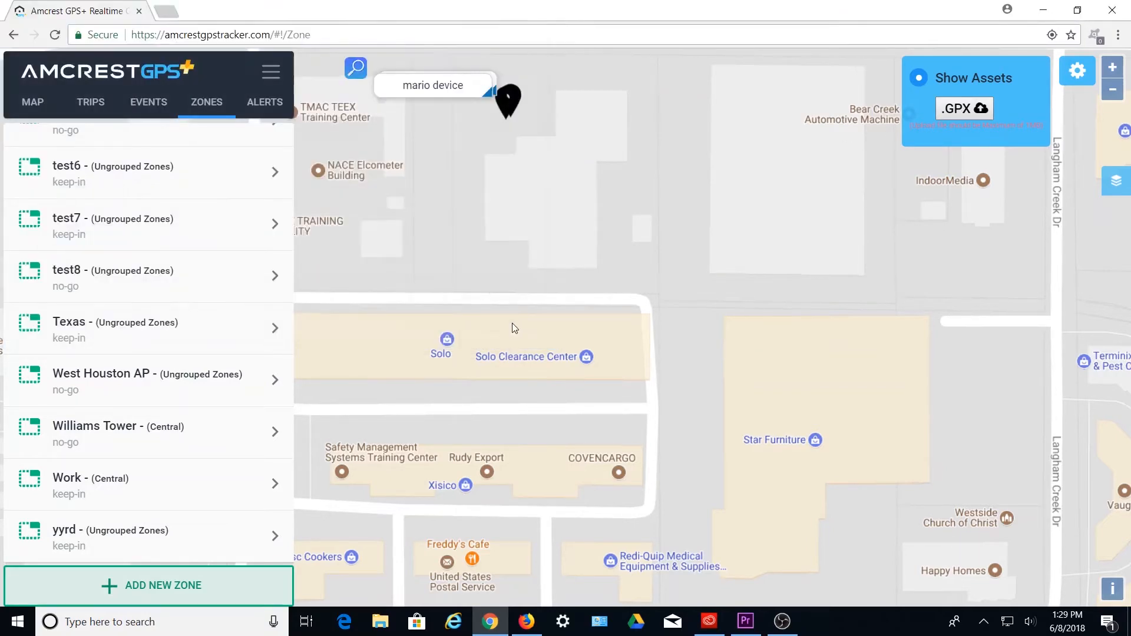
left_click(918, 78)
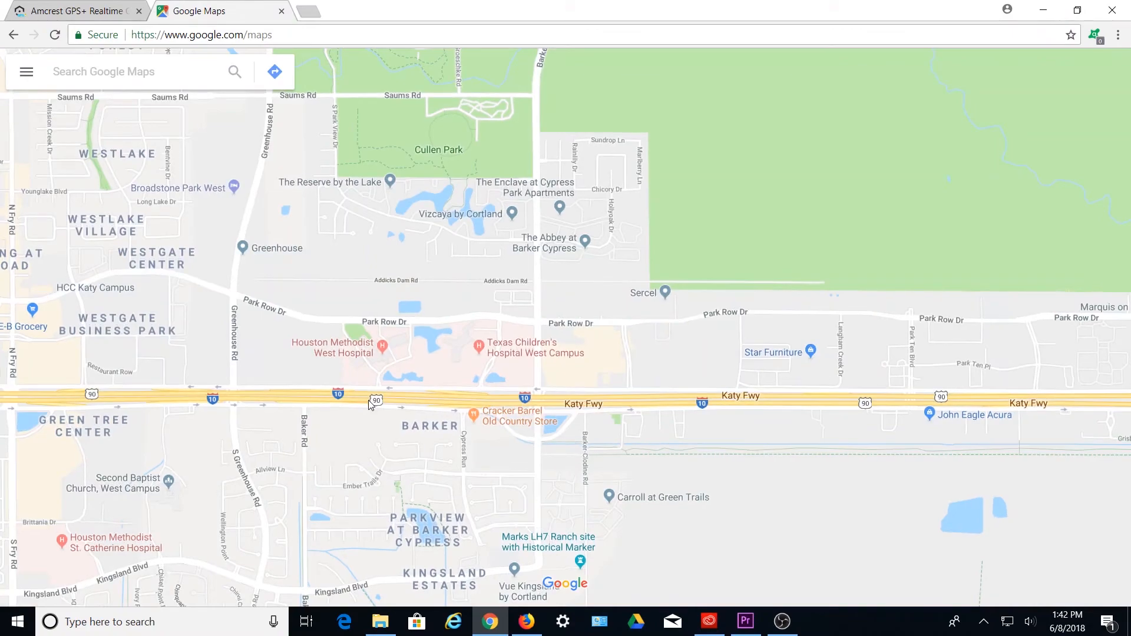
Get driving directions from Amcrest Industries LLC to Space Center Houston
scroll("down", 3)
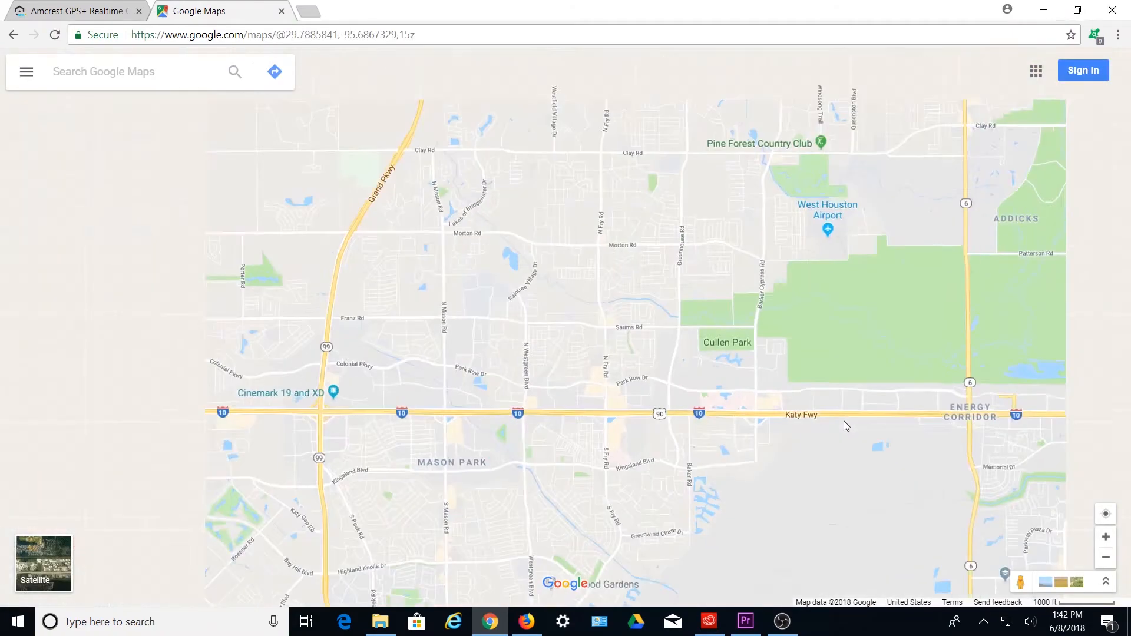
scroll("down", 3)
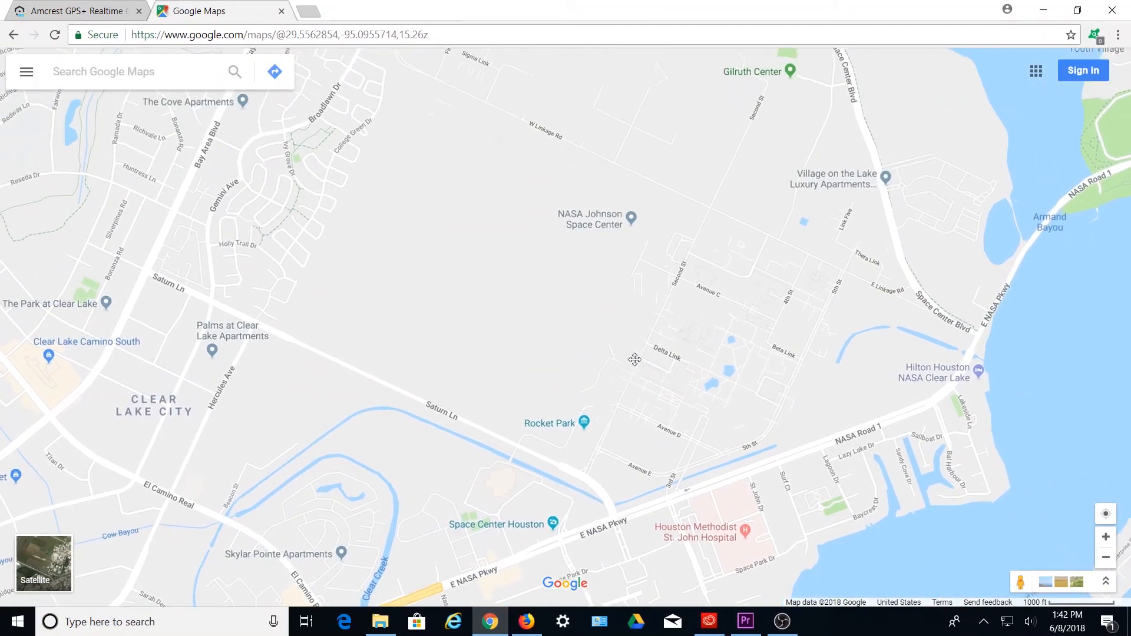
left_click(556, 499)
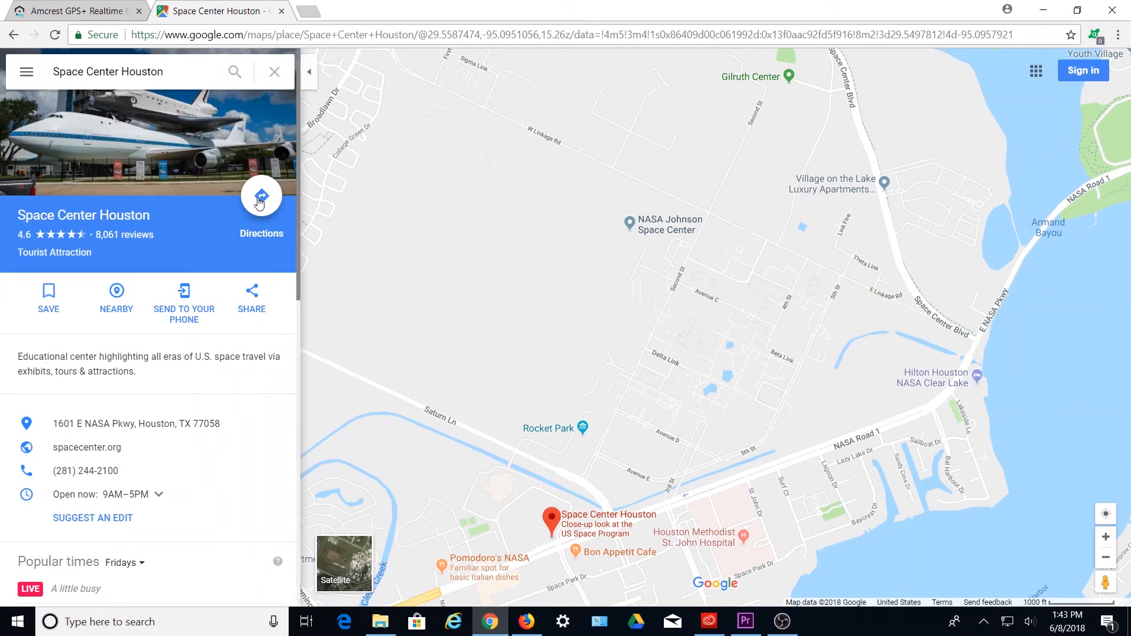
left_click(261, 196)
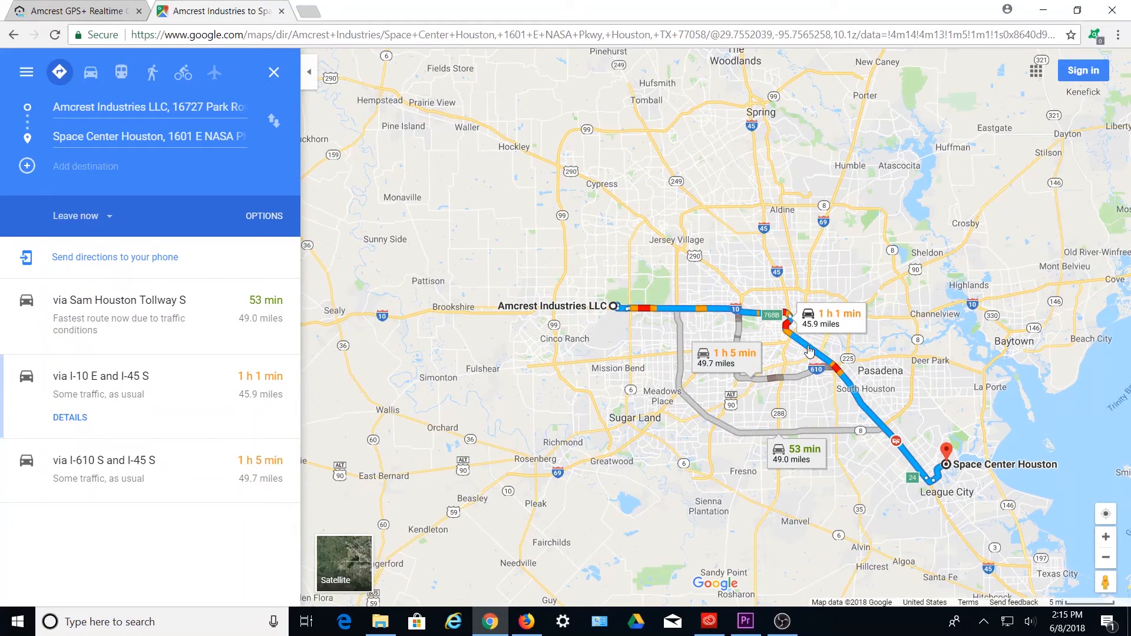
Choose the Sam Houston Tollway S route and copy its share link
left_click(119, 314)
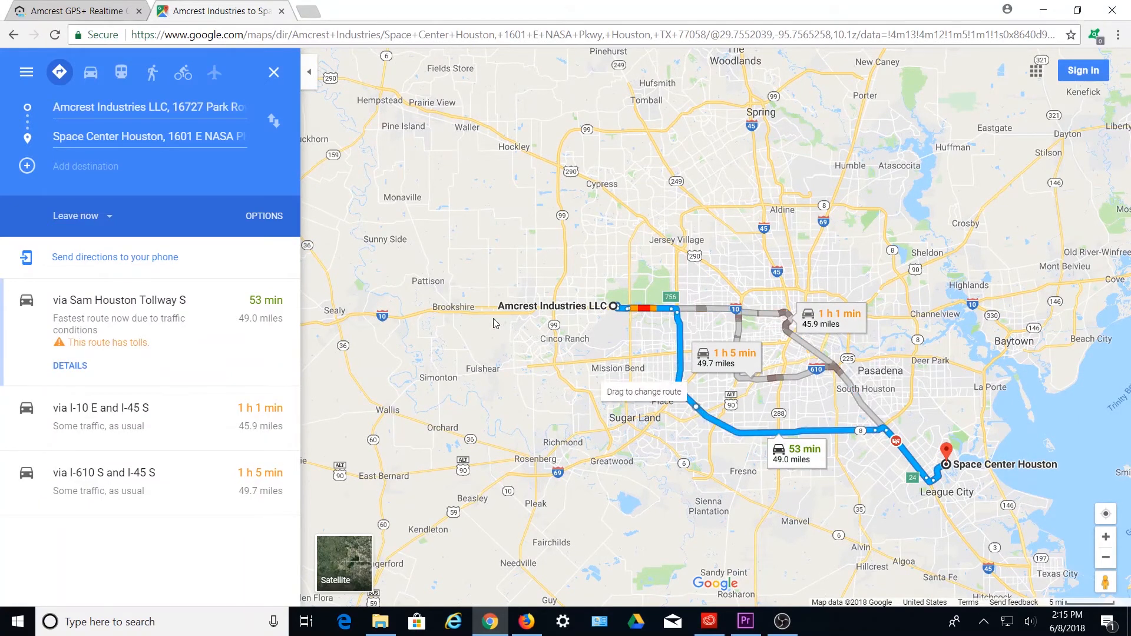
mouse_move(26, 72)
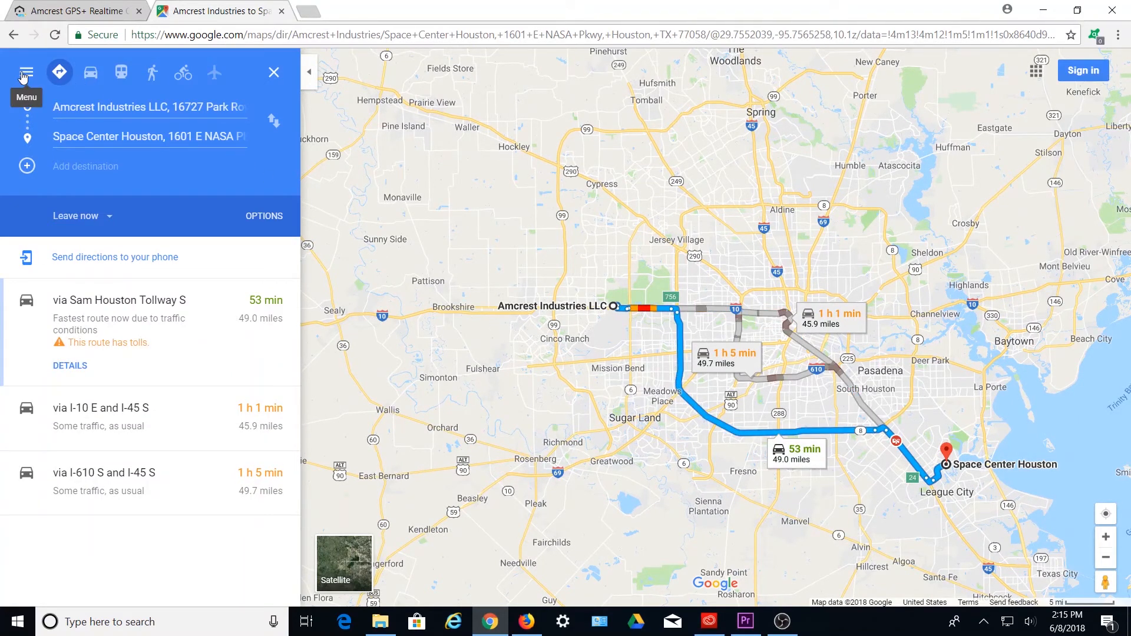
left_click(26, 72)
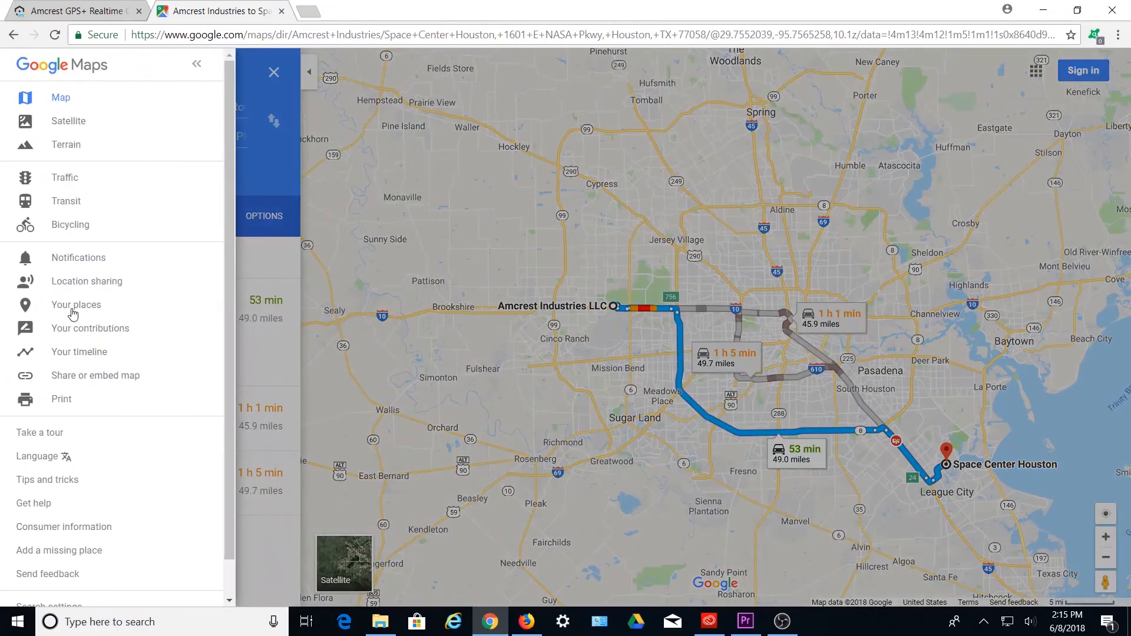
left_click(195, 63)
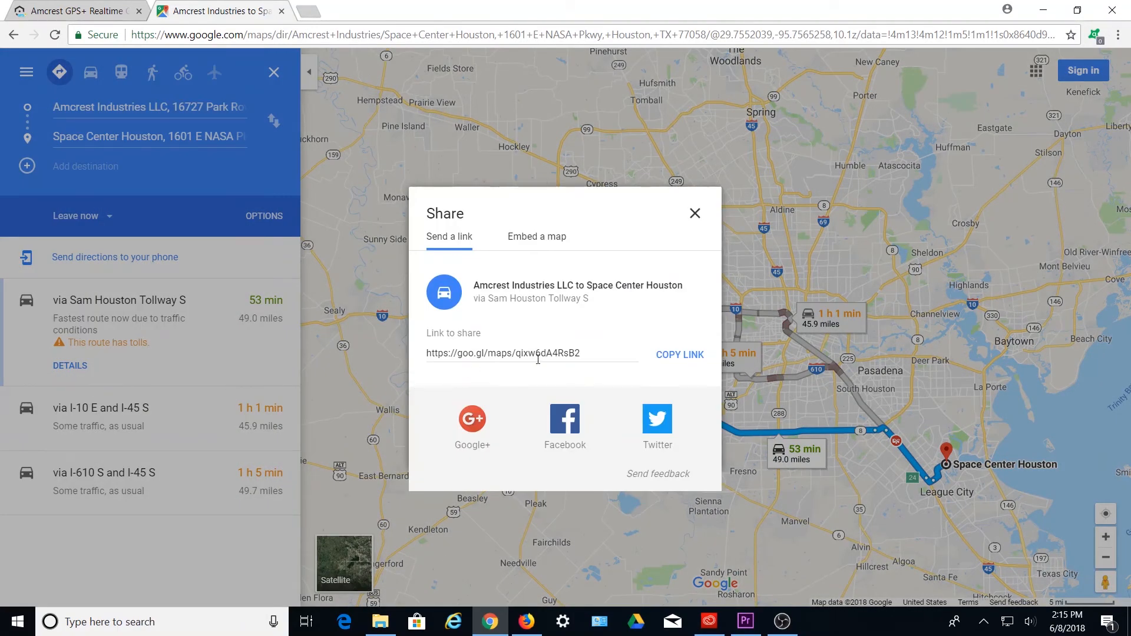
left_click(679, 354)
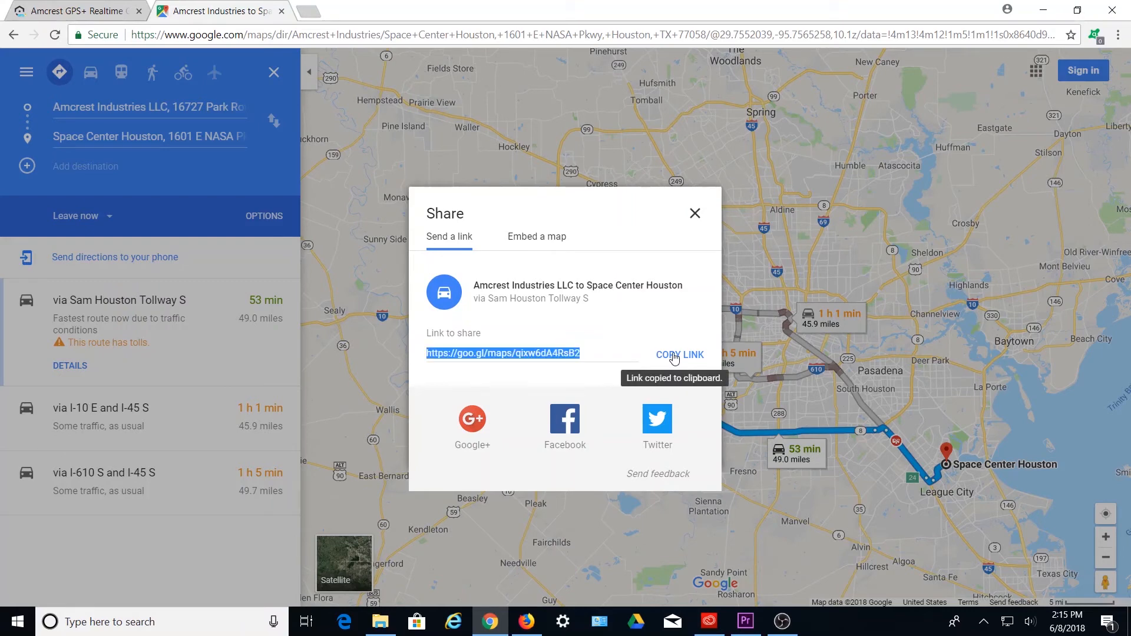
left_click(693, 213)
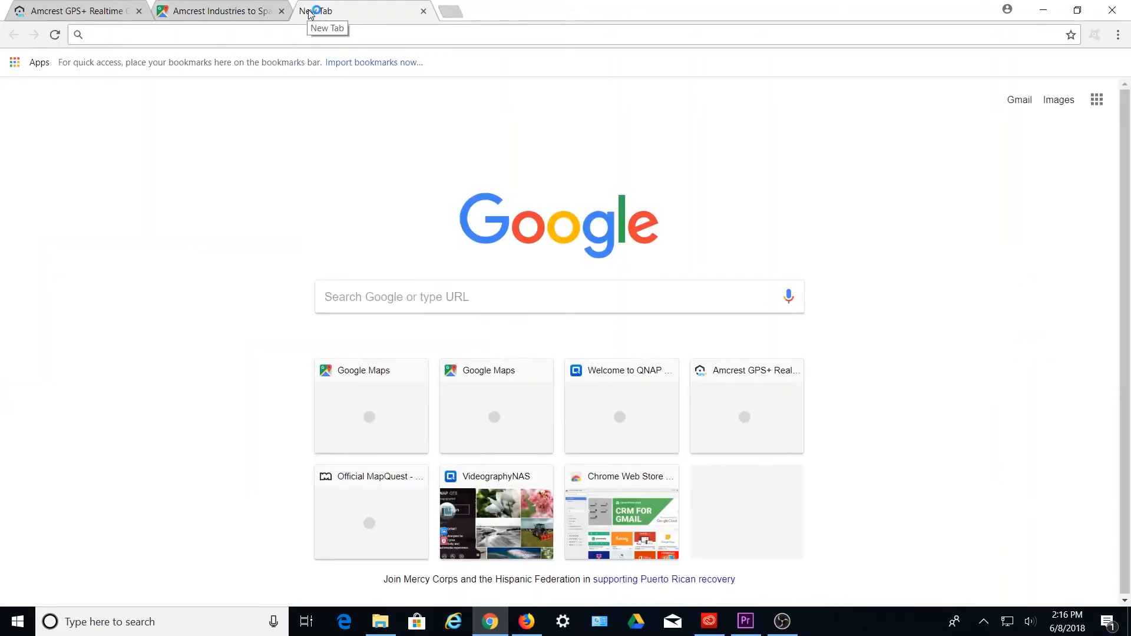
Search 'GPX file generator' and open GPS Visualizer's convert-to-plain-text-or-GPX page
type("GPX file generator")
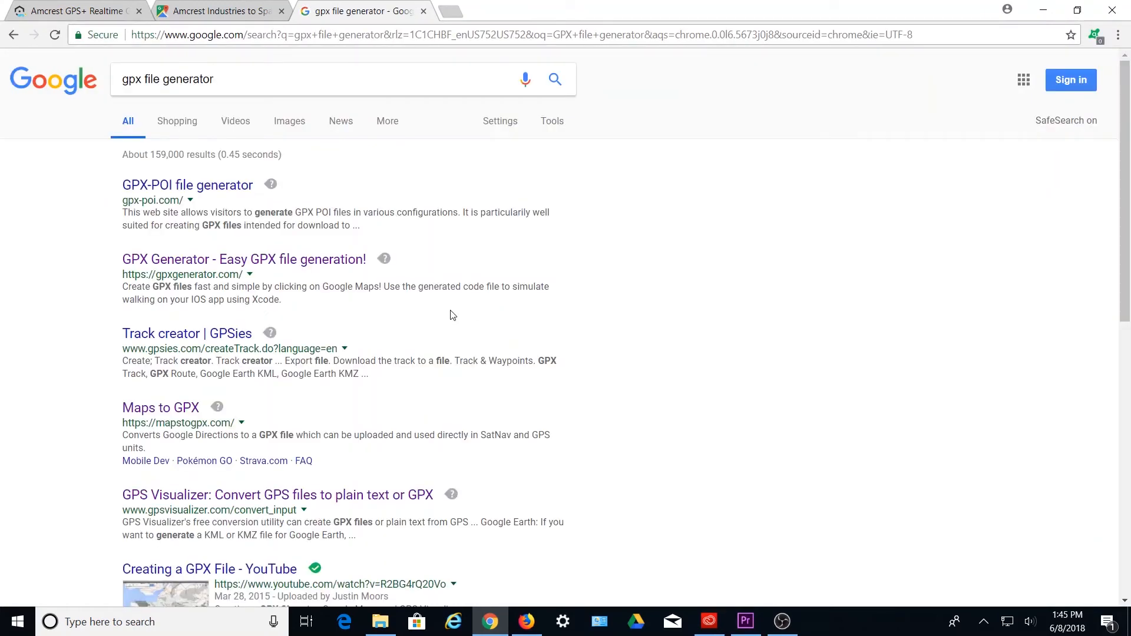
mouse_move(421, 360)
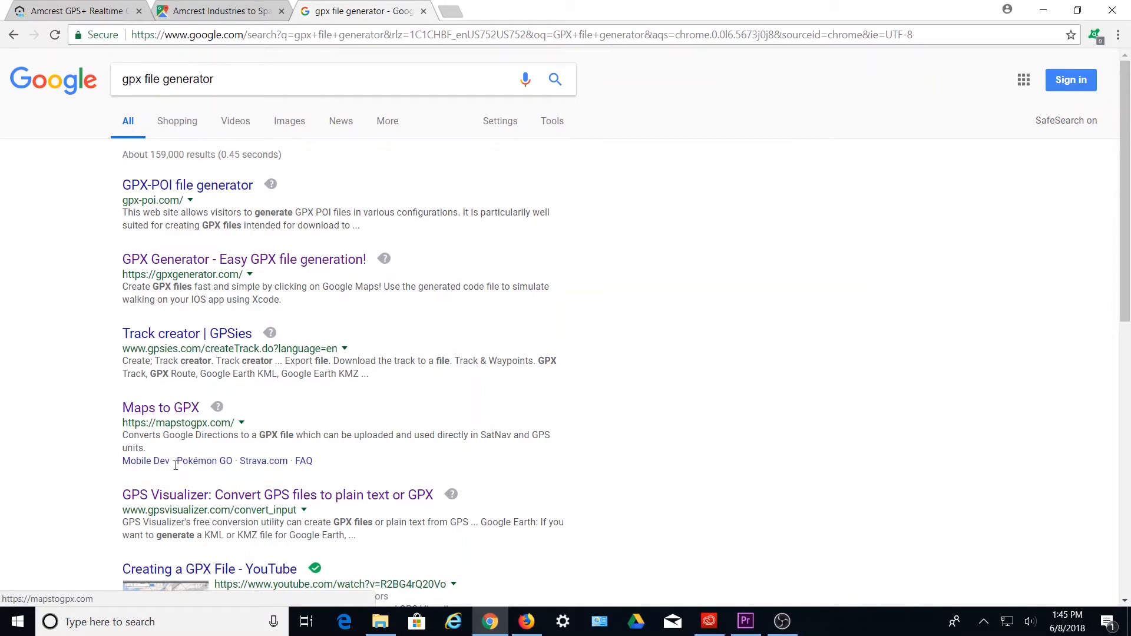
mouse_move(174, 505)
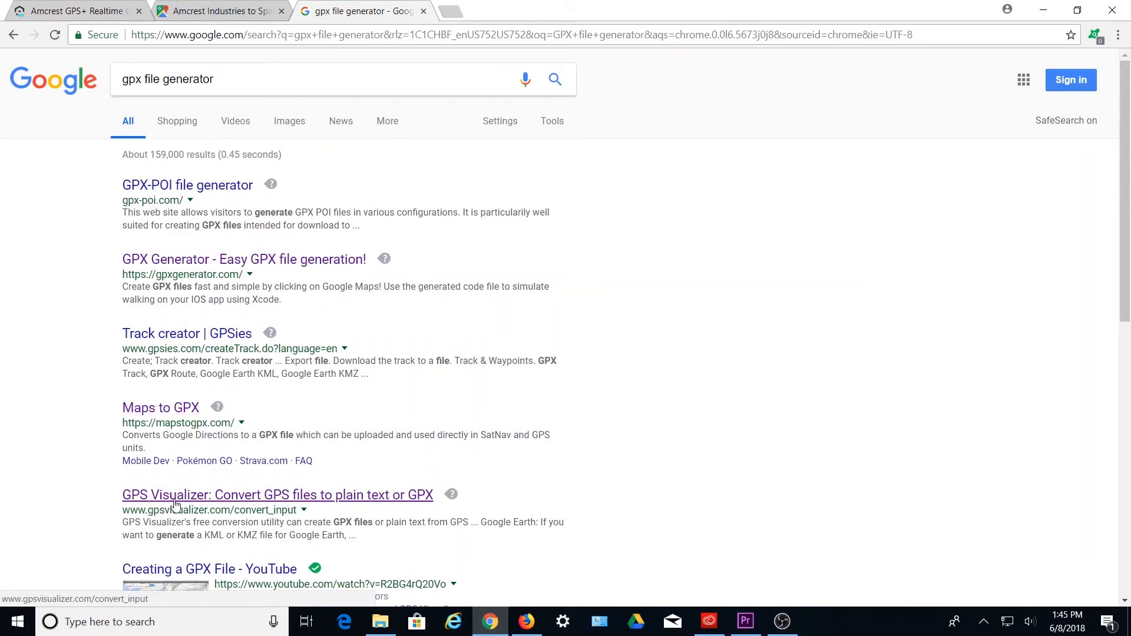
mouse_move(171, 476)
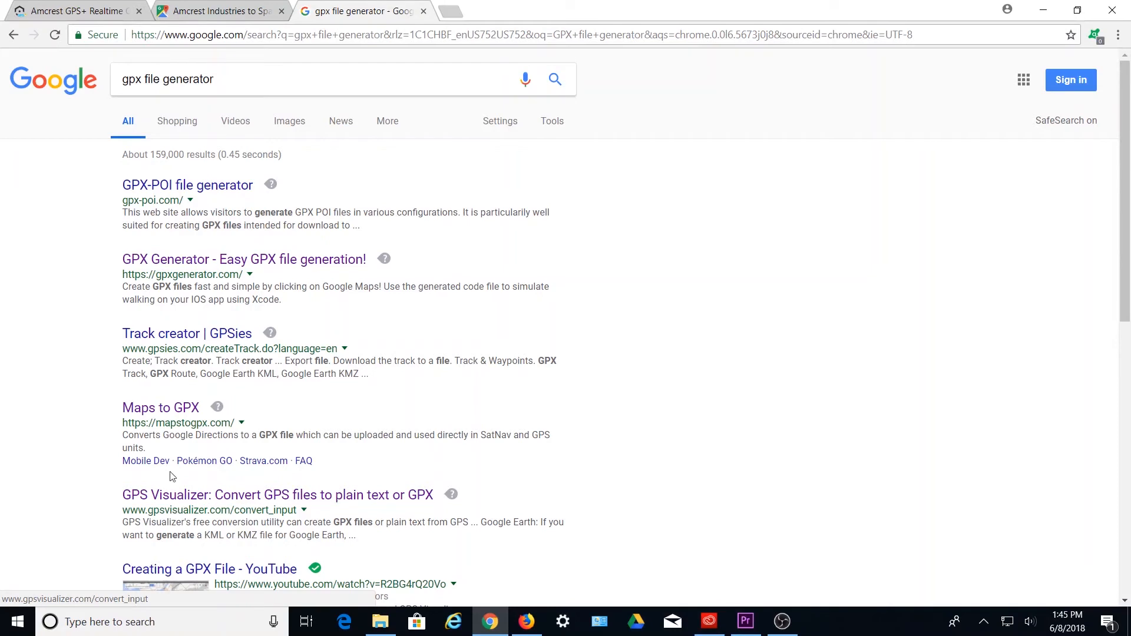
mouse_move(161, 408)
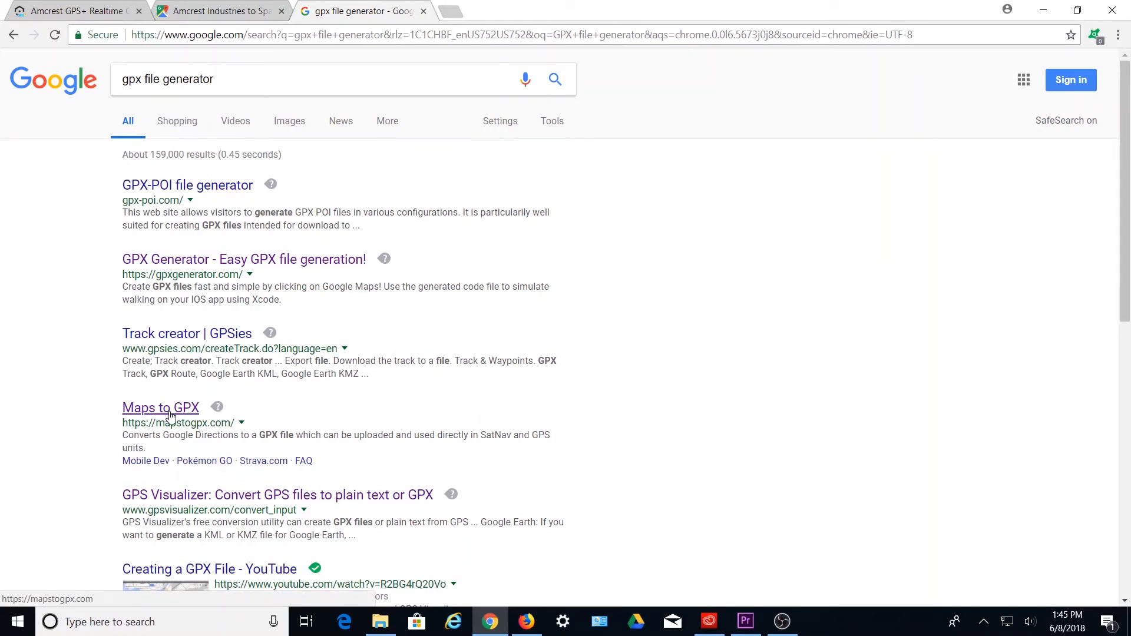
mouse_move(204, 461)
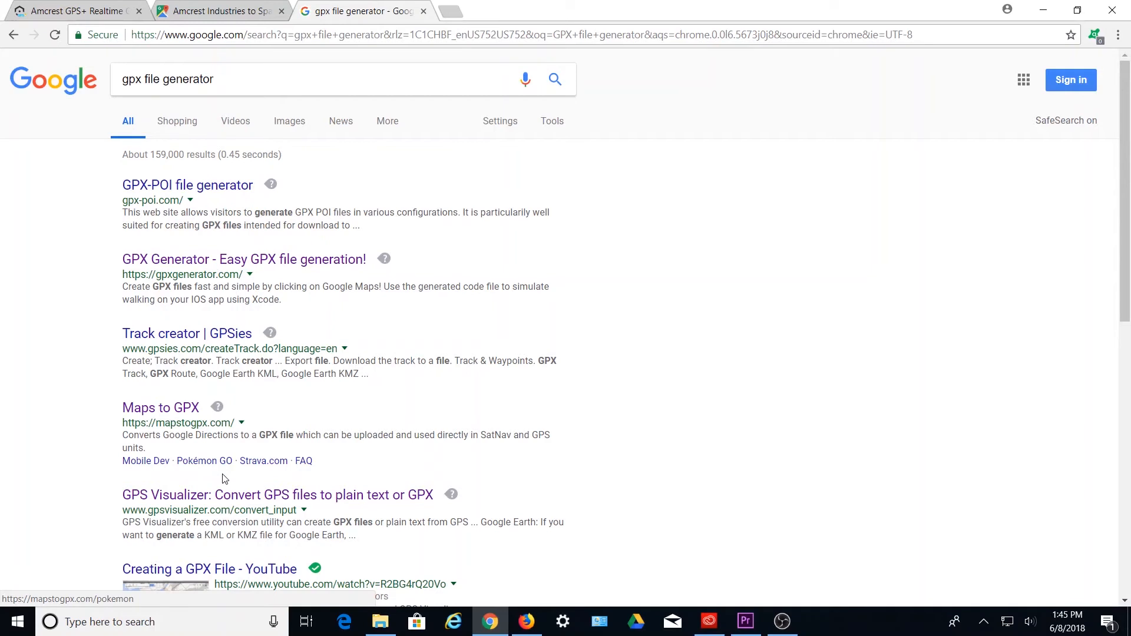
mouse_move(418, 501)
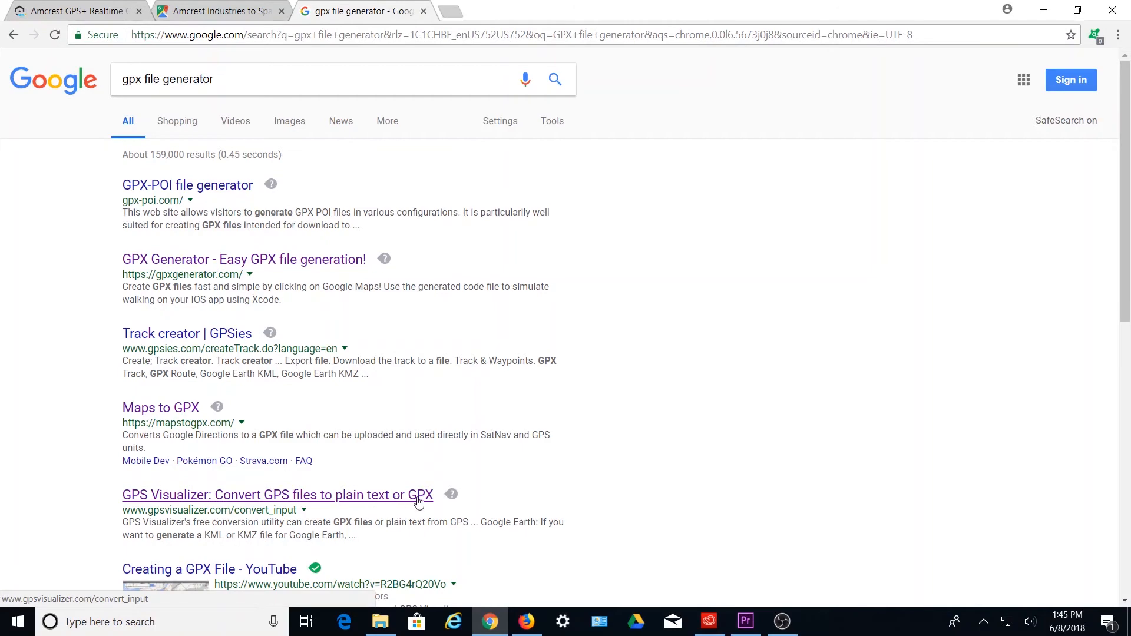
left_click(276, 494)
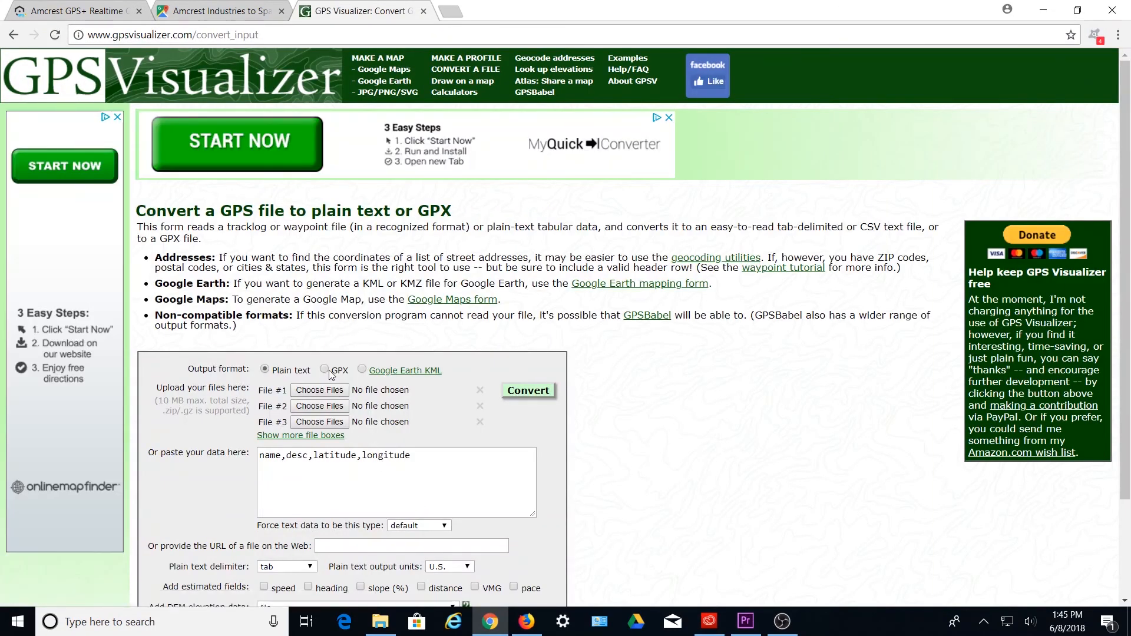
left_click(324, 370)
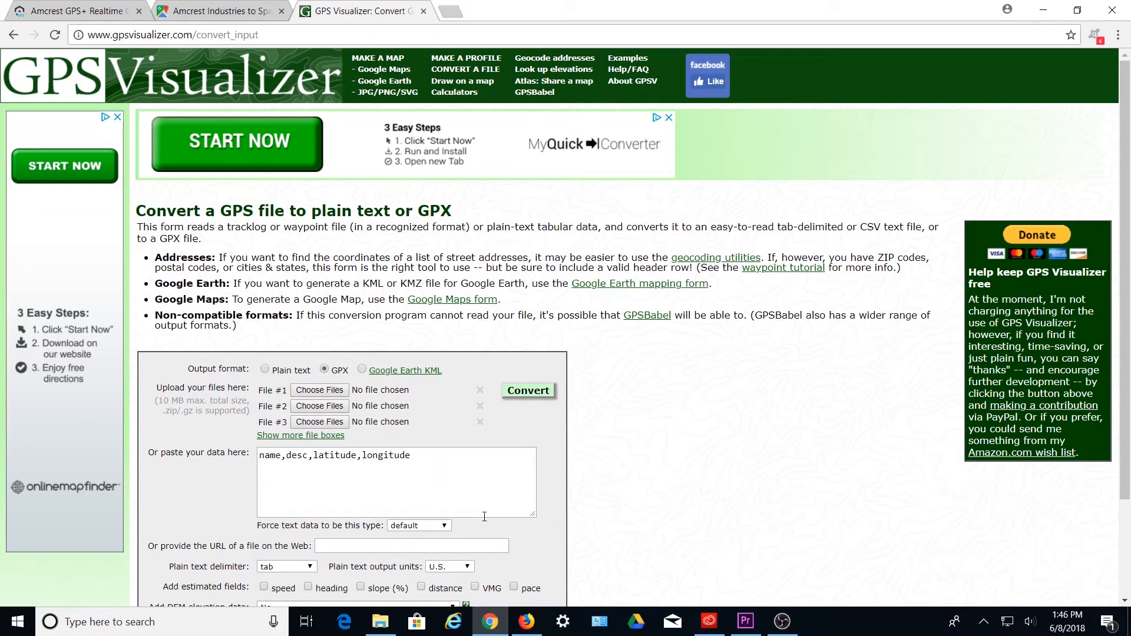
scroll("down", 3)
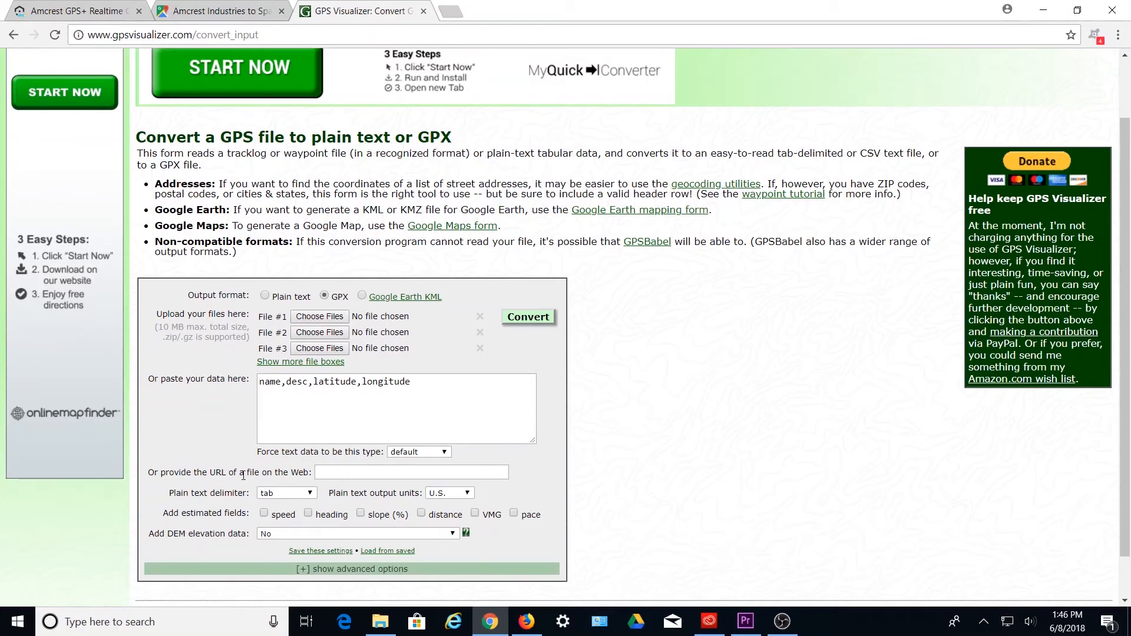
type("https://goo.gl/maps/v9qQsSLzmuw")
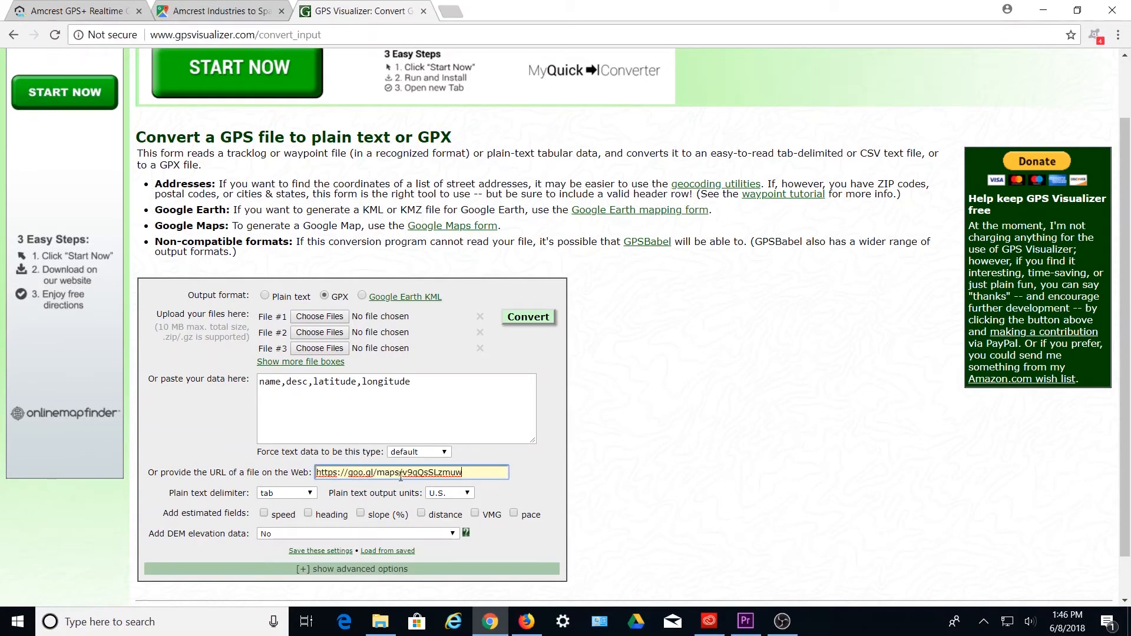
left_click(528, 317)
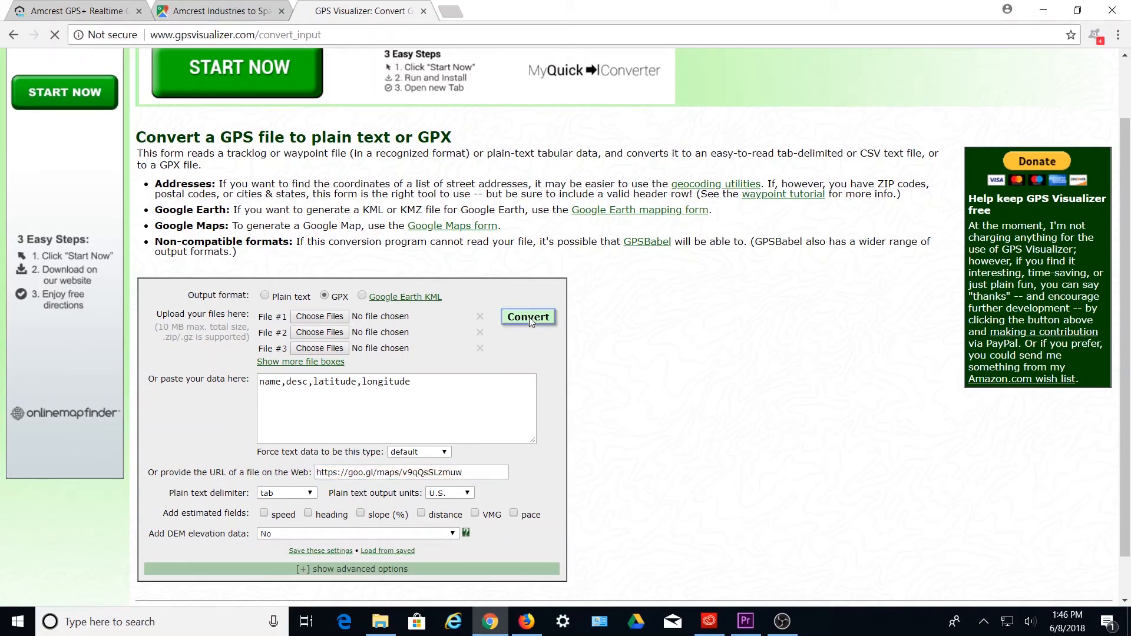
Download the converted GPX file as 'Amcrest to Nasa Space Center Route'
left_click(527, 317)
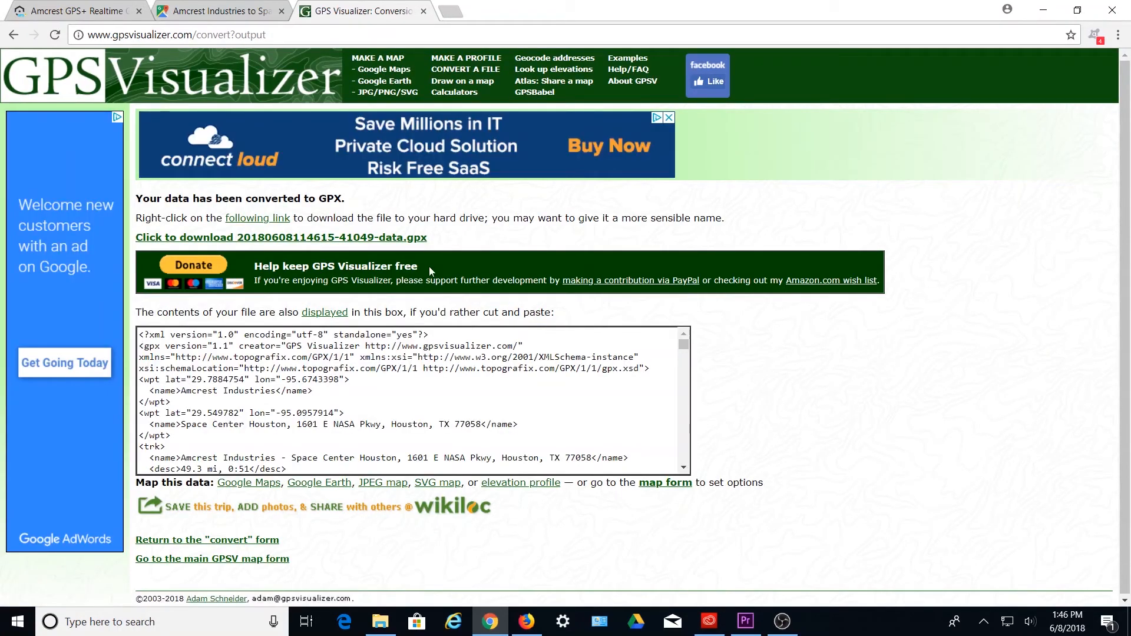
left_click(280, 237)
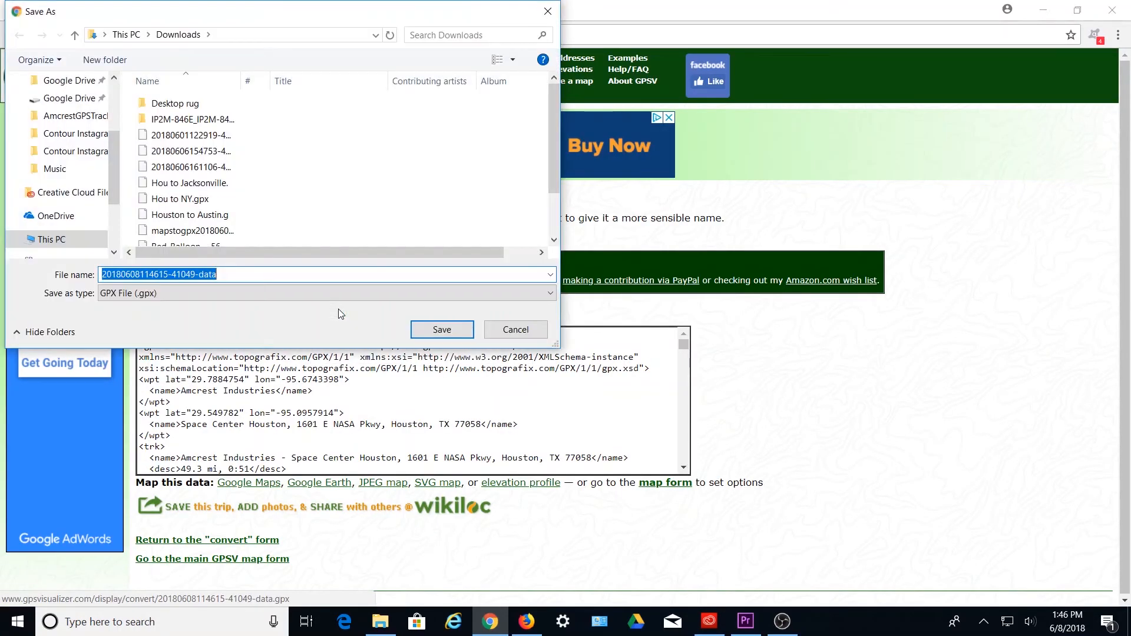
type("Amcrest to Nasa Space")
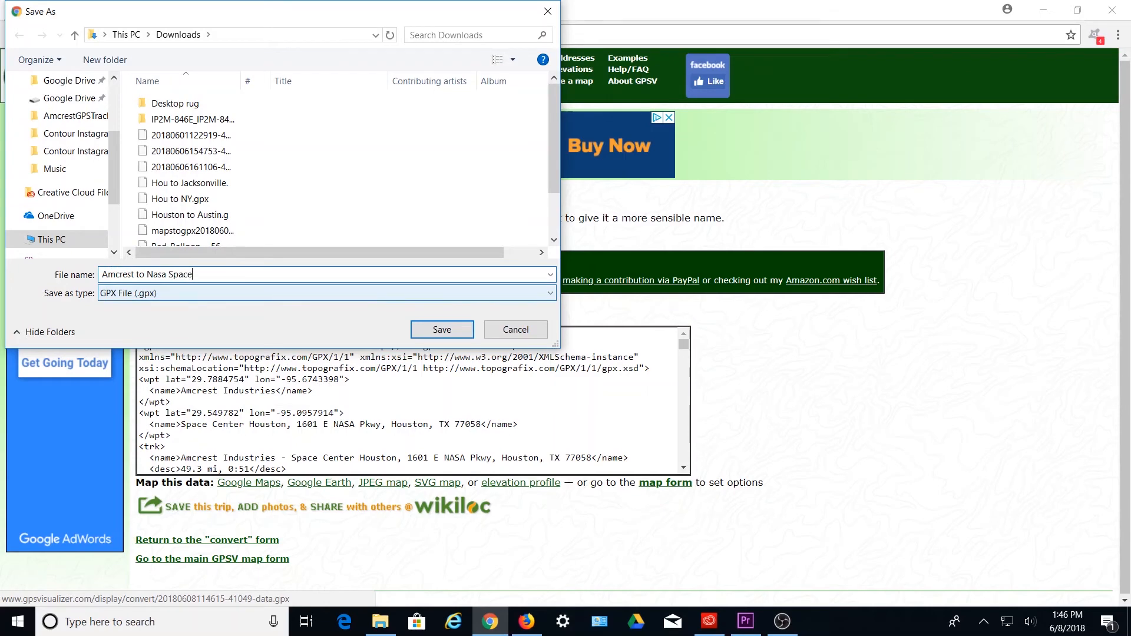
type("Center Route")
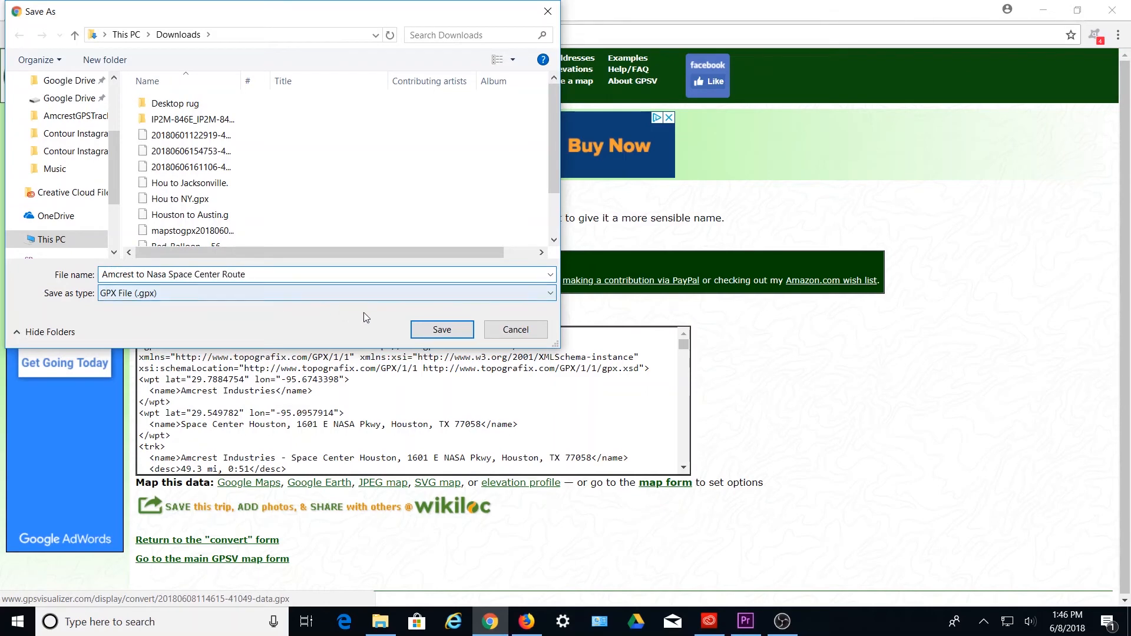
left_click(441, 329)
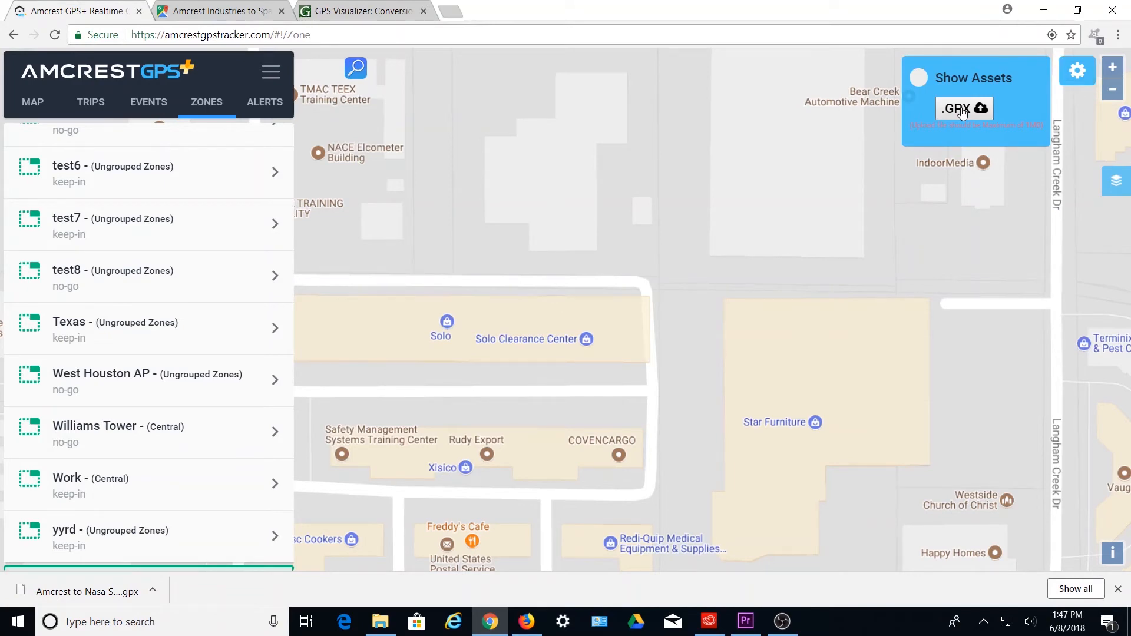
Upload the downloaded GPX file, save it as 'Amcrest Nasa Route', and expand it
left_click(963, 109)
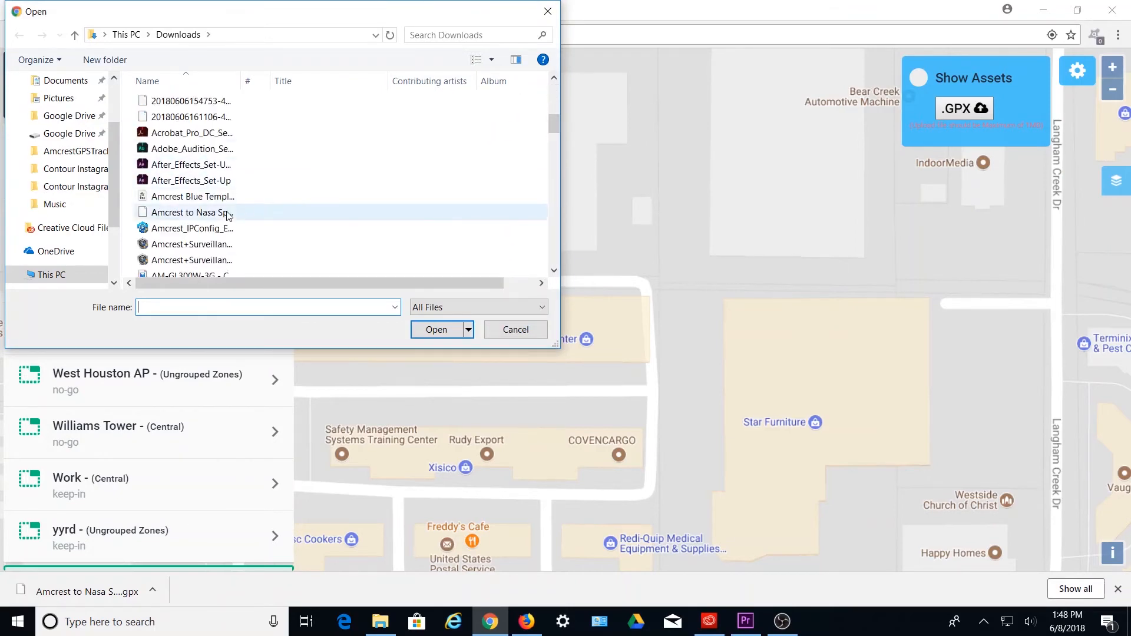
left_click(514, 328)
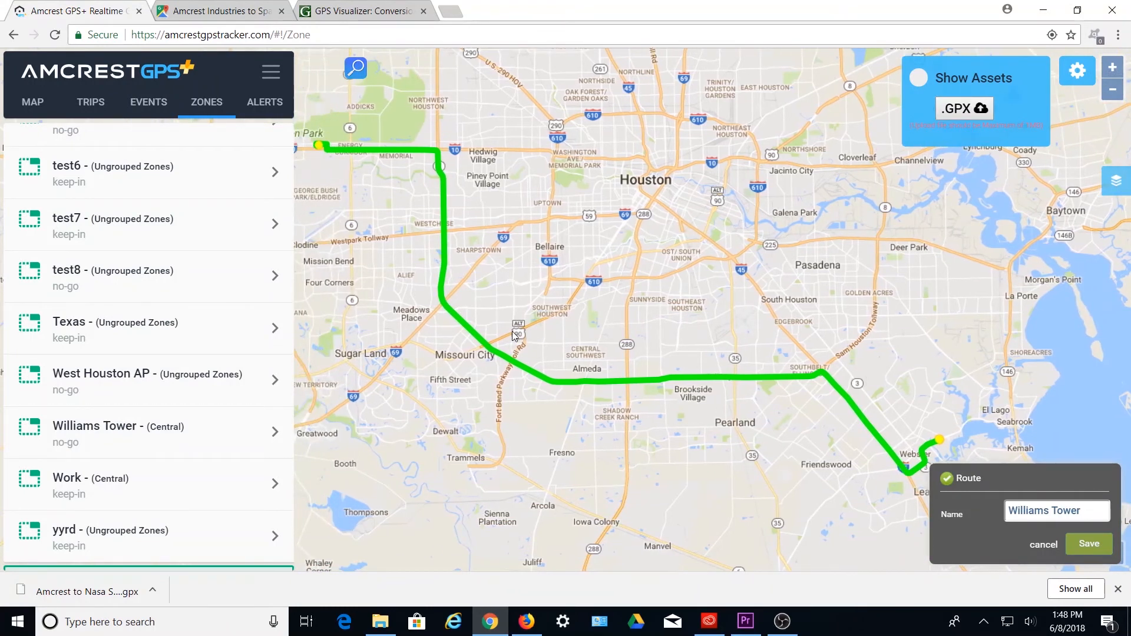
mouse_move(585, 370)
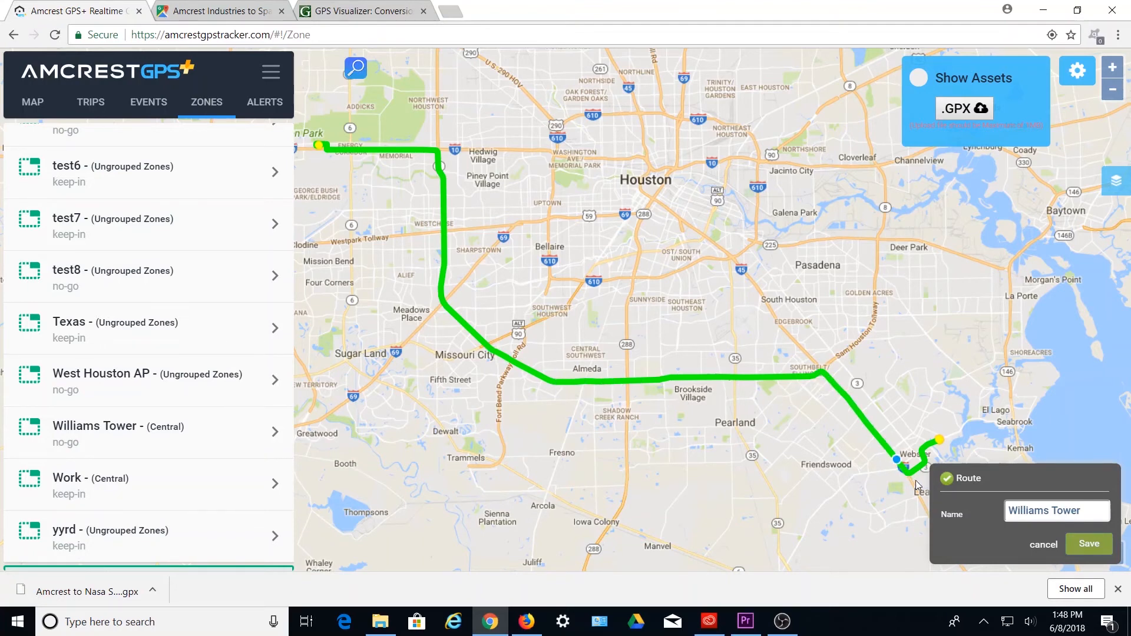
mouse_move(978, 490)
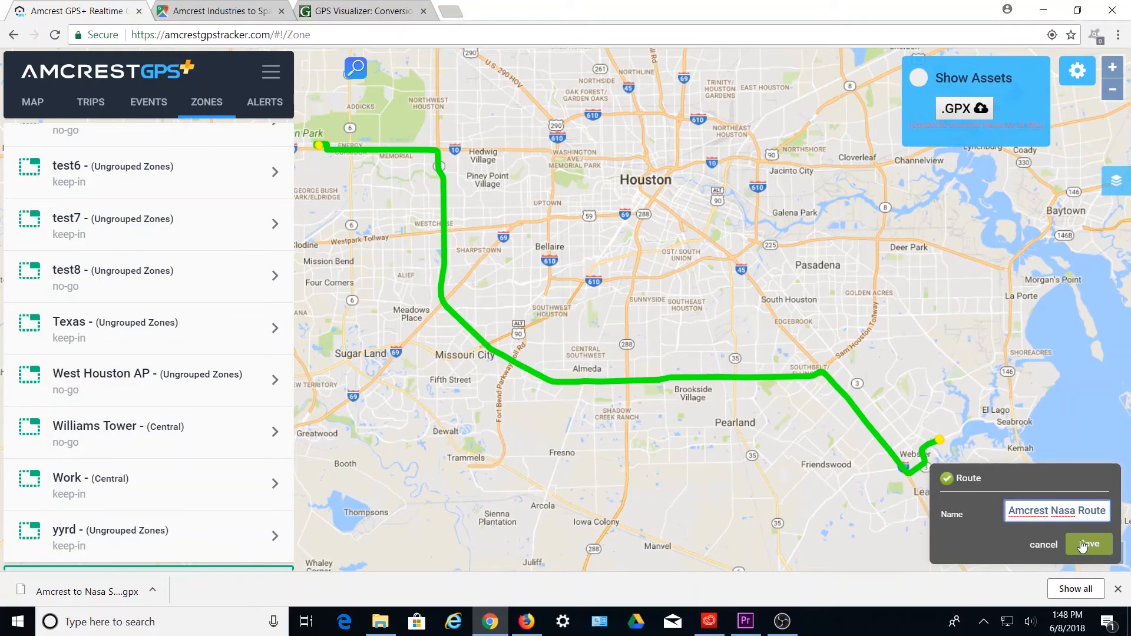
left_click(1088, 543)
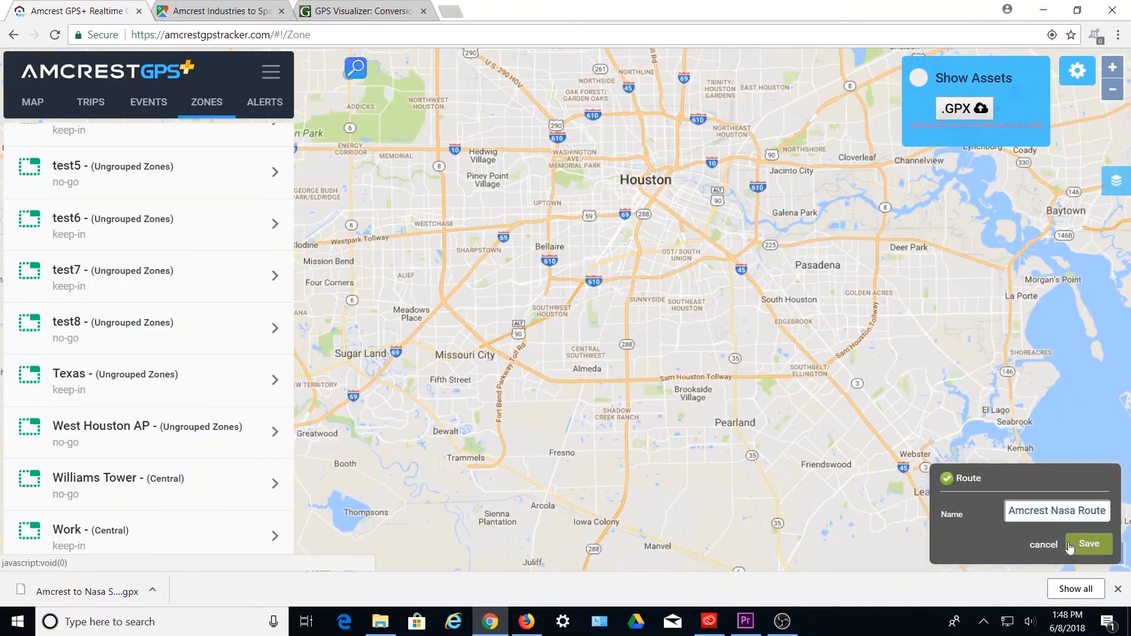
mouse_move(147, 380)
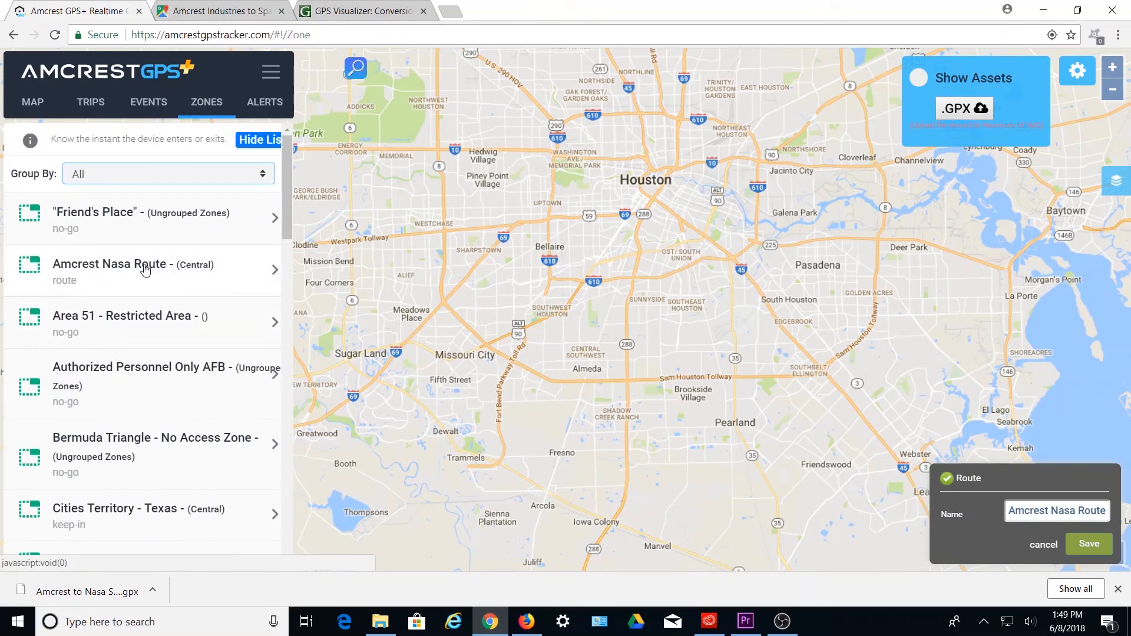
left_click(274, 269)
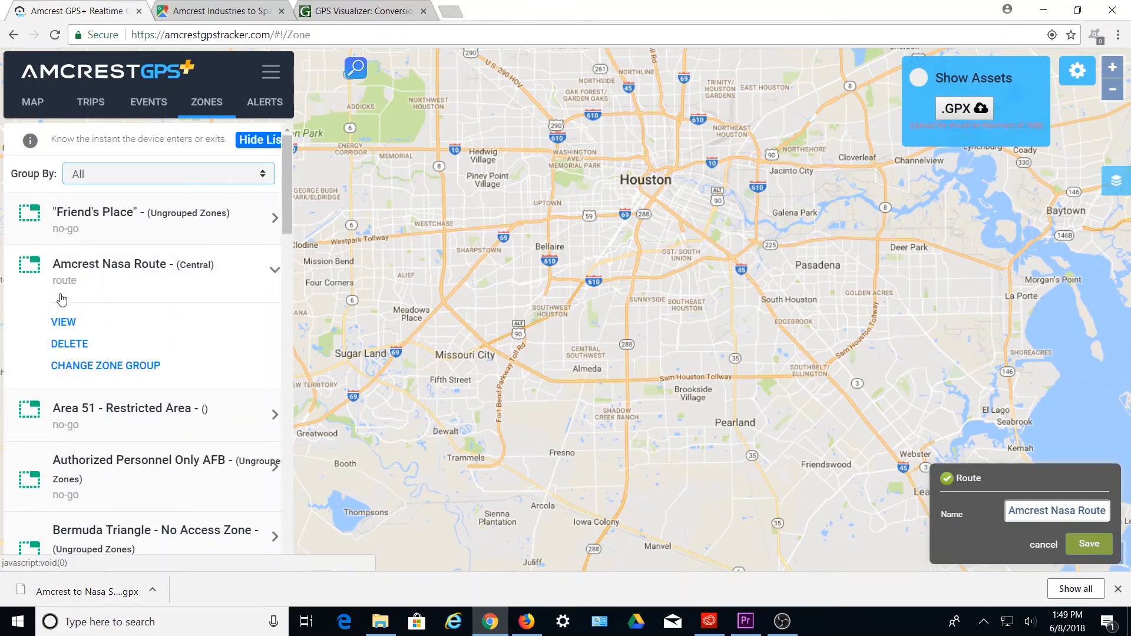
View Amcrest Nasa Route on the map, then open the Alerts list
left_click(1088, 544)
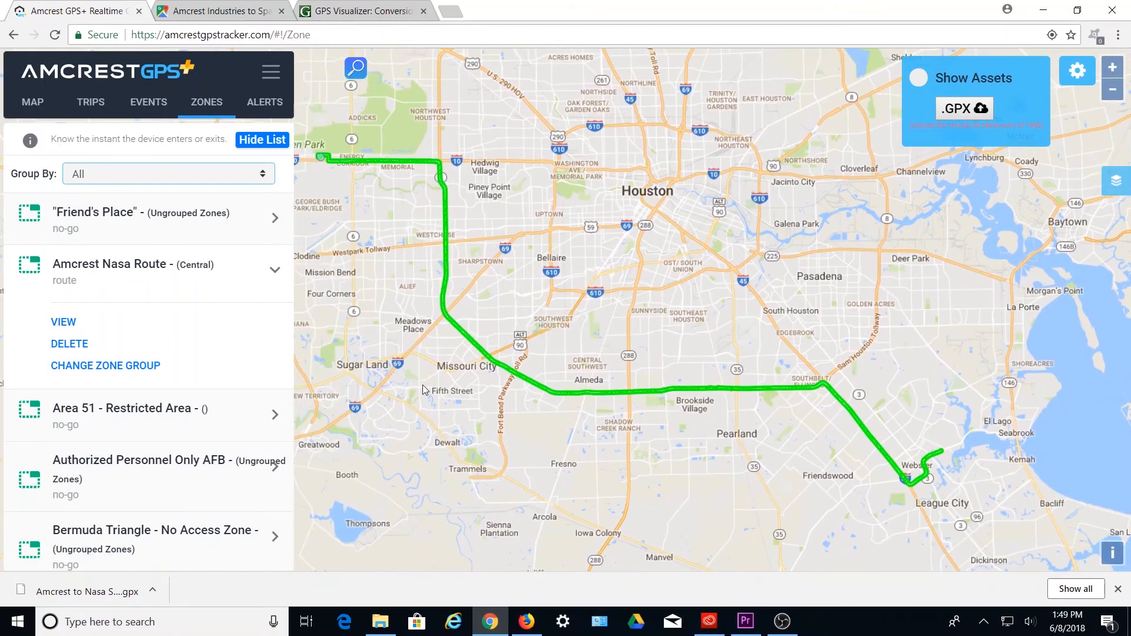
mouse_move(264, 102)
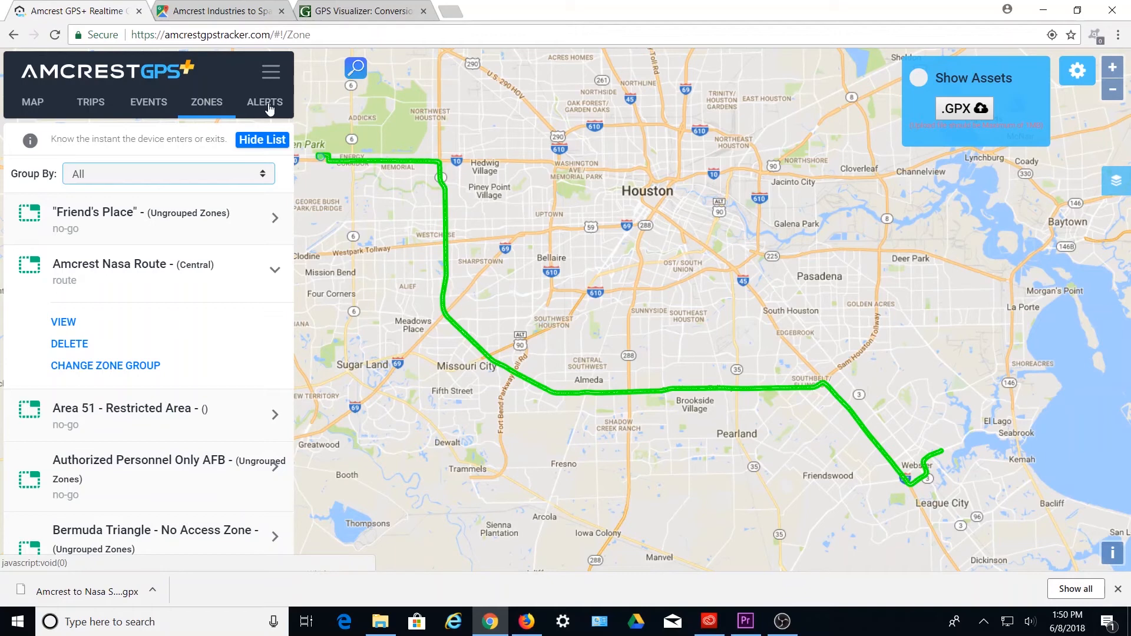
left_click(264, 102)
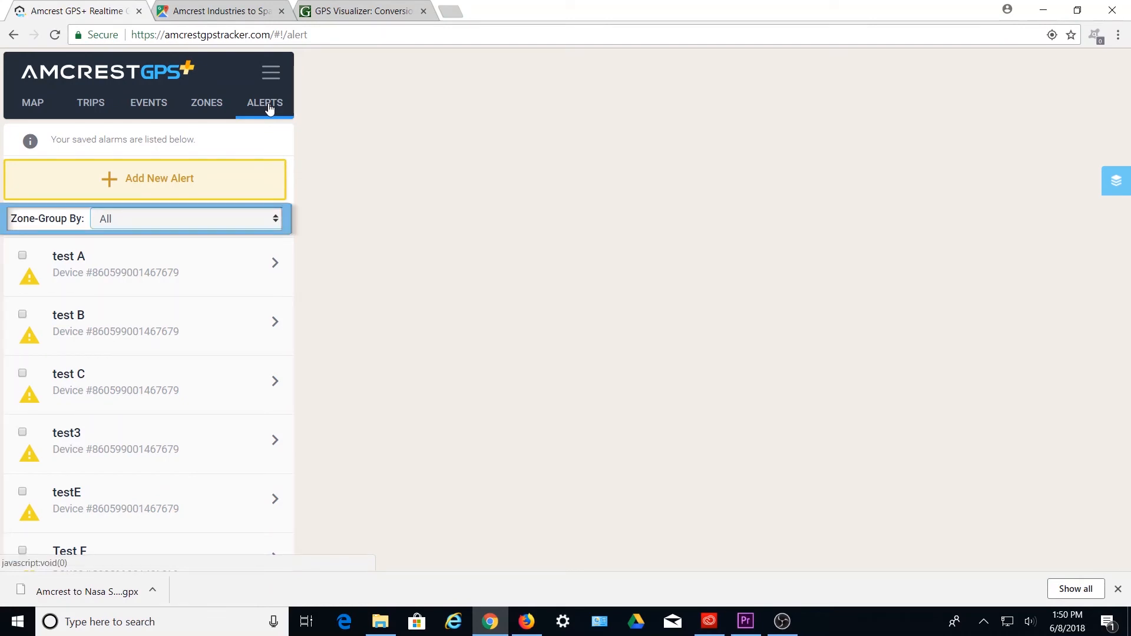
left_click(206, 102)
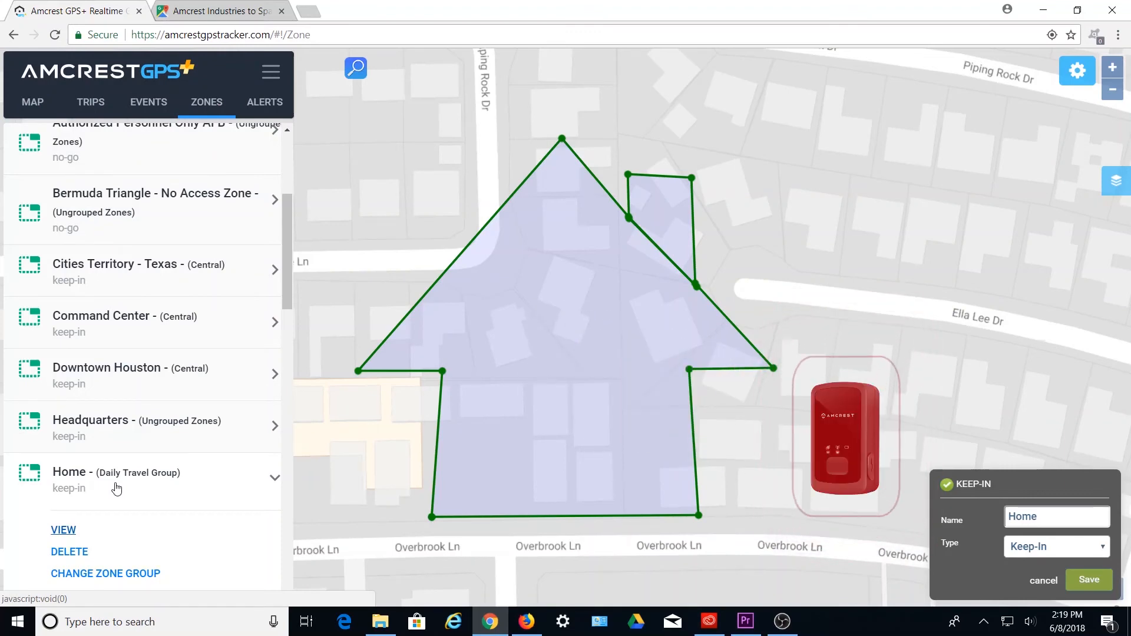
left_click(264, 102)
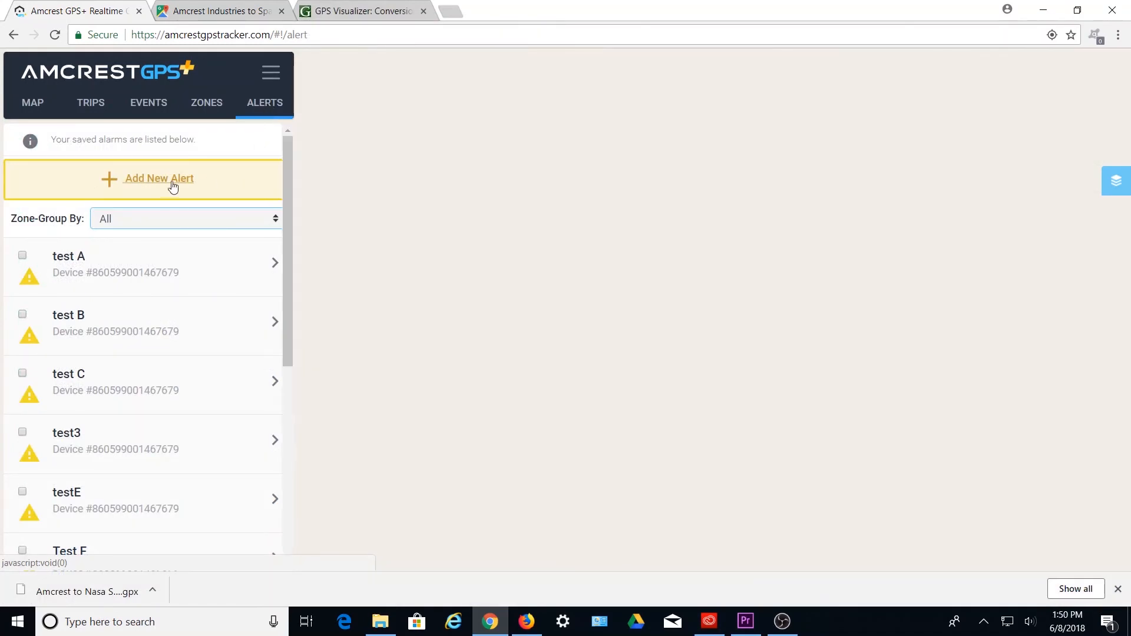
Start a new alert named 'Child left school' for mario device on the School keep-in zone
left_click(158, 178)
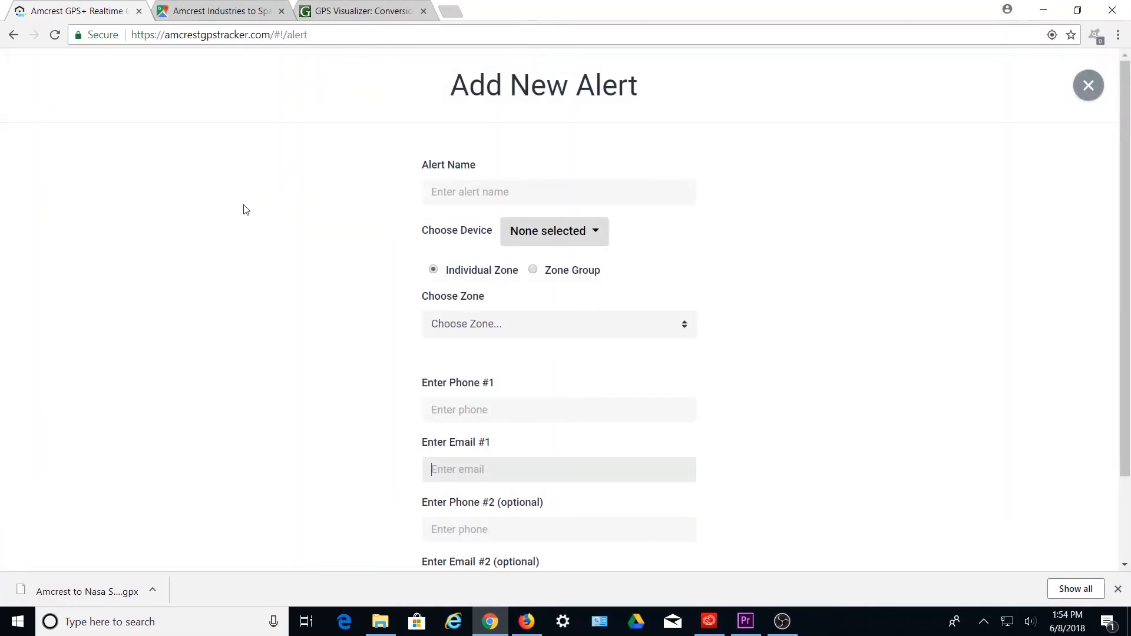
mouse_move(252, 212)
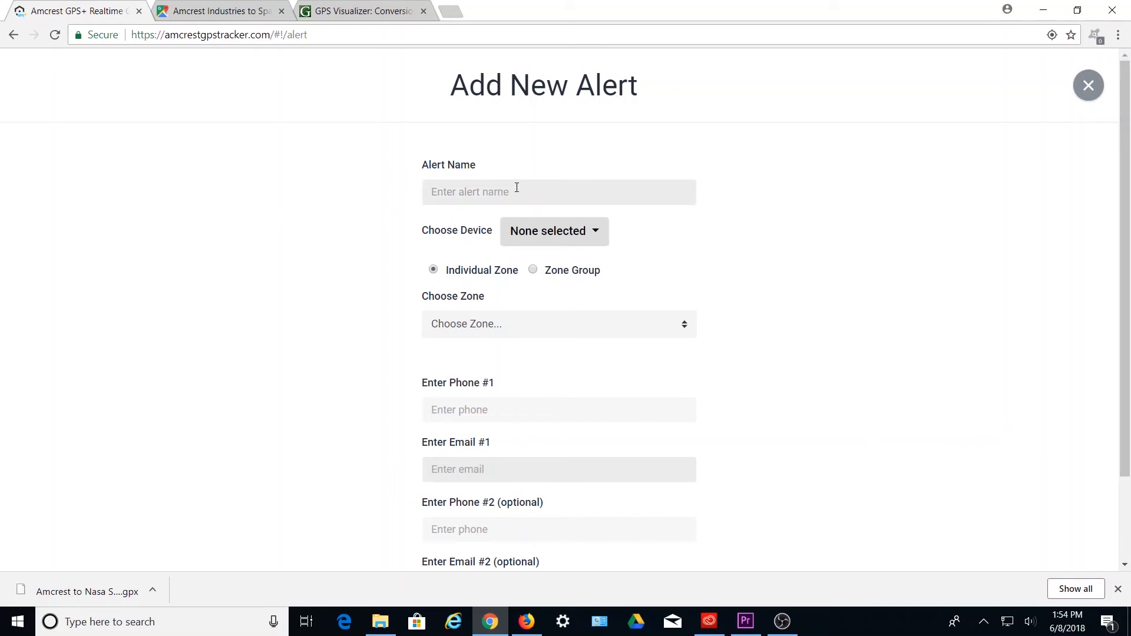
type("C")
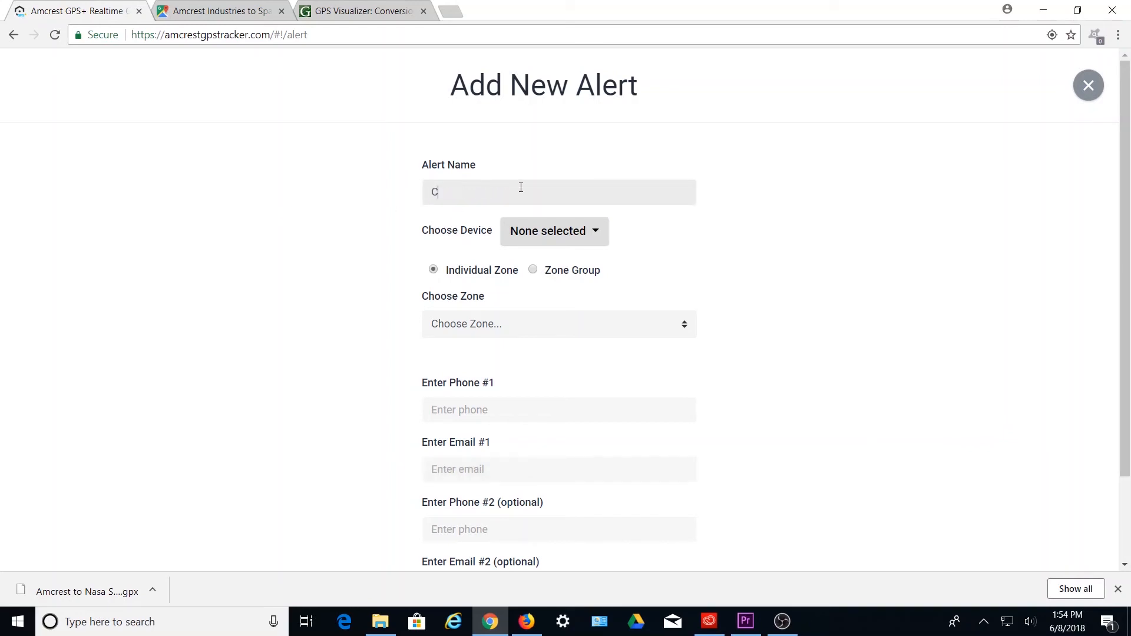
type("Child left scho")
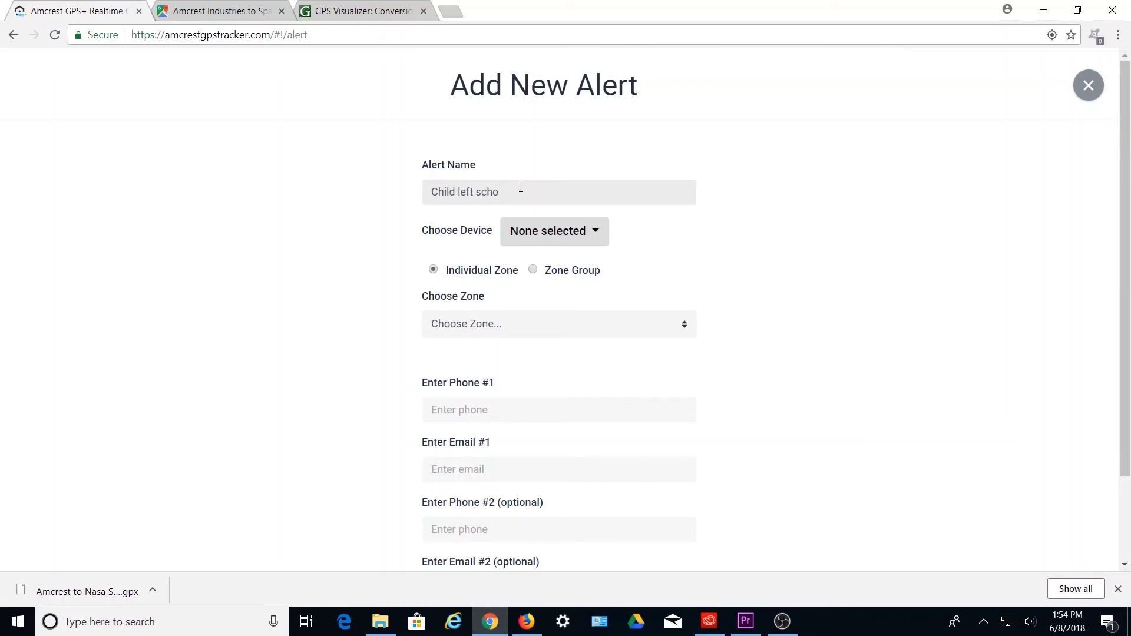
type("ol")
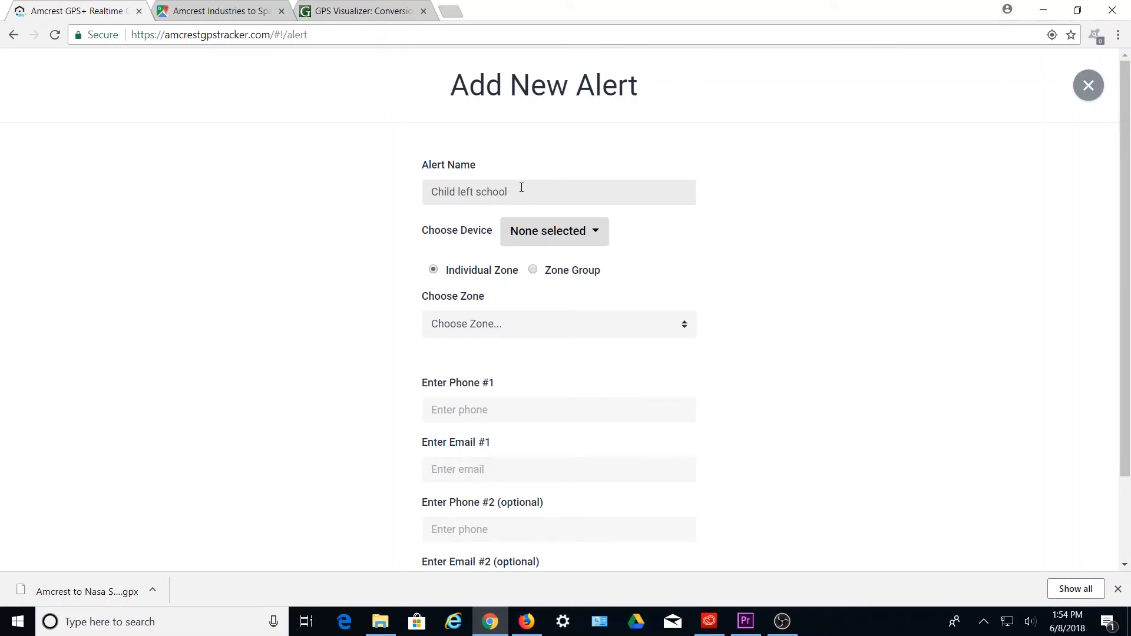
left_click(553, 231)
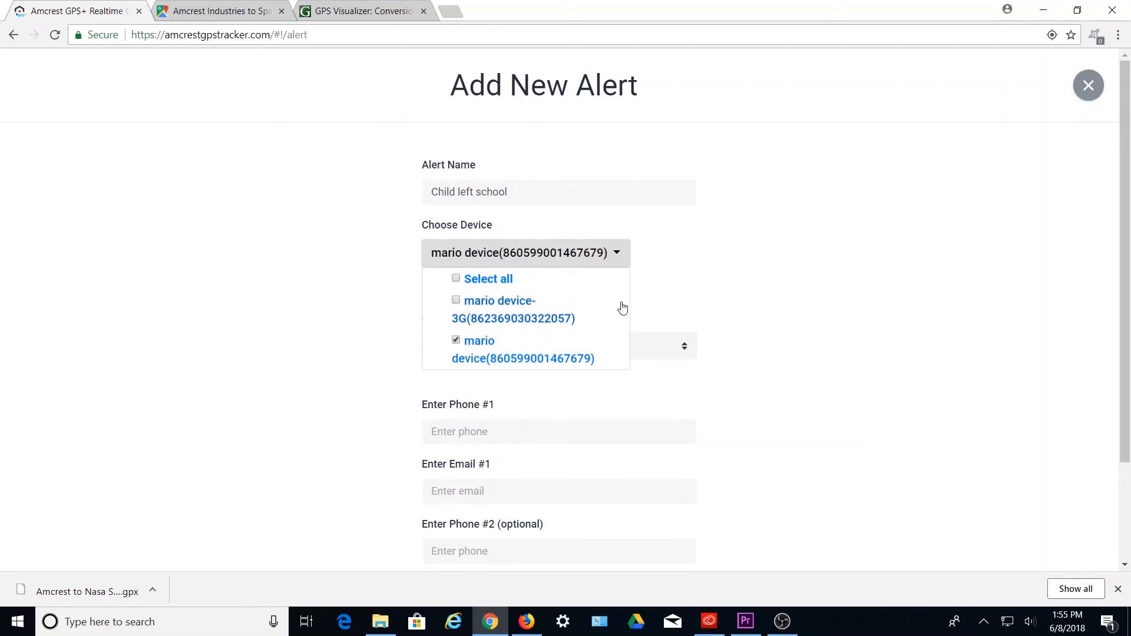
left_click(558, 346)
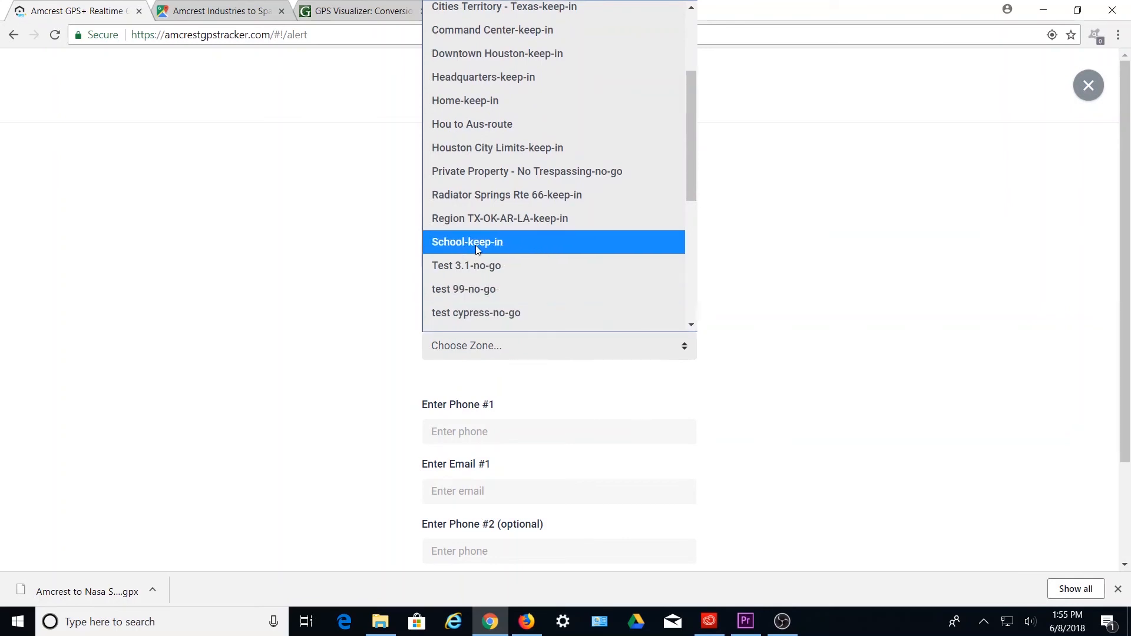
left_click(467, 241)
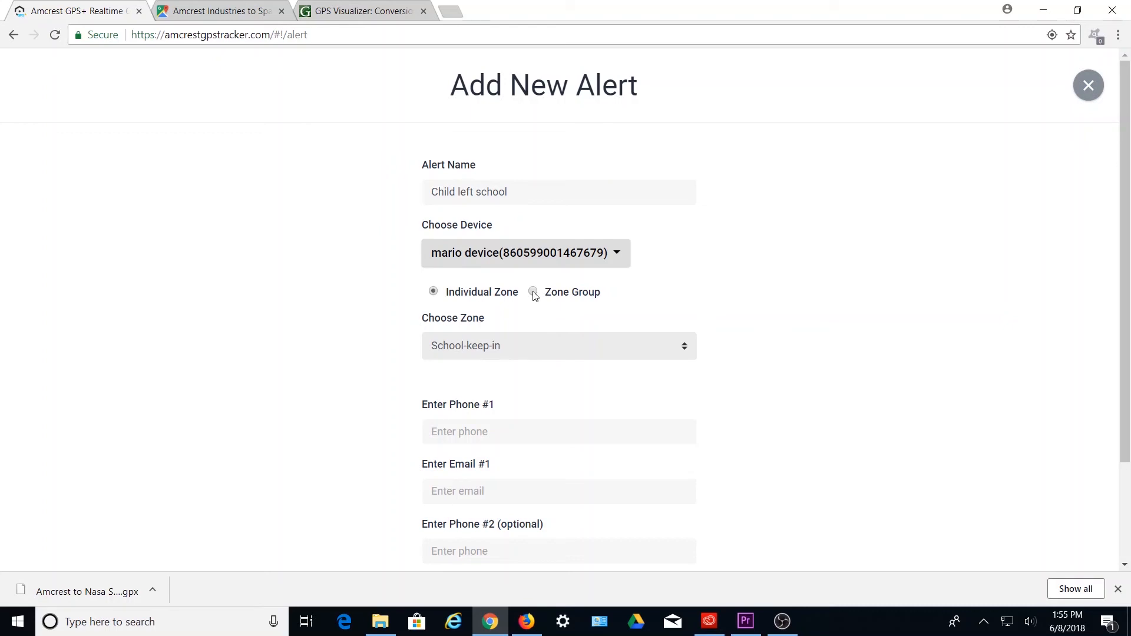
left_click(532, 292)
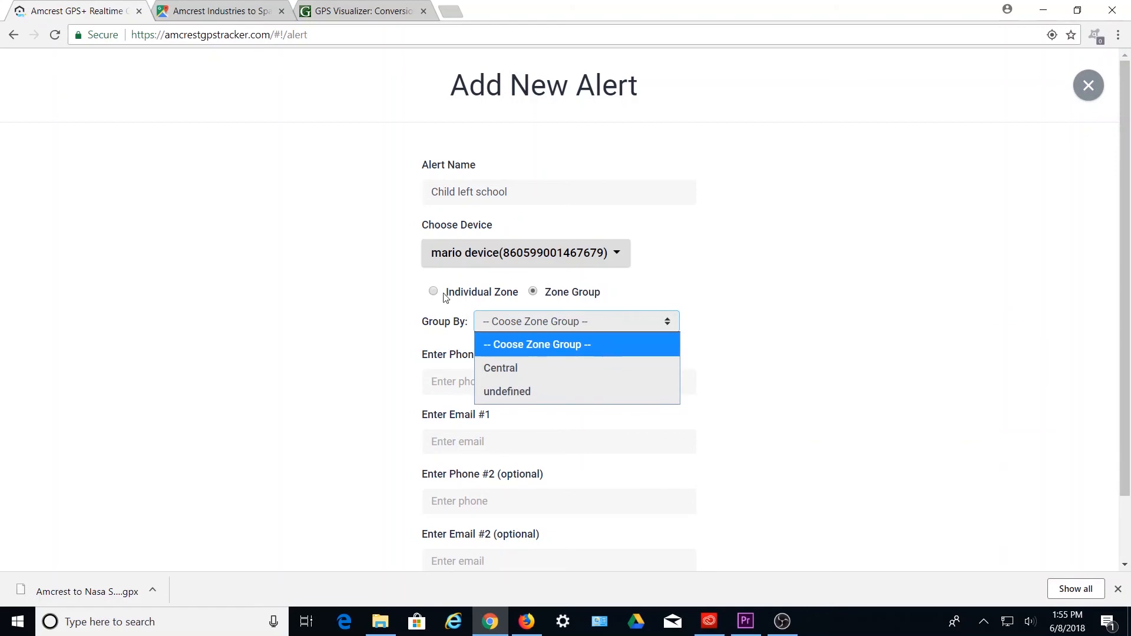
left_click(433, 292)
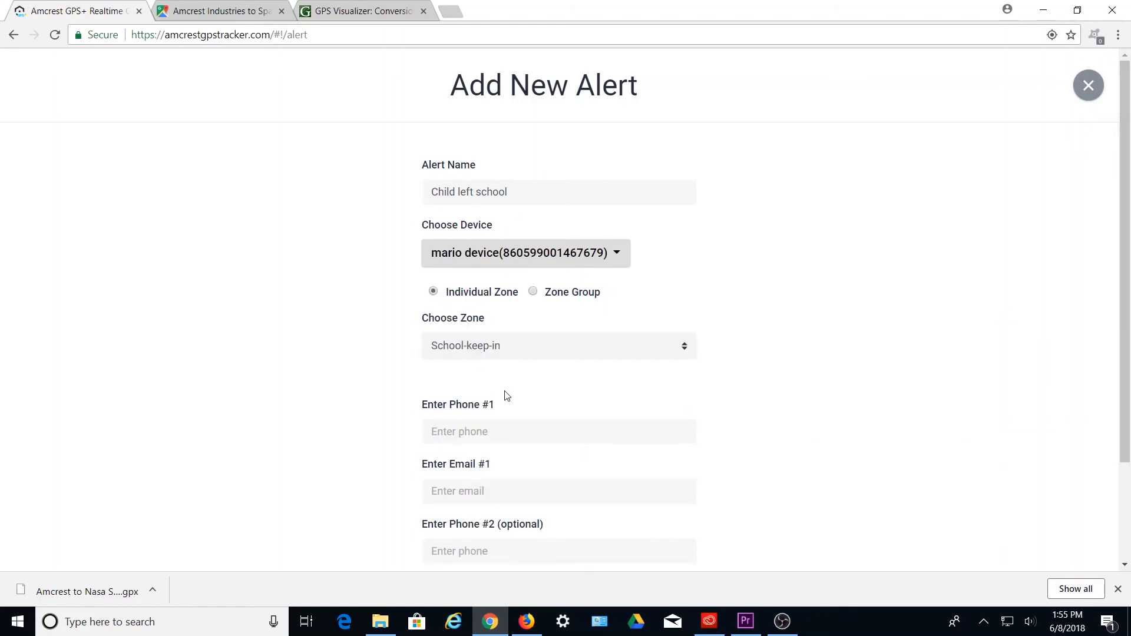
type("2815555555")
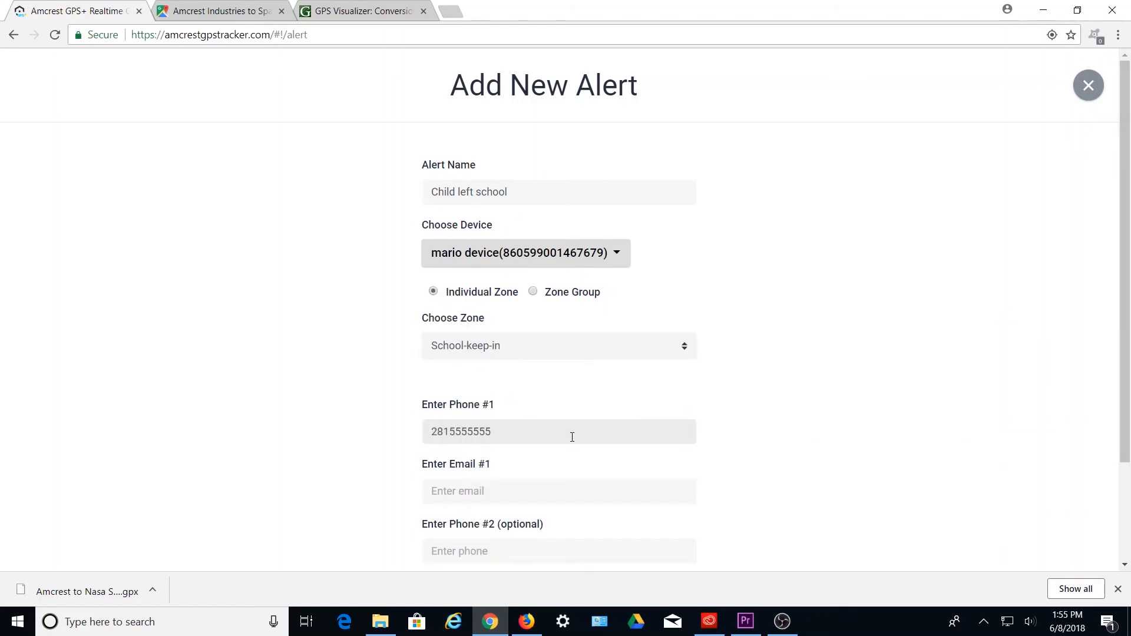
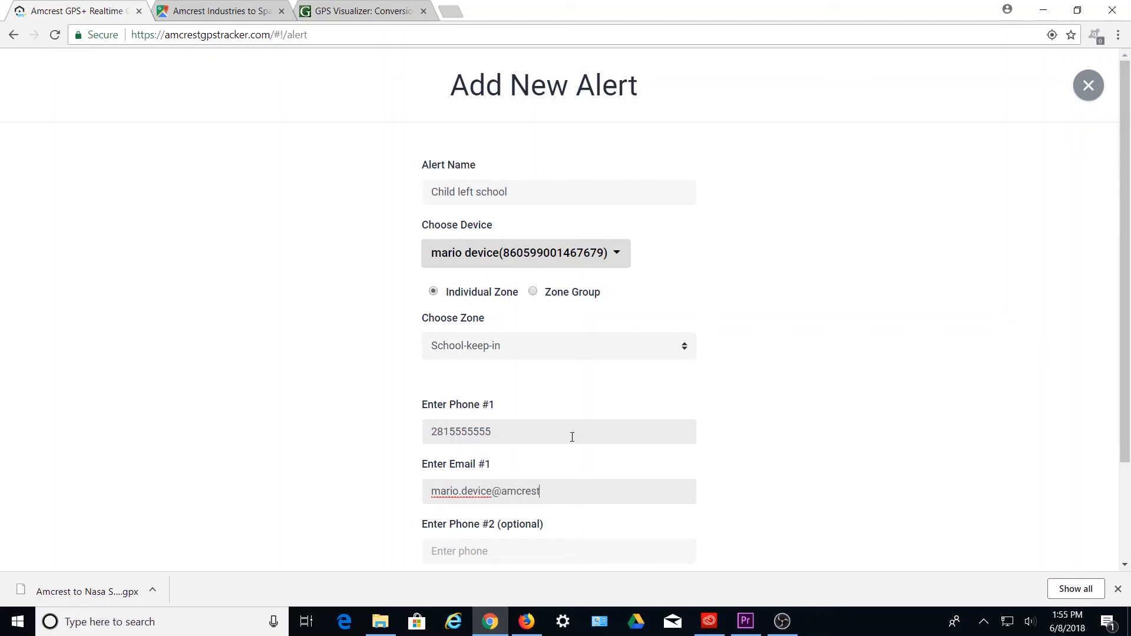
scroll("down", 3)
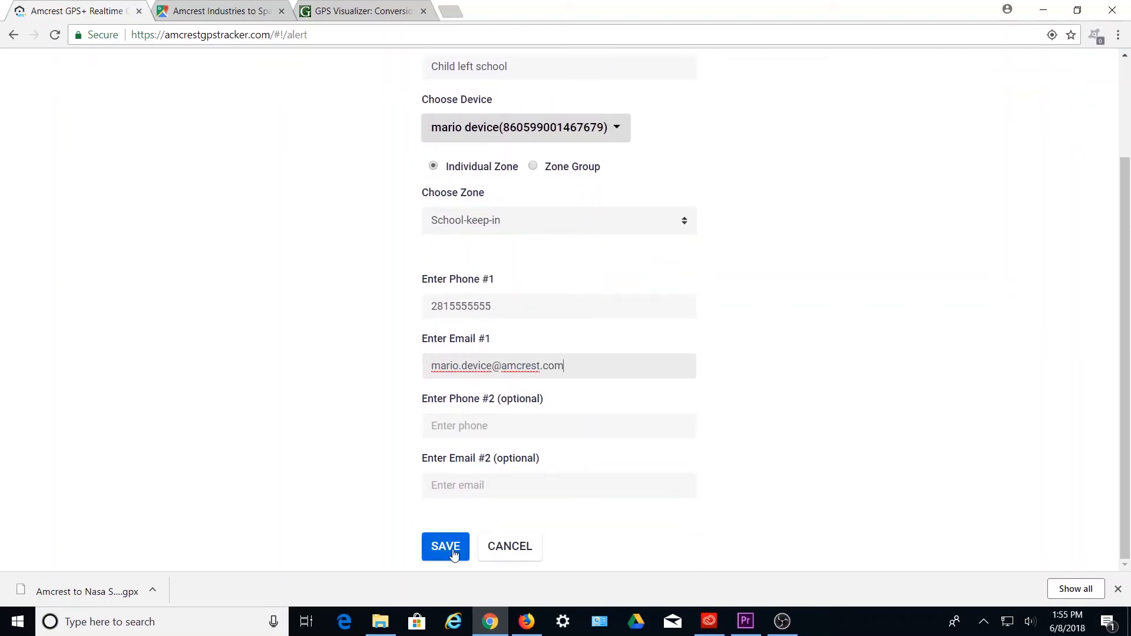
left_click(445, 546)
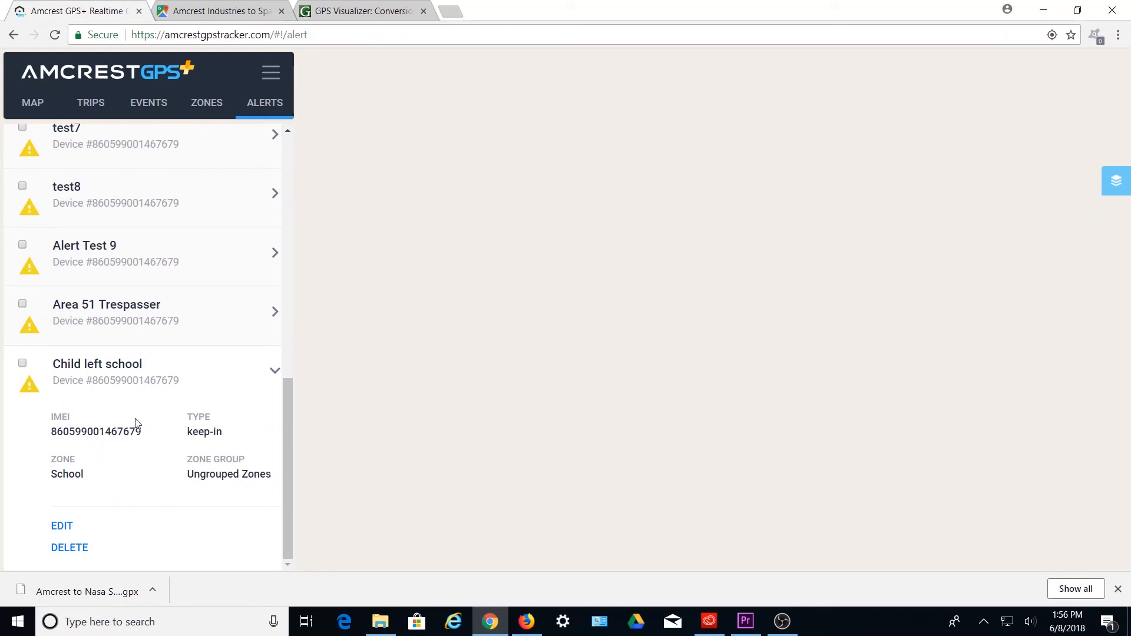
mouse_move(146, 470)
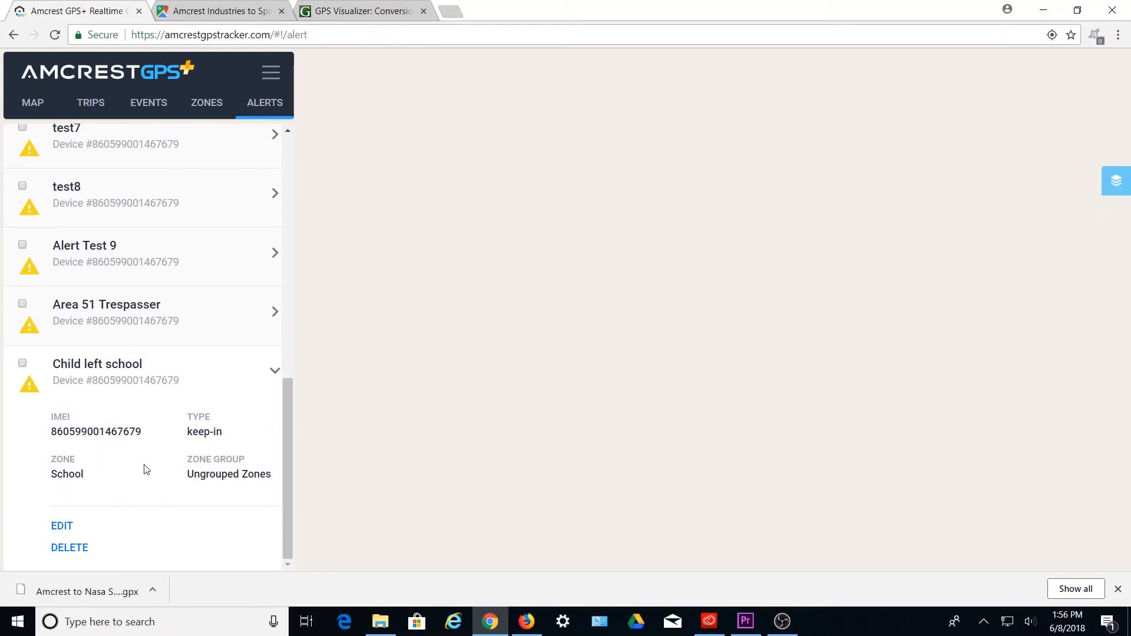
mouse_move(180, 469)
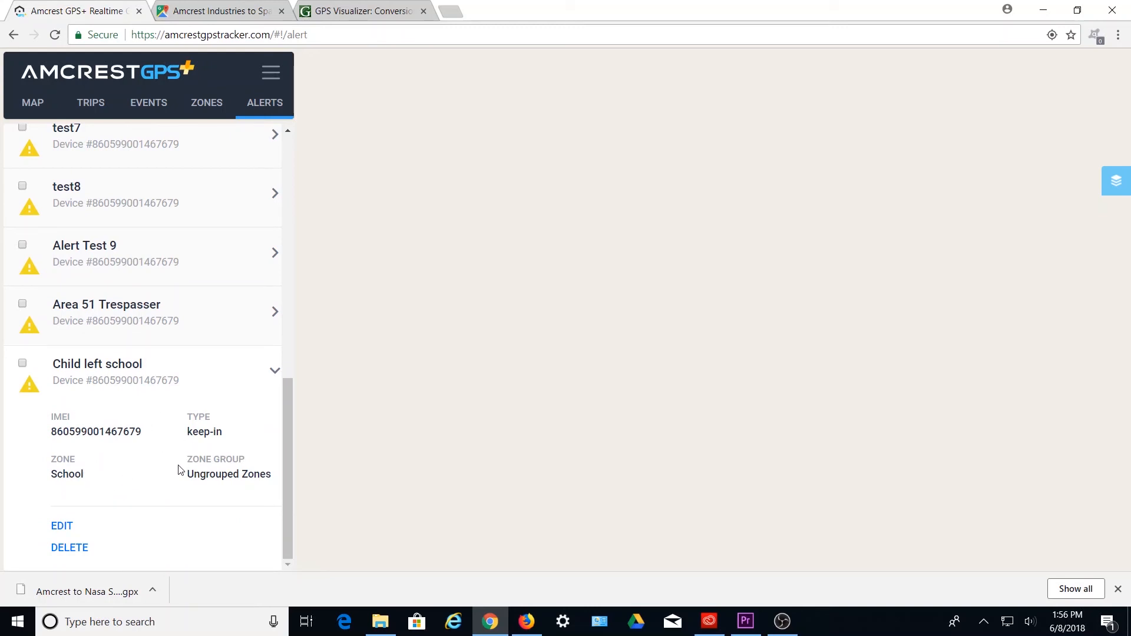
mouse_move(61, 526)
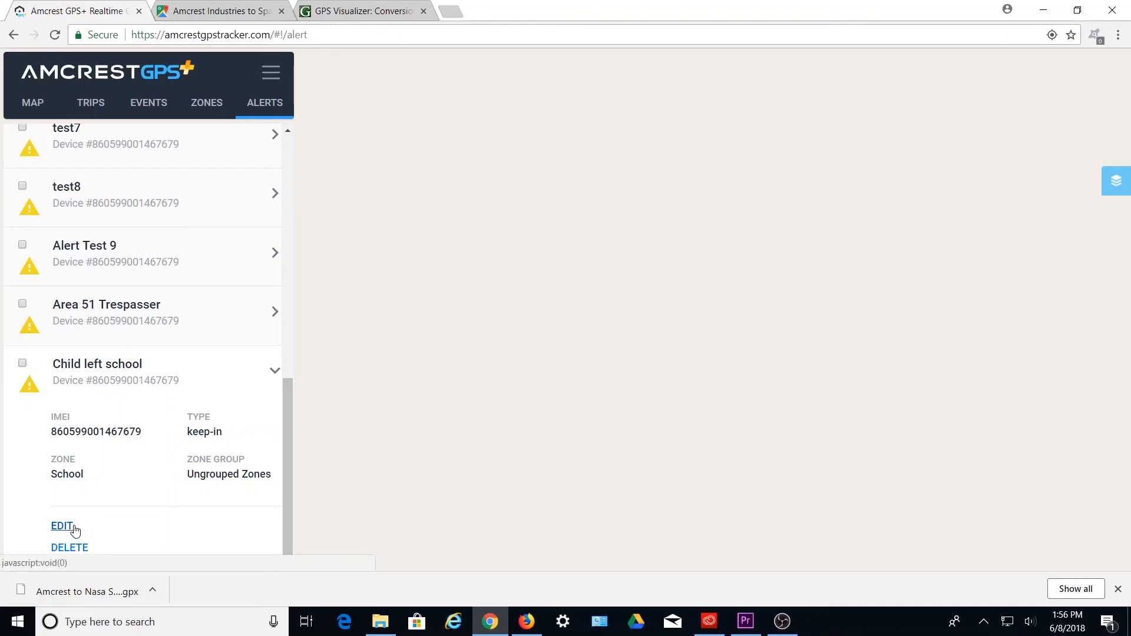
left_click(60, 525)
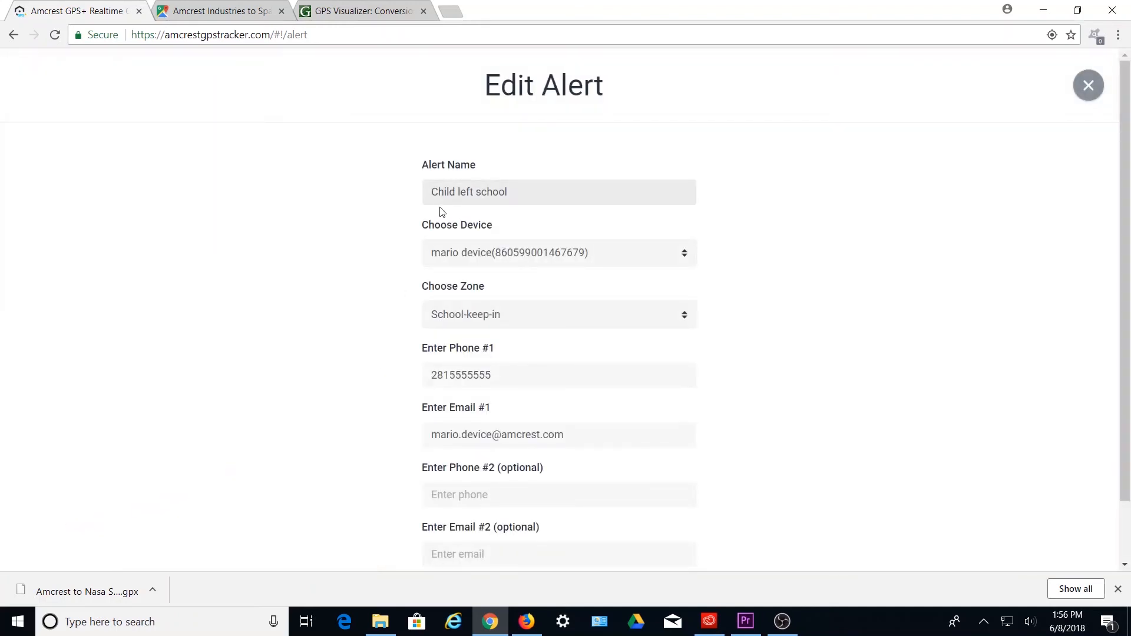
left_click(1088, 85)
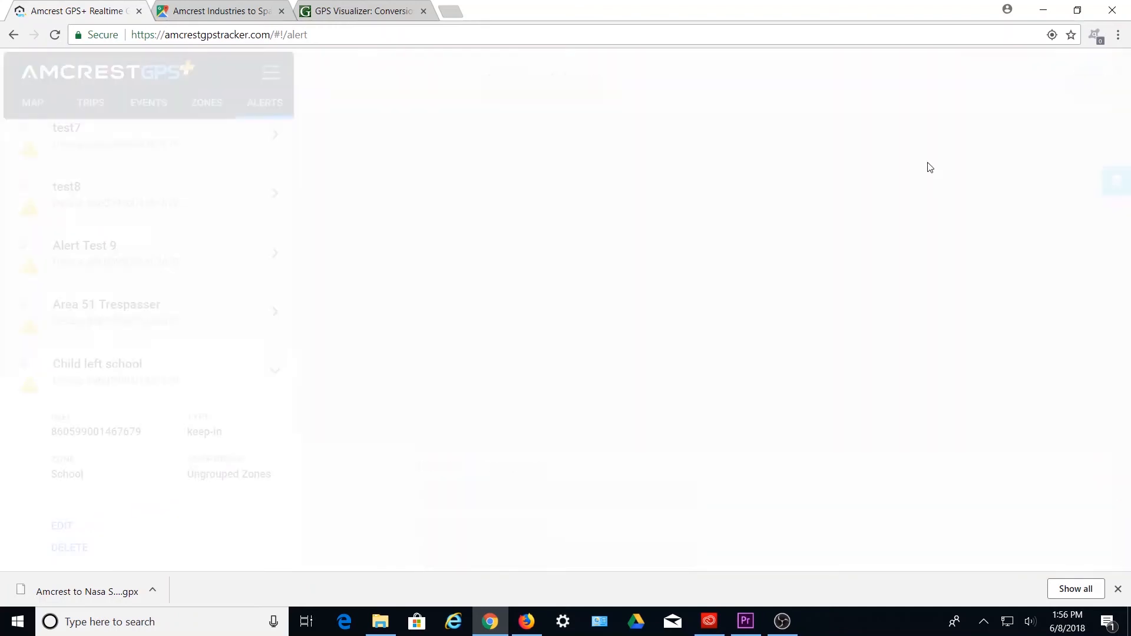
left_click(69, 547)
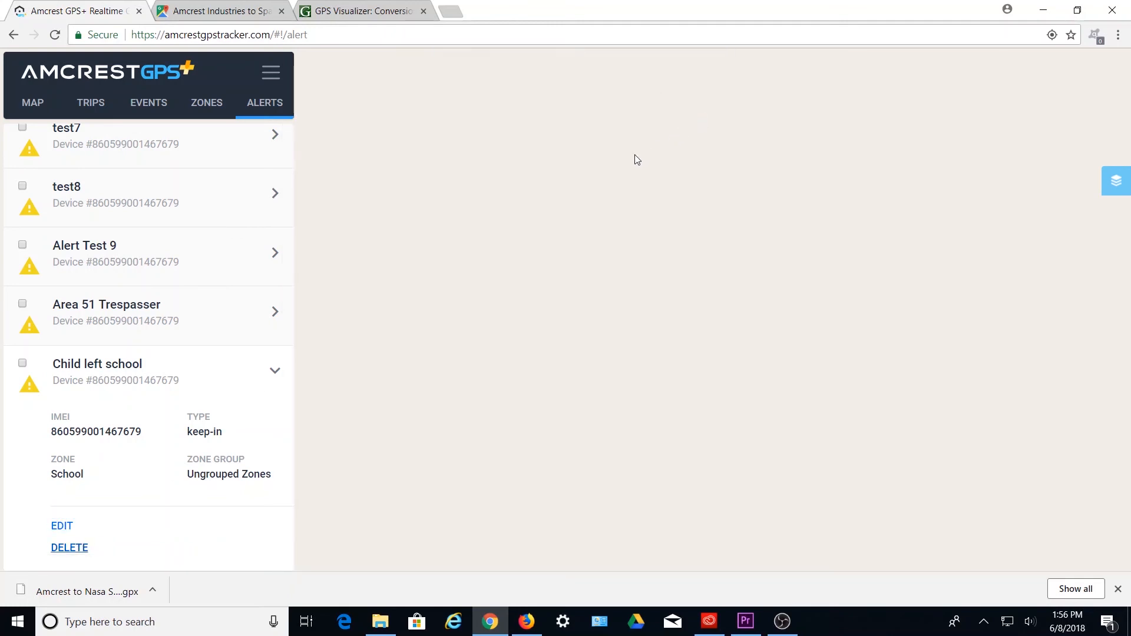
left_click(21, 362)
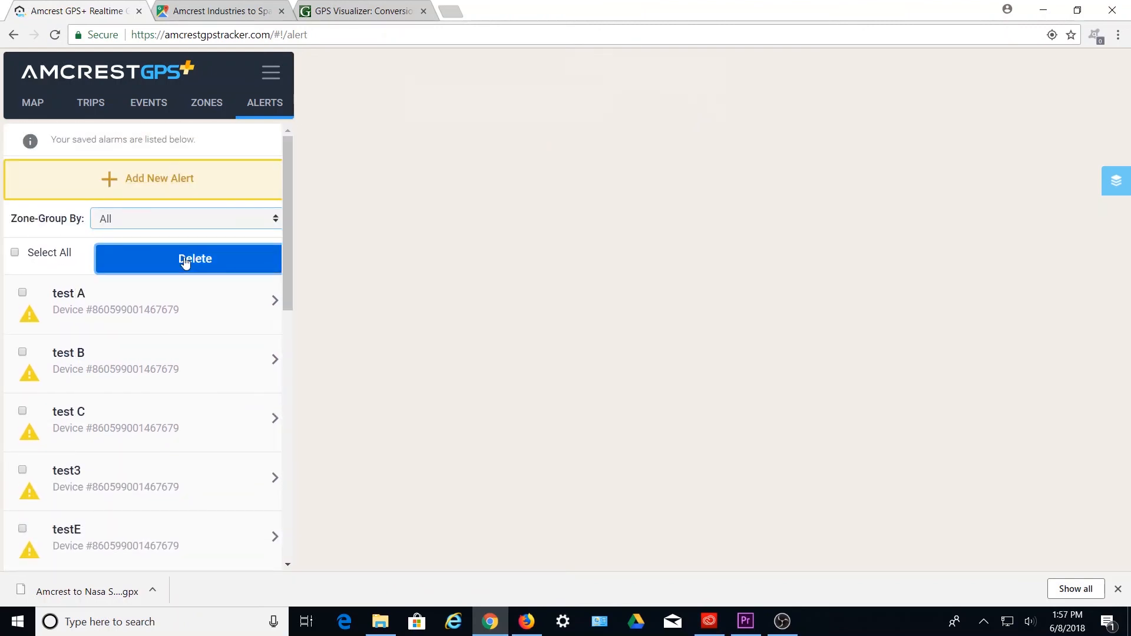
mouse_move(338, 221)
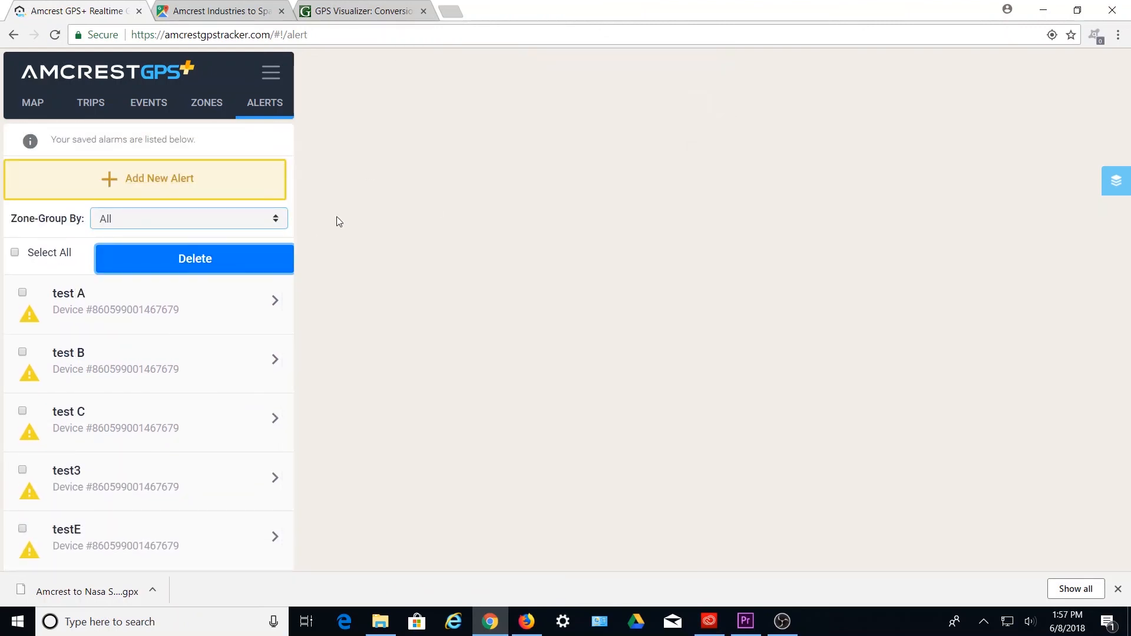
left_click(14, 253)
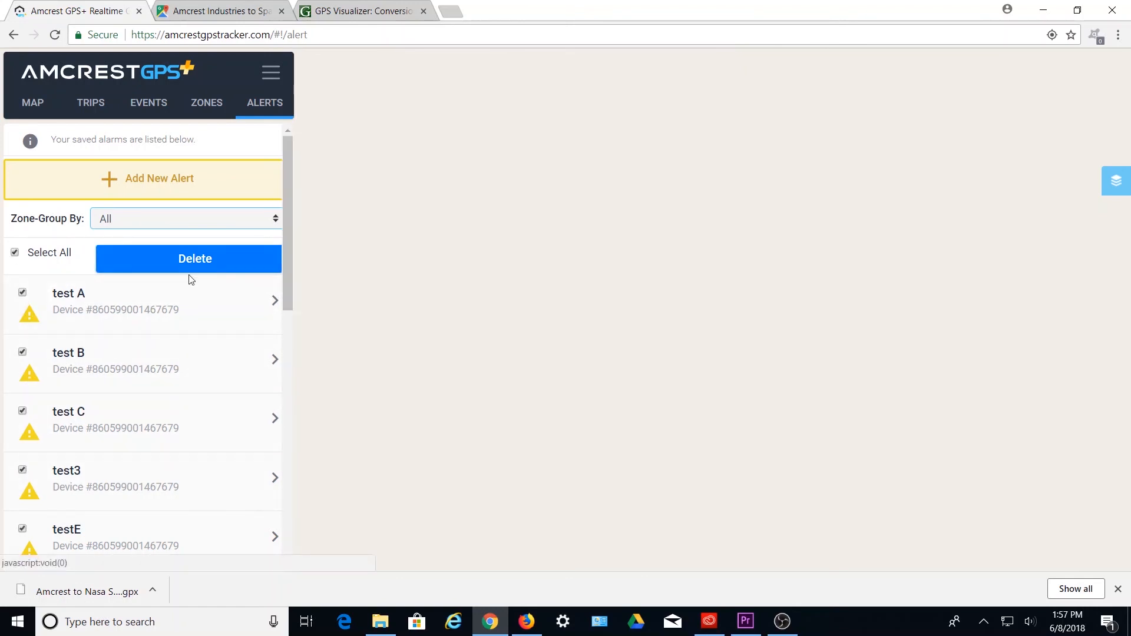
left_click(189, 258)
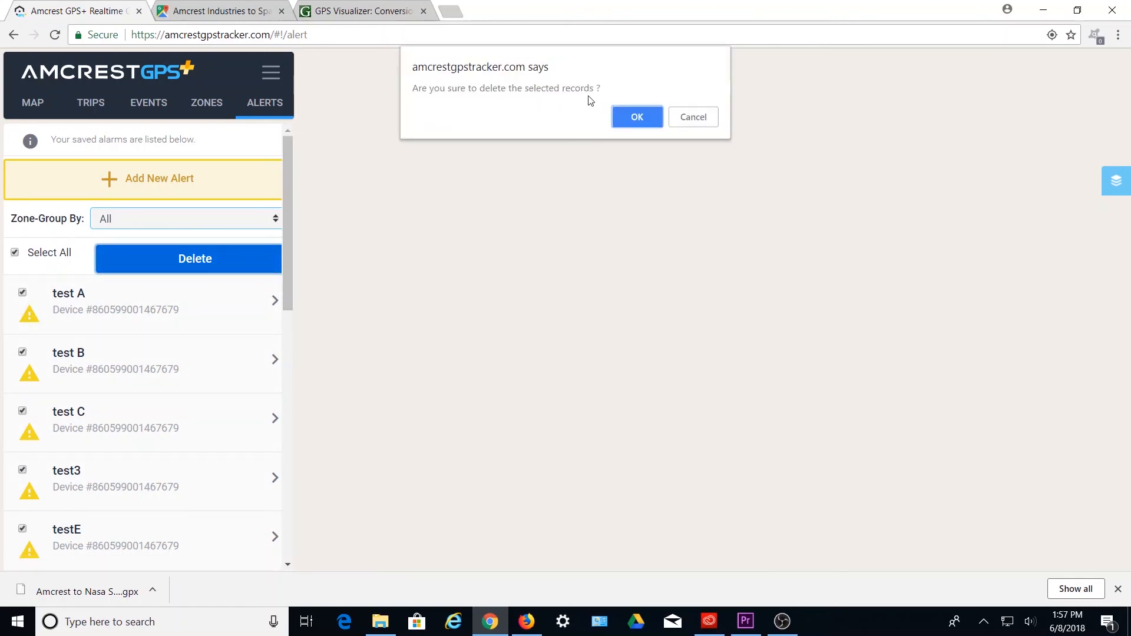
left_click(692, 117)
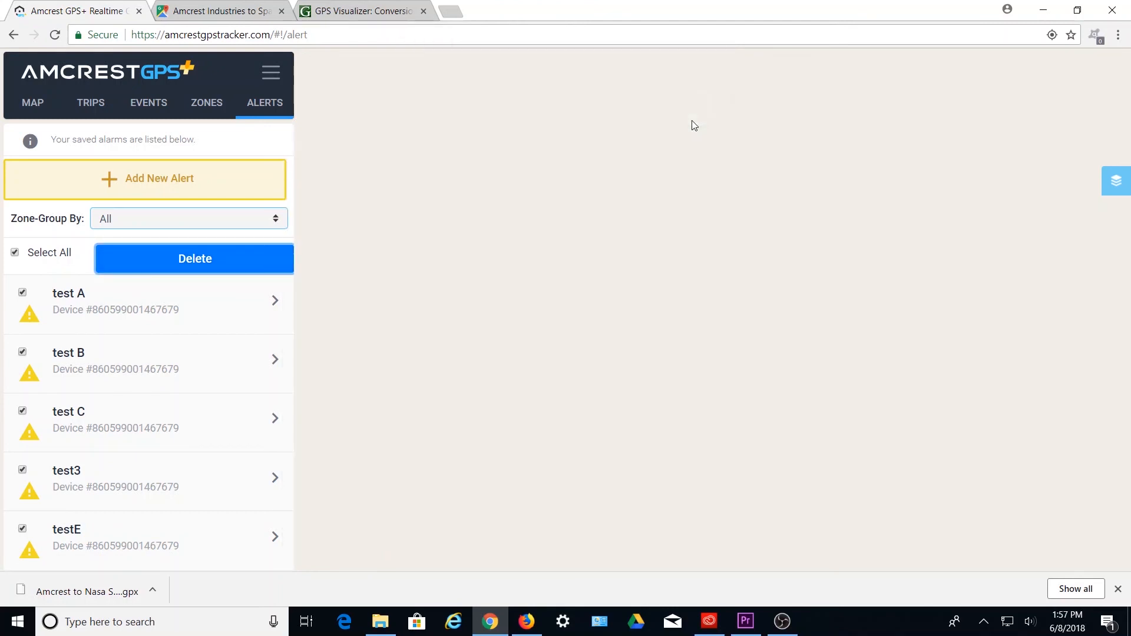
left_click(14, 252)
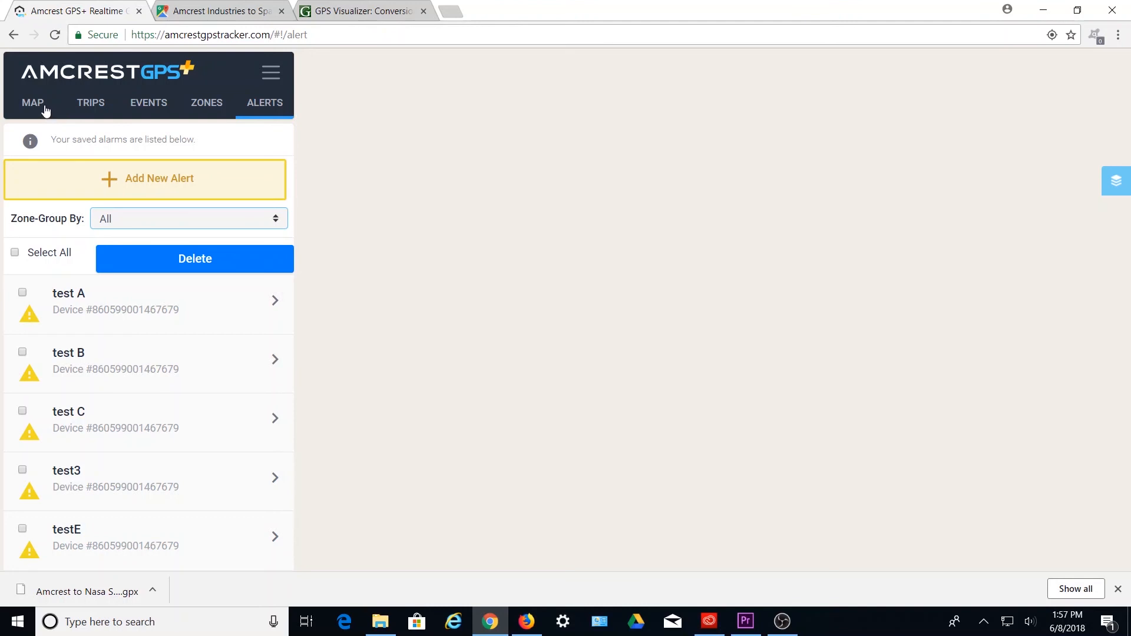
Return to the MAP view listing active devices with mario device-3G's location and battery
left_click(32, 103)
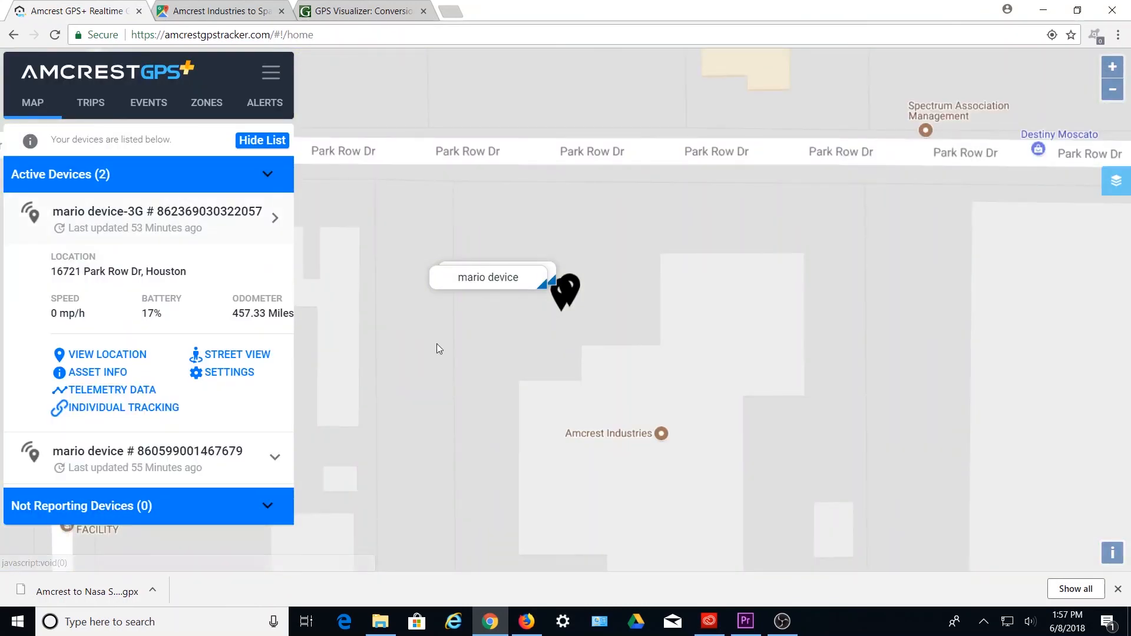
mouse_move(697, 465)
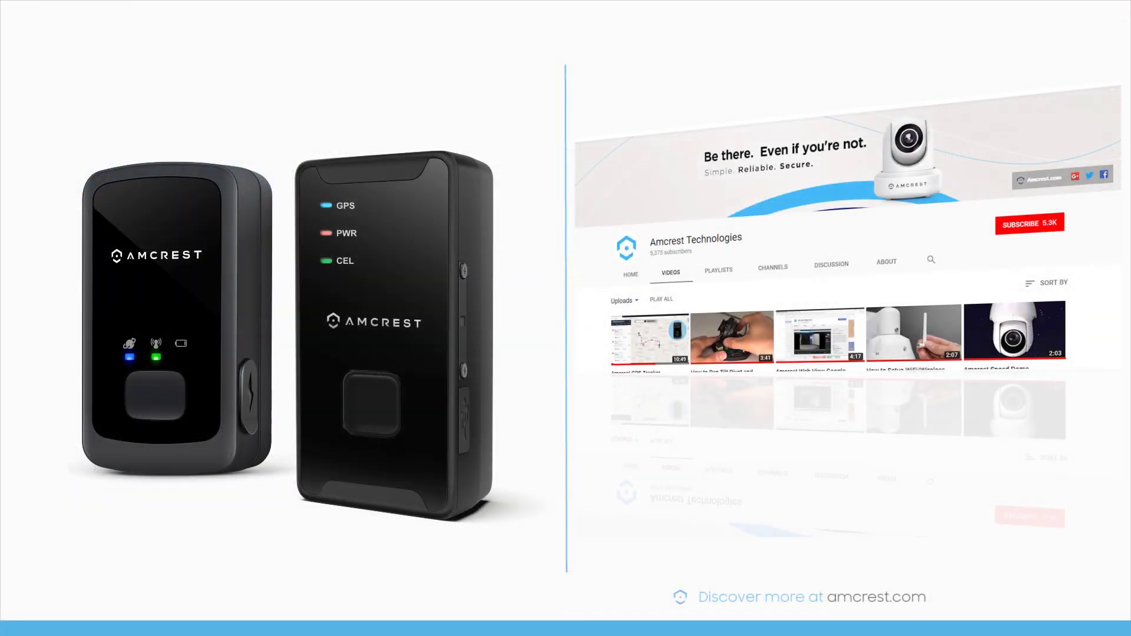
scroll("down", 3)
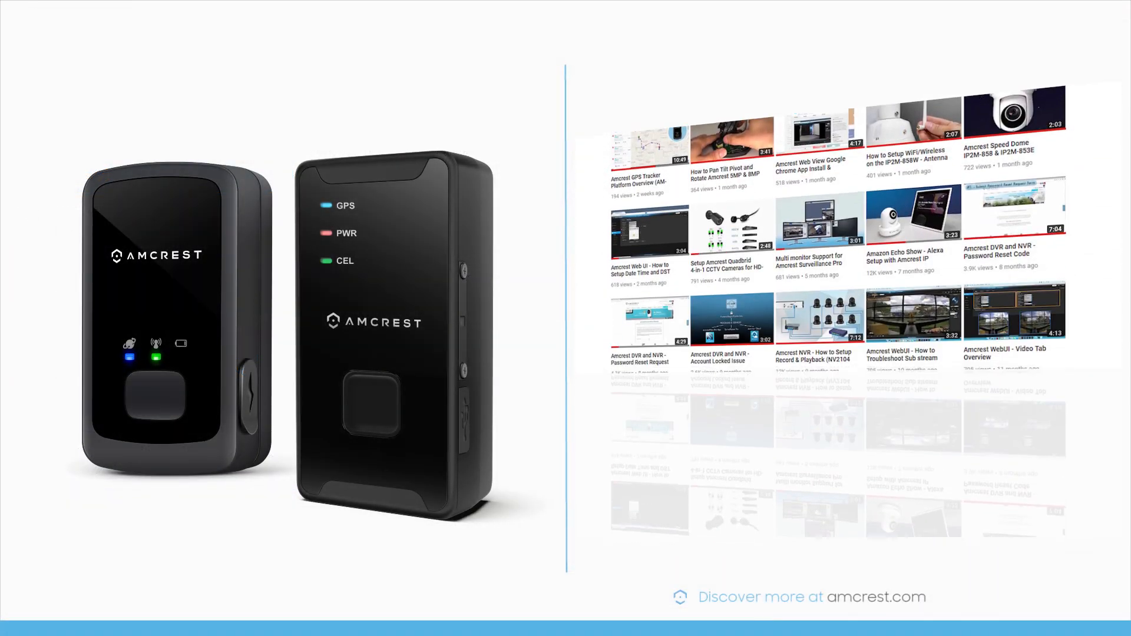